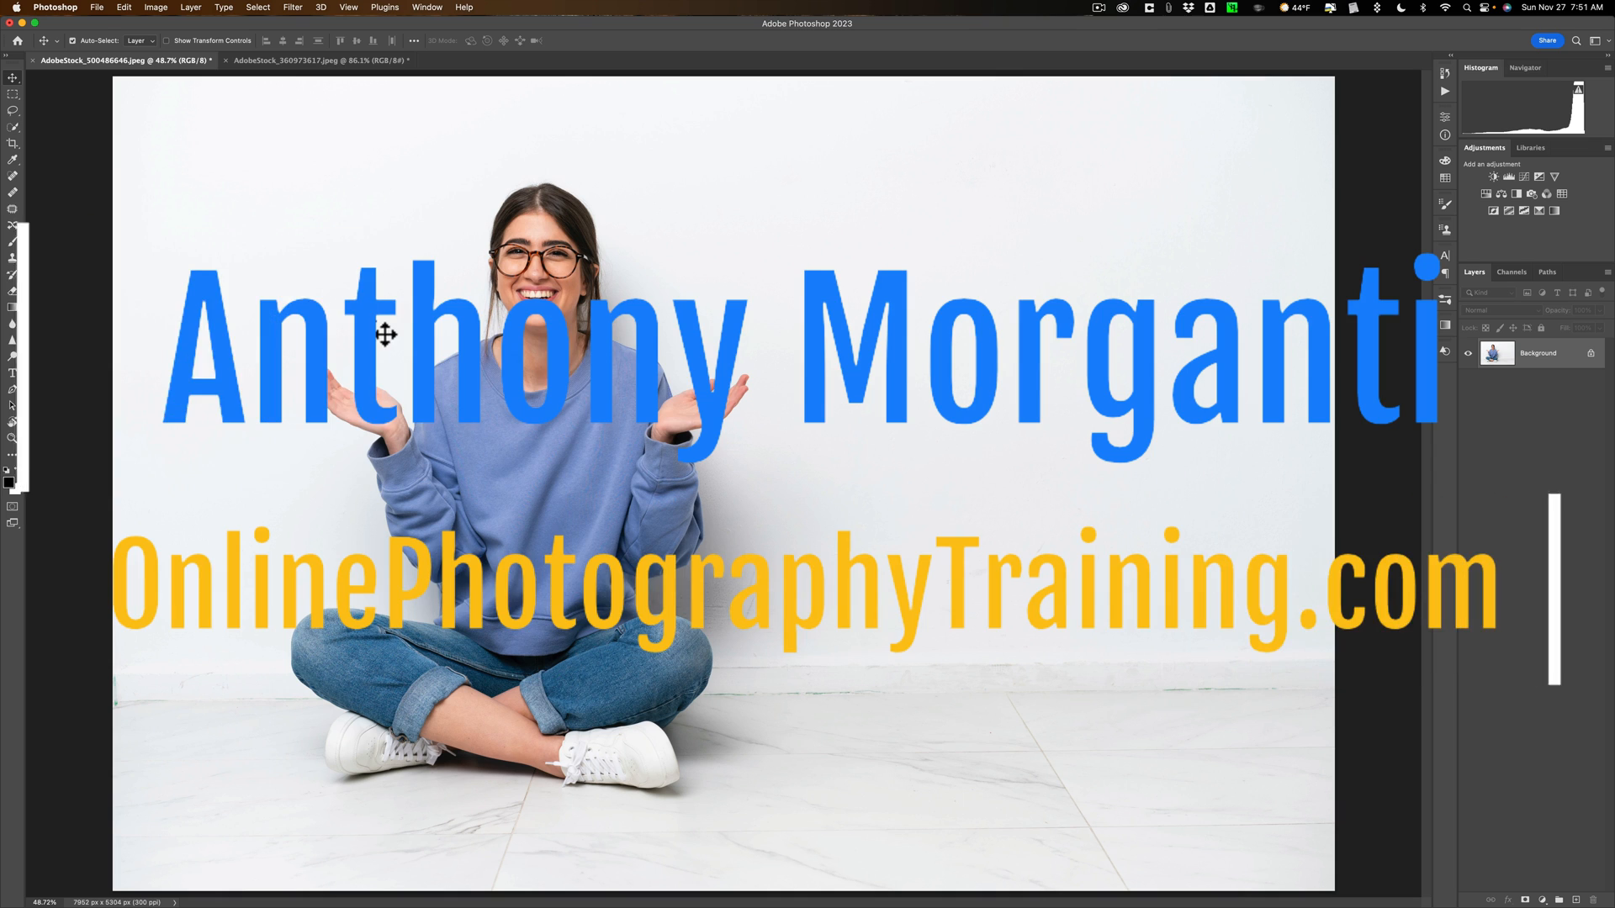
After glancing at the living room photo, set Quick Mask colour to indicate Selected Areas at 100% opacity.
click(319, 59)
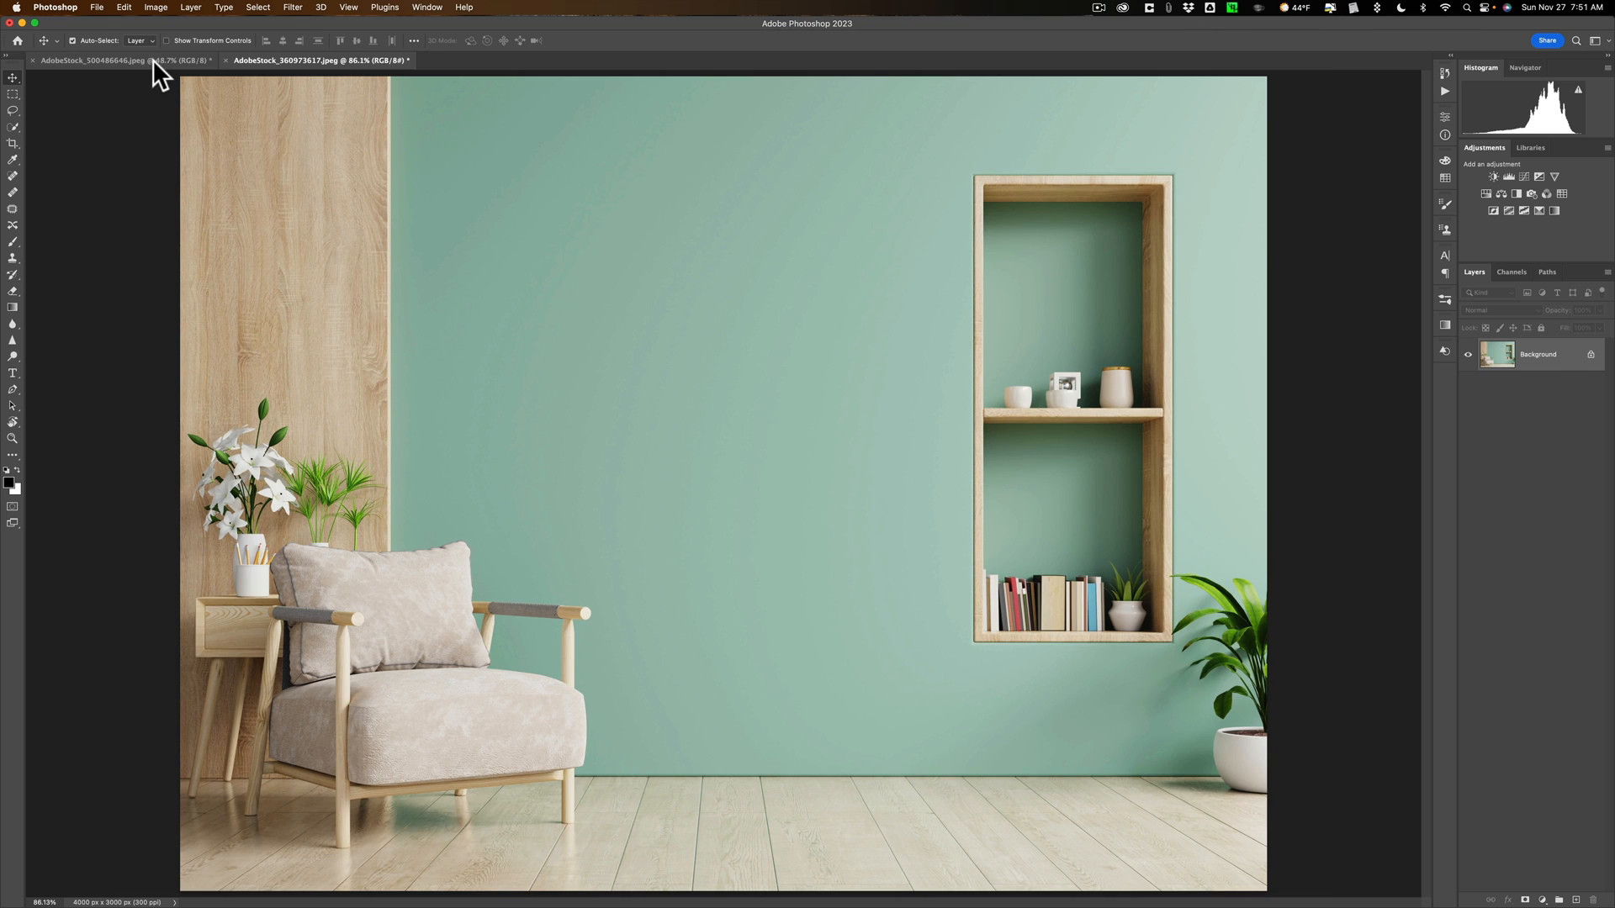
click(93, 60)
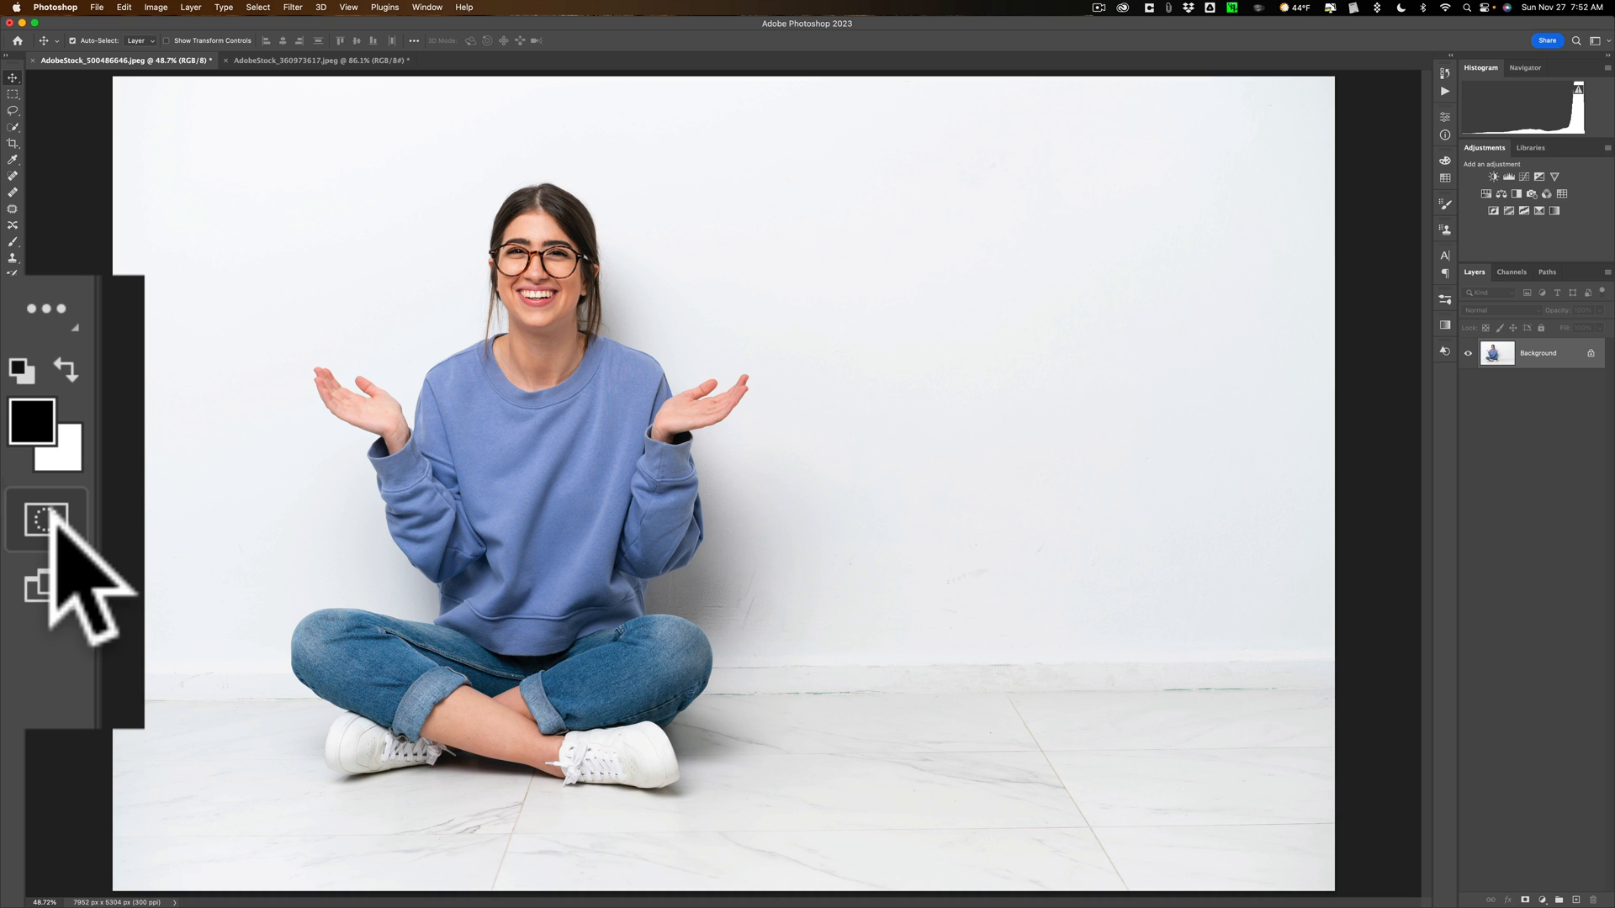
double_click(45, 520)
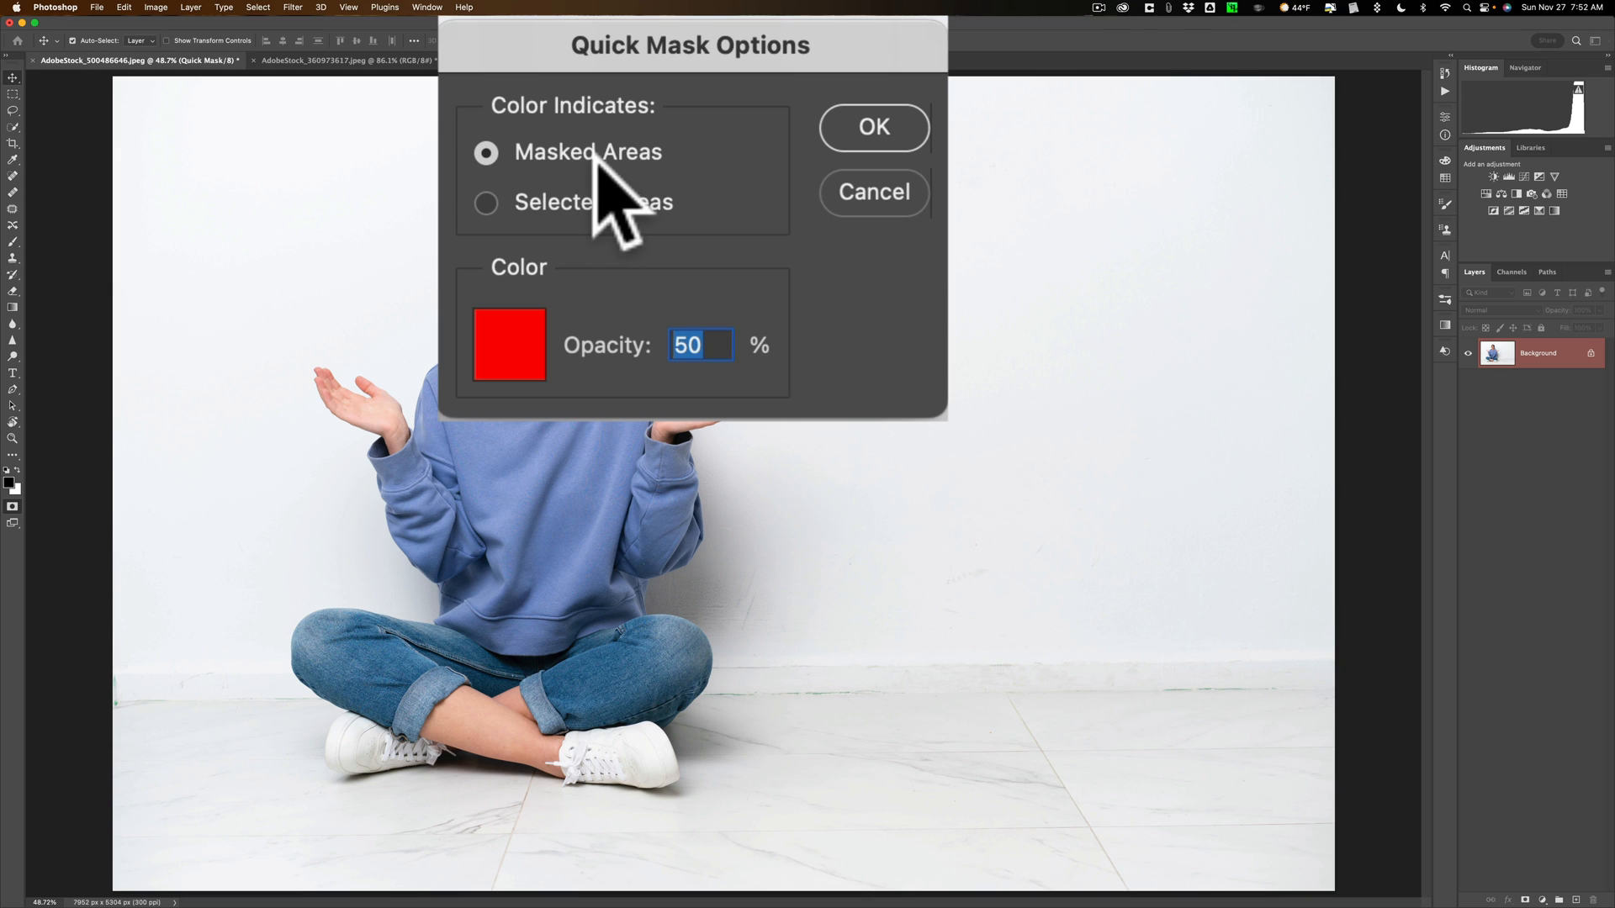
click(485, 201)
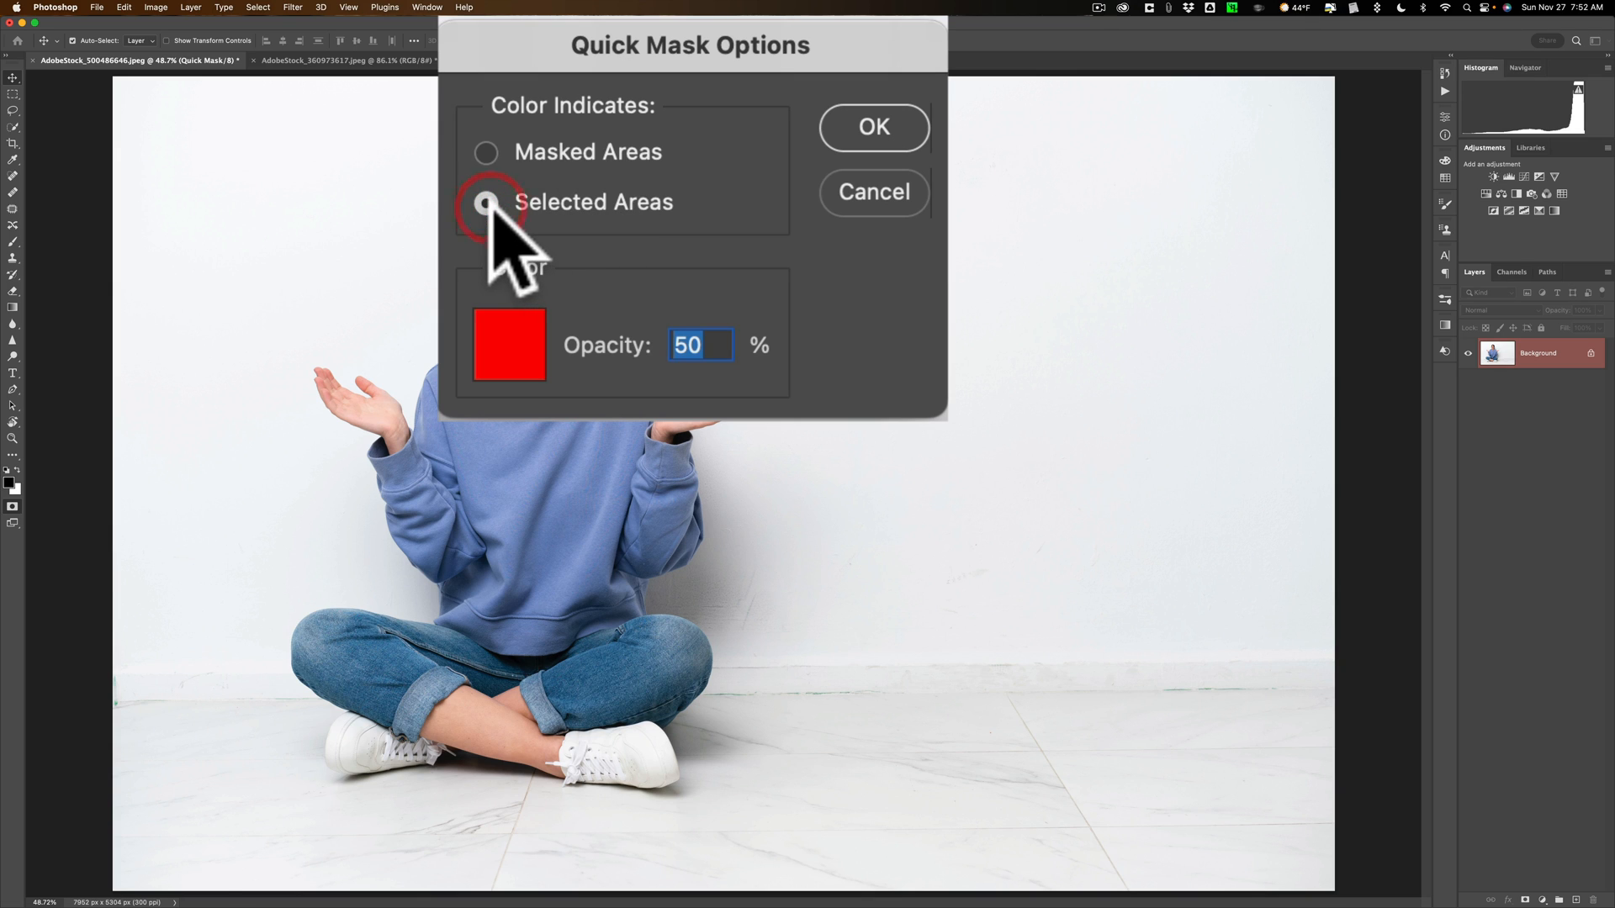
click(486, 202)
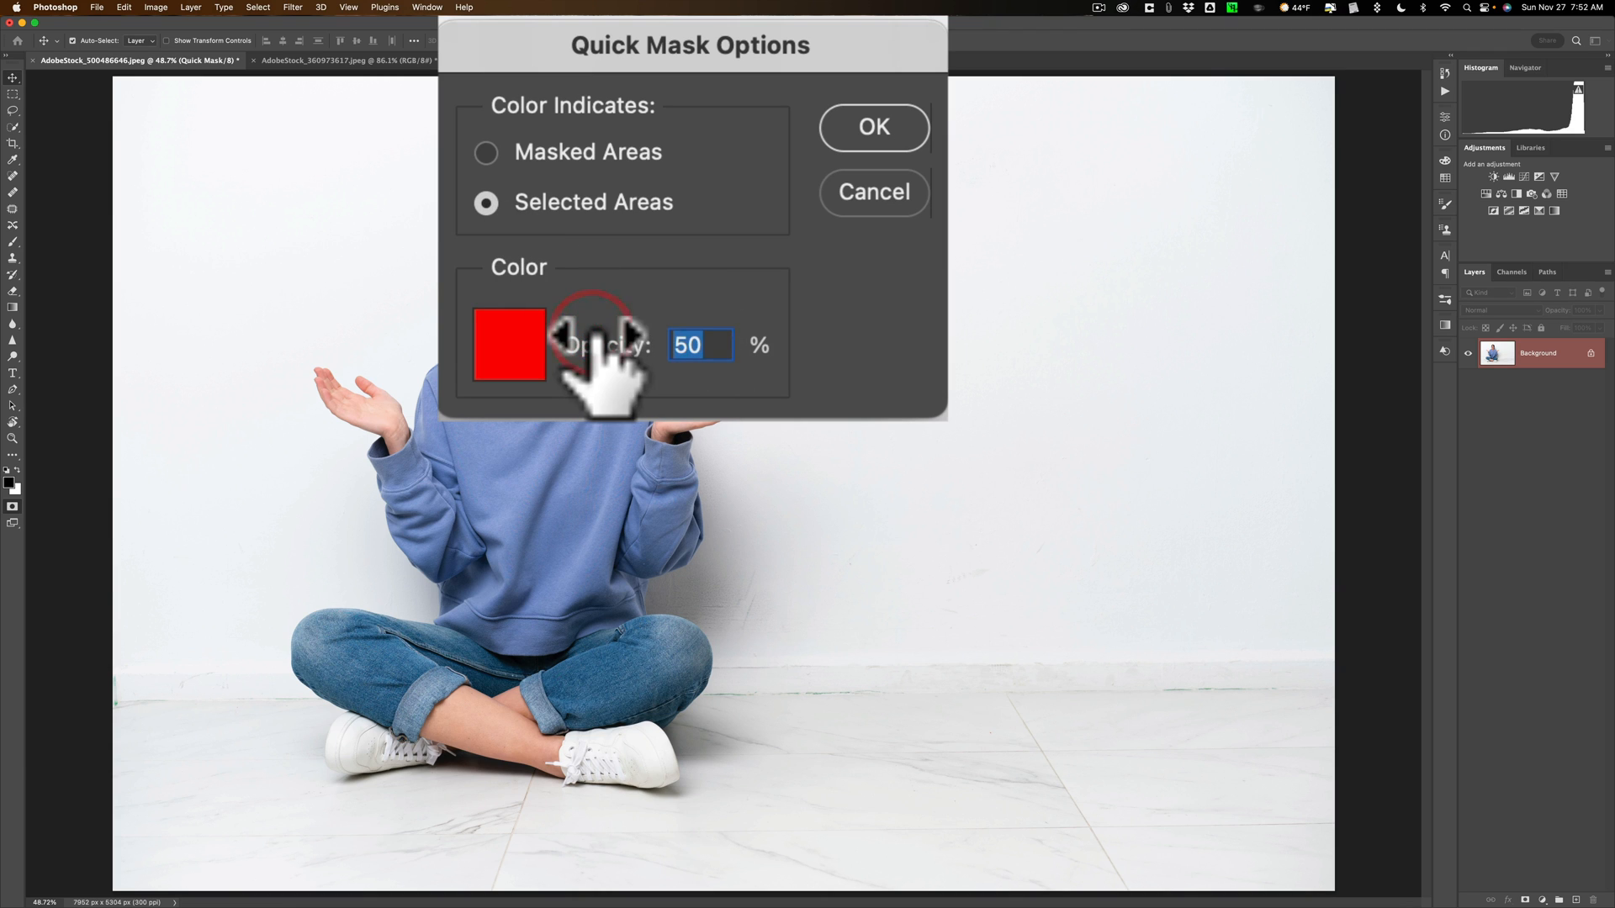
text(100)
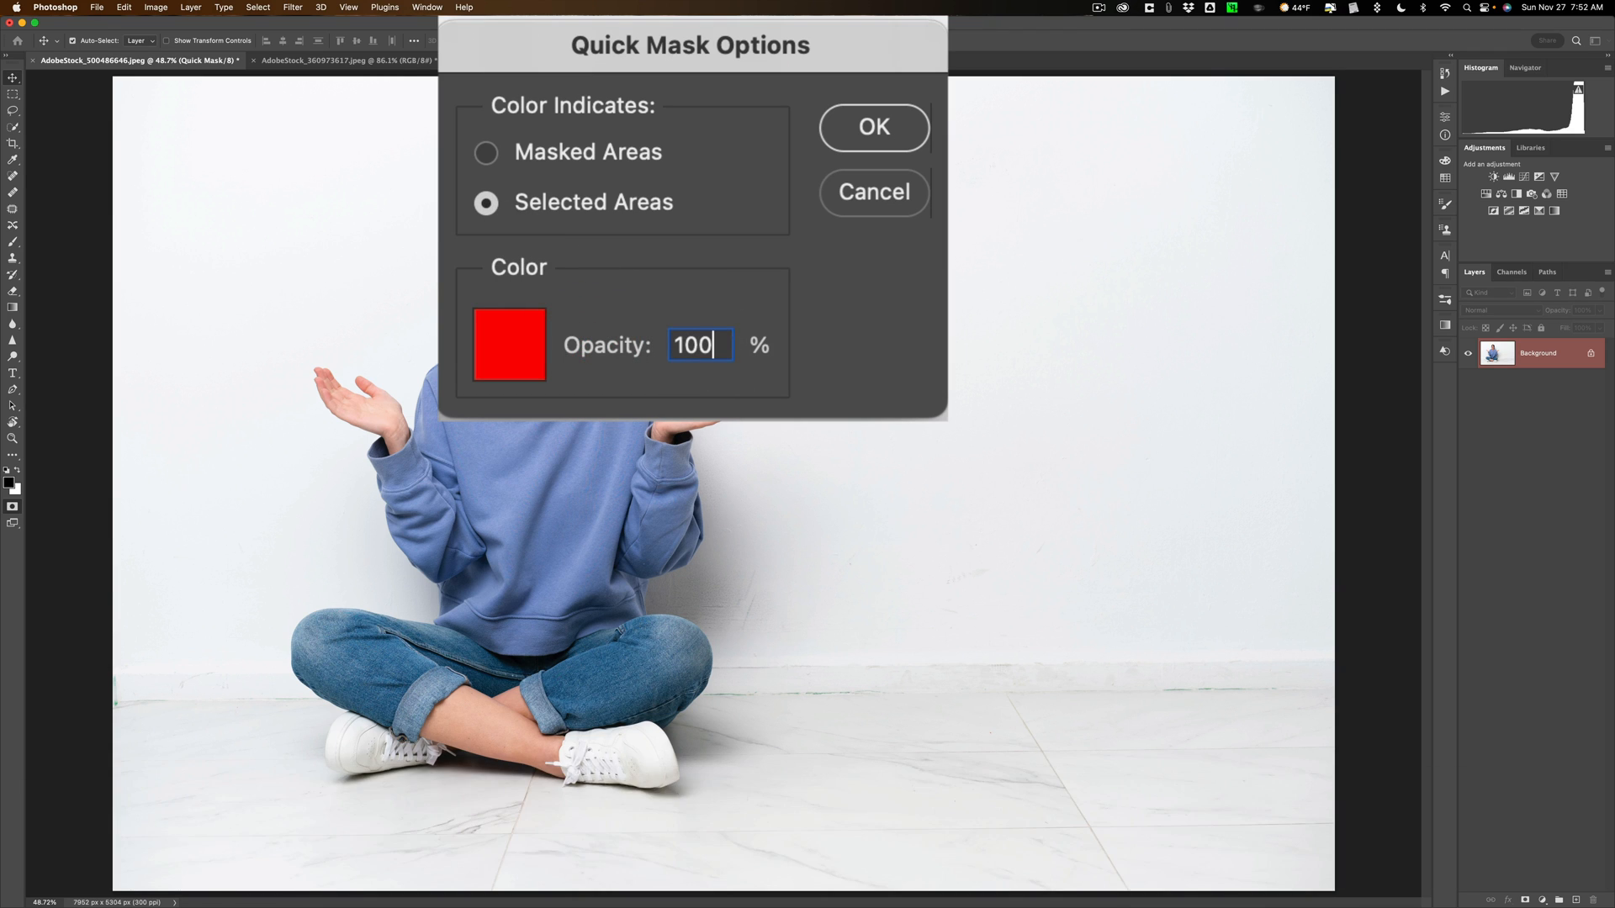
triple_click(701, 345)
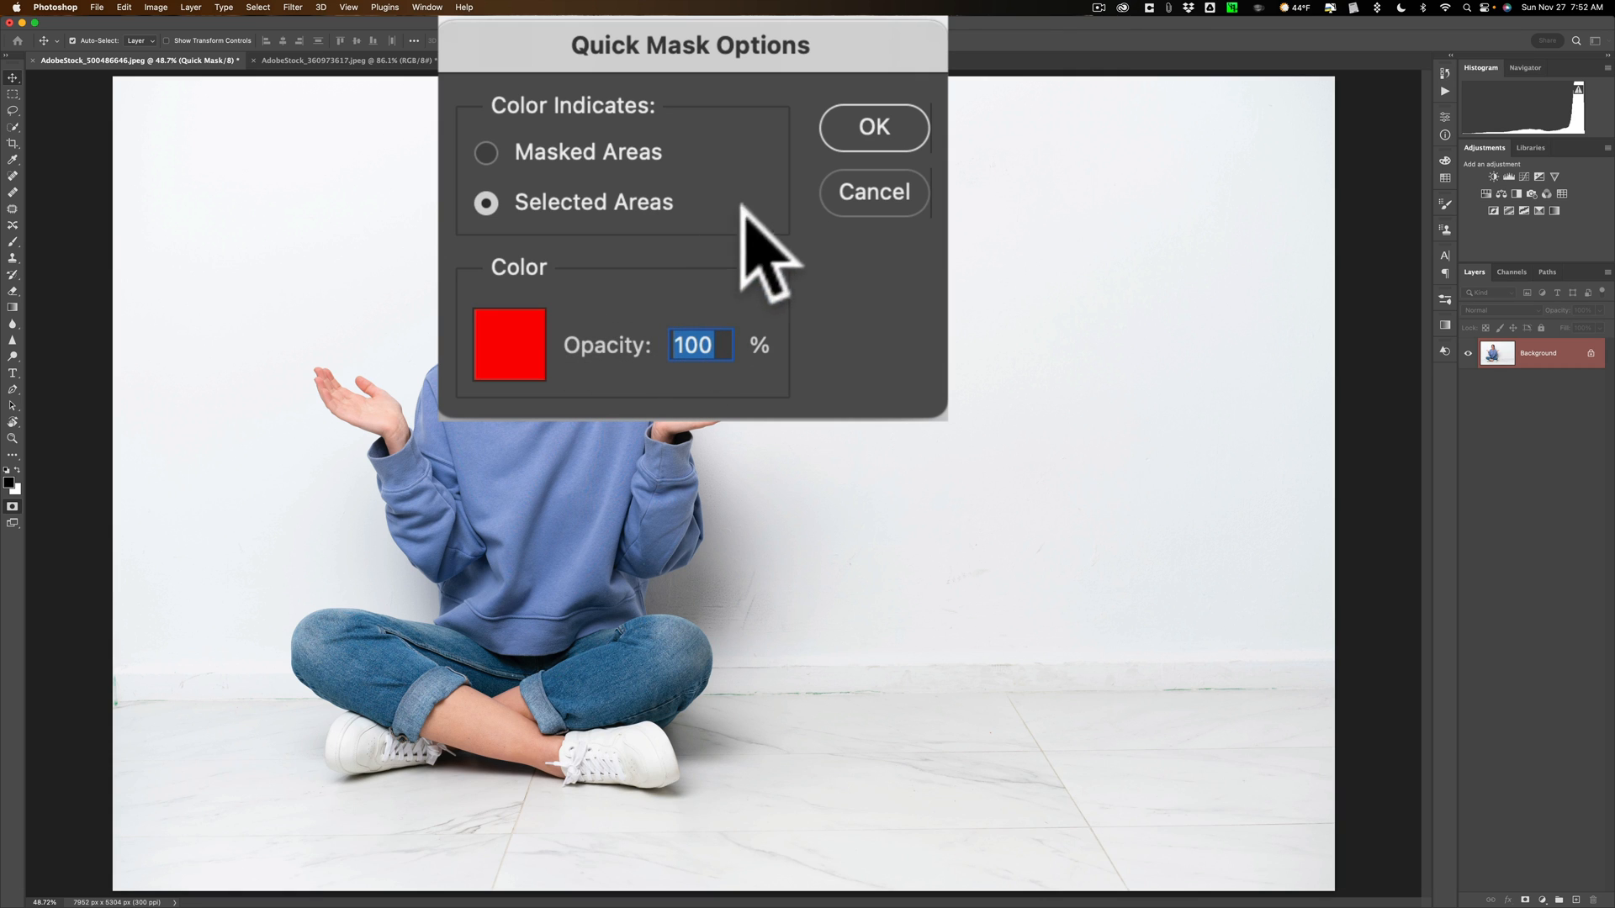
click(873, 127)
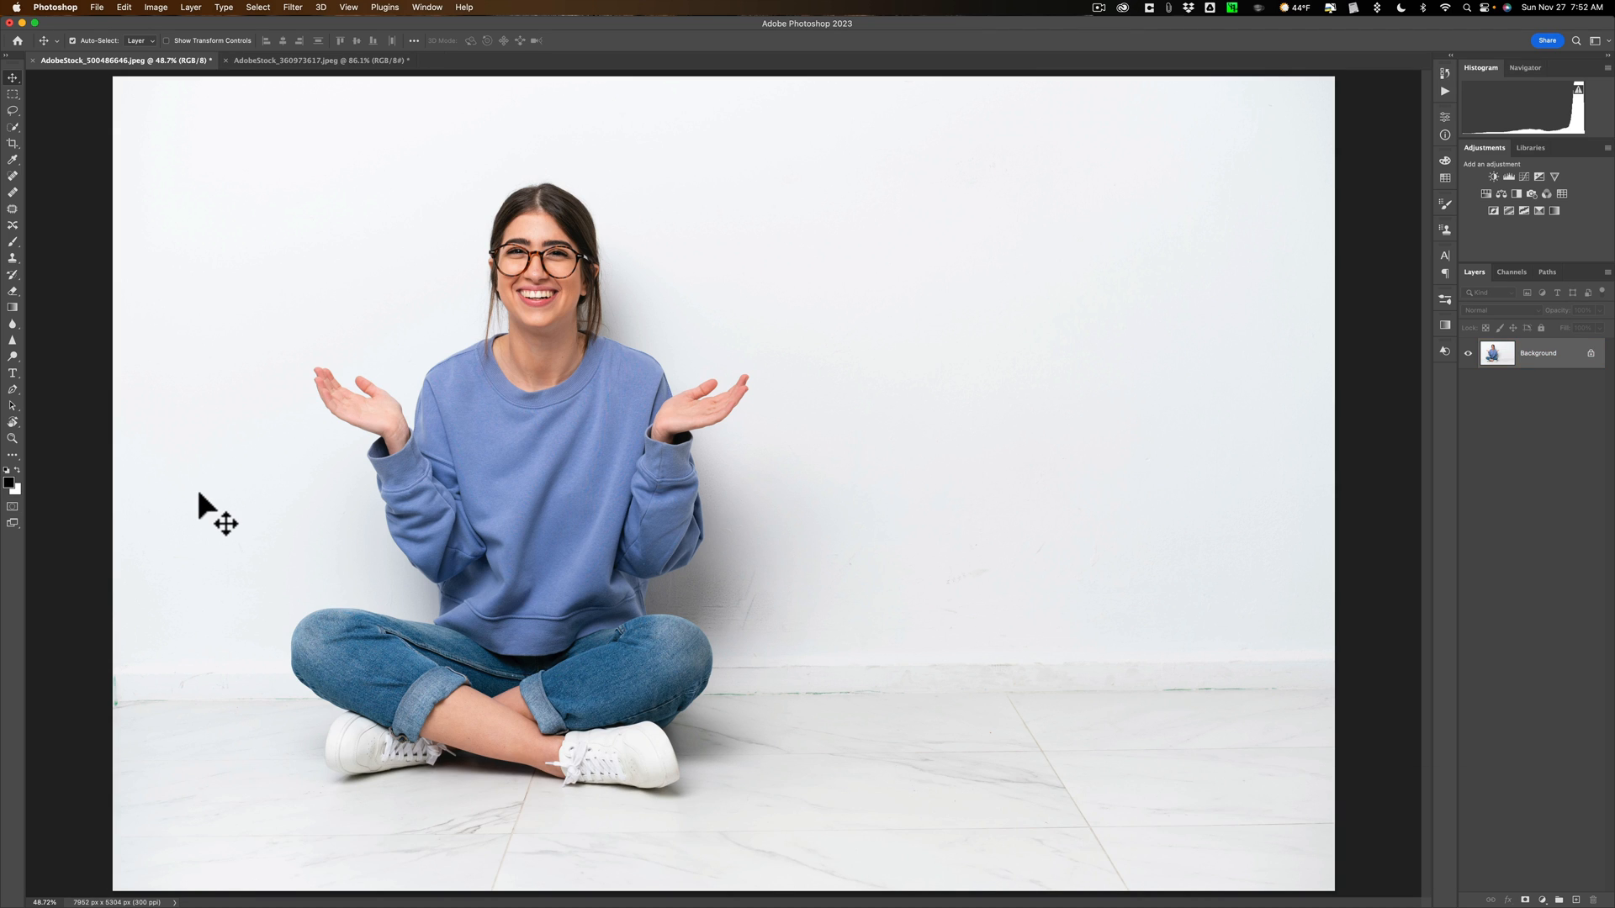
mouse_move(12, 513)
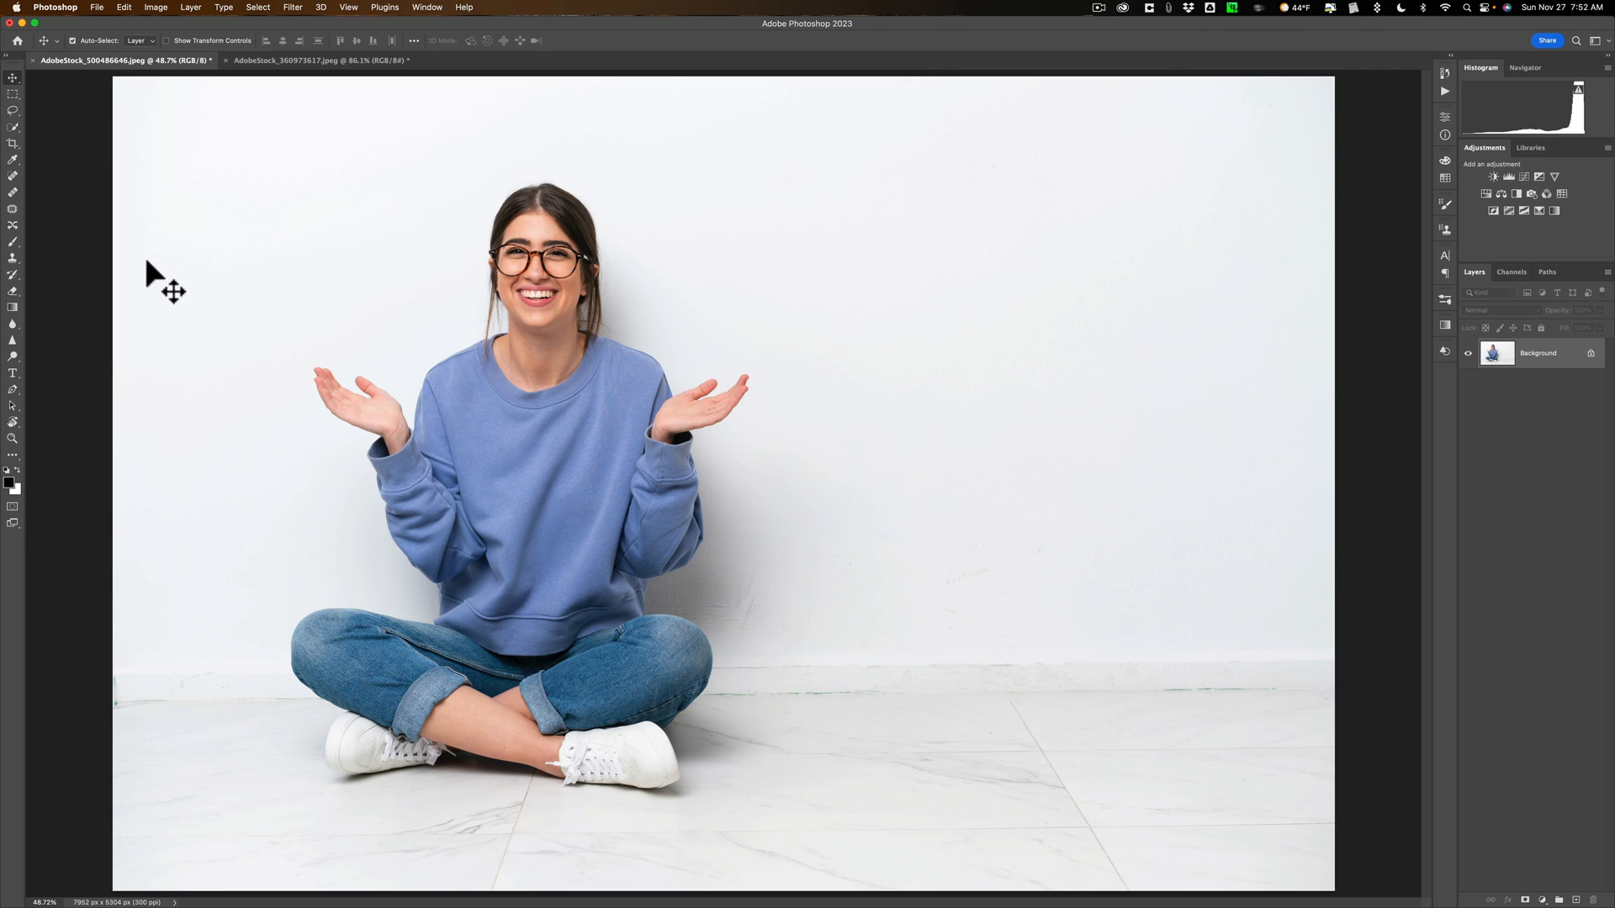
click(124, 8)
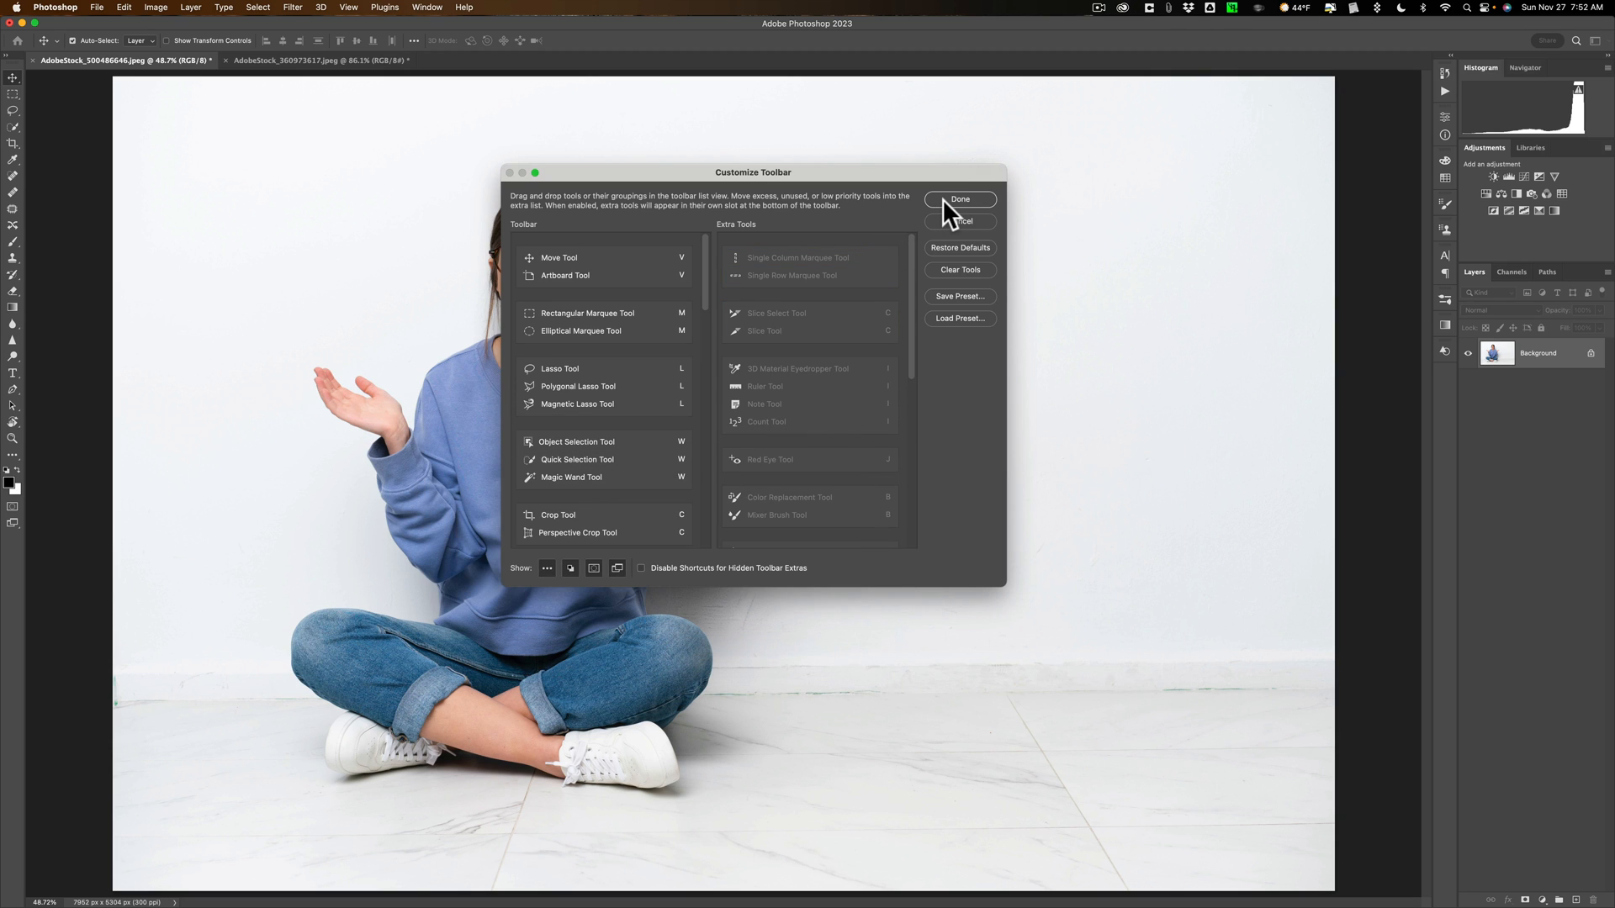
click(959, 198)
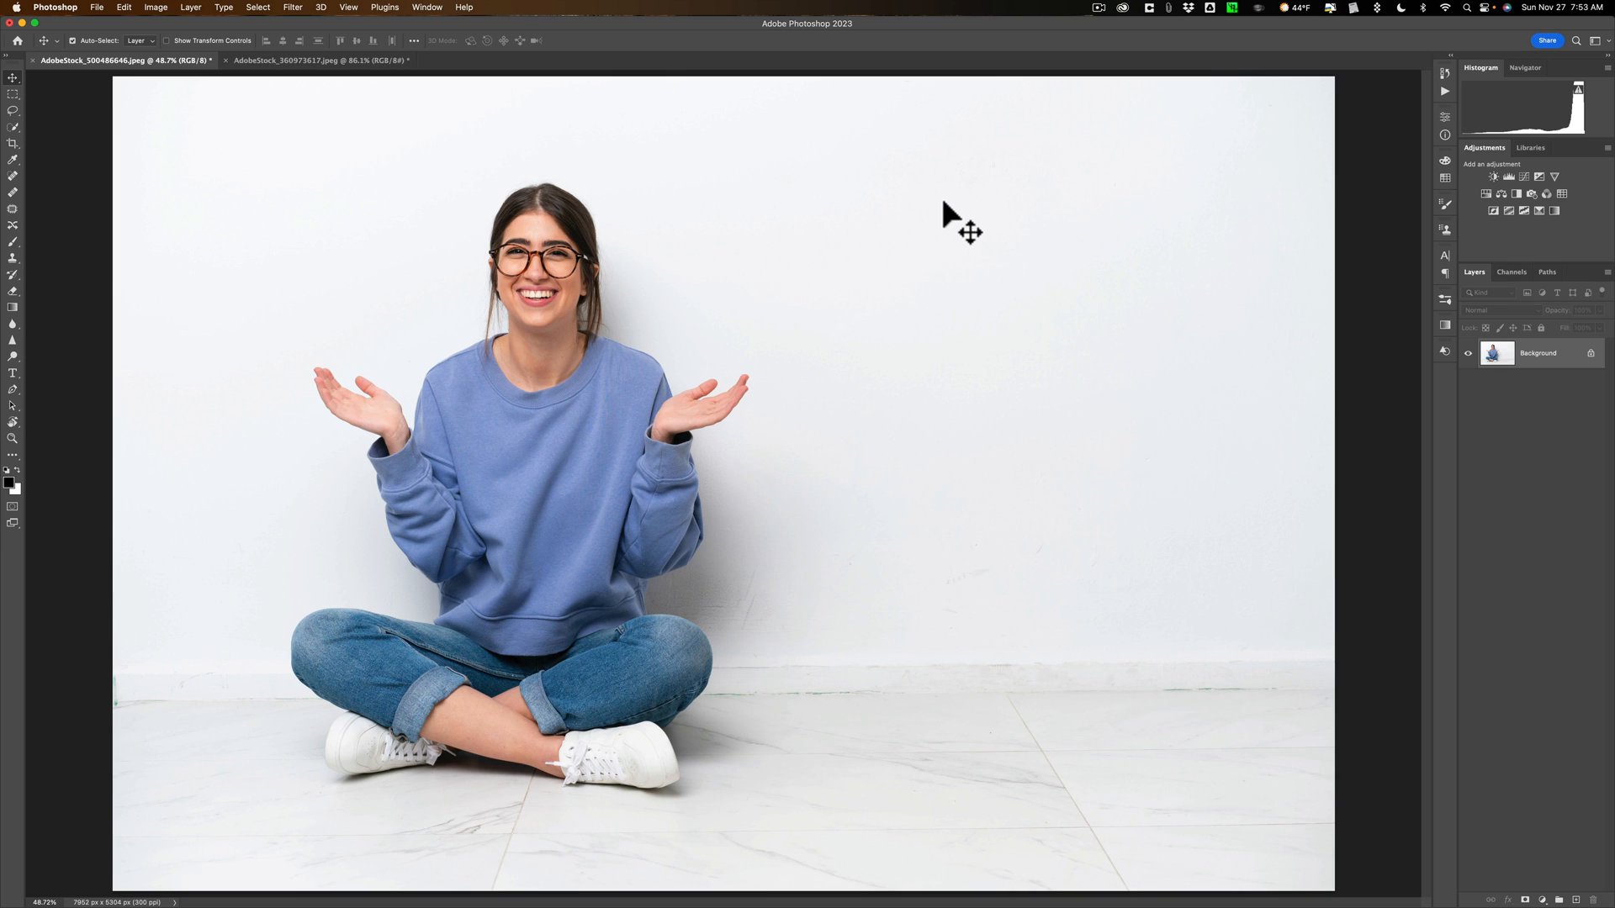
mouse_move(189, 136)
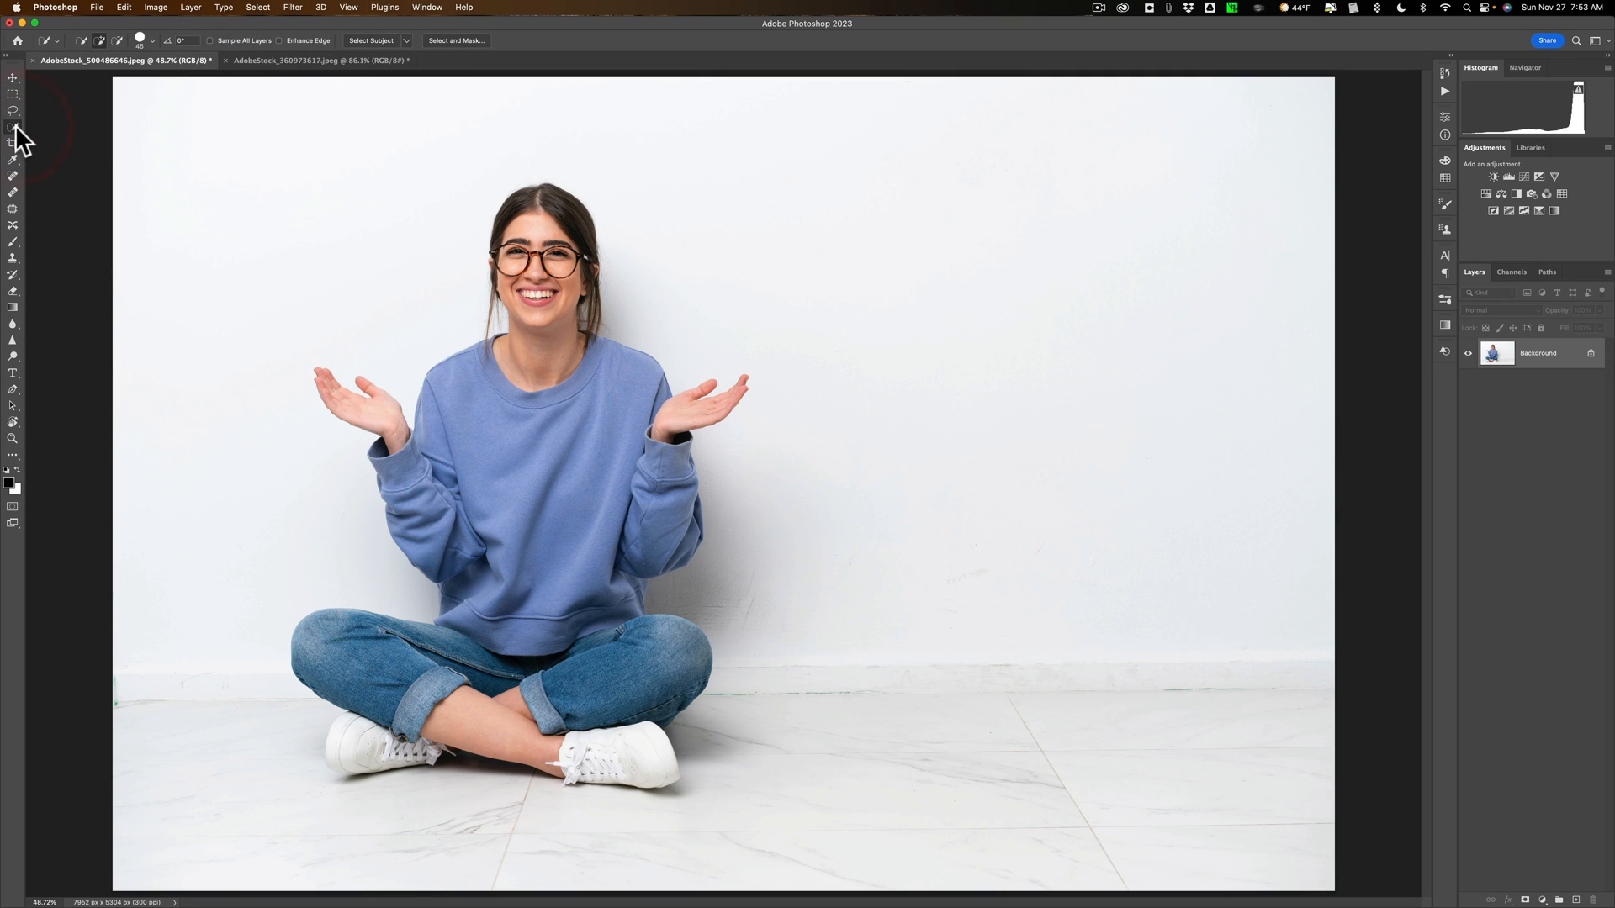
mouse_move(14, 128)
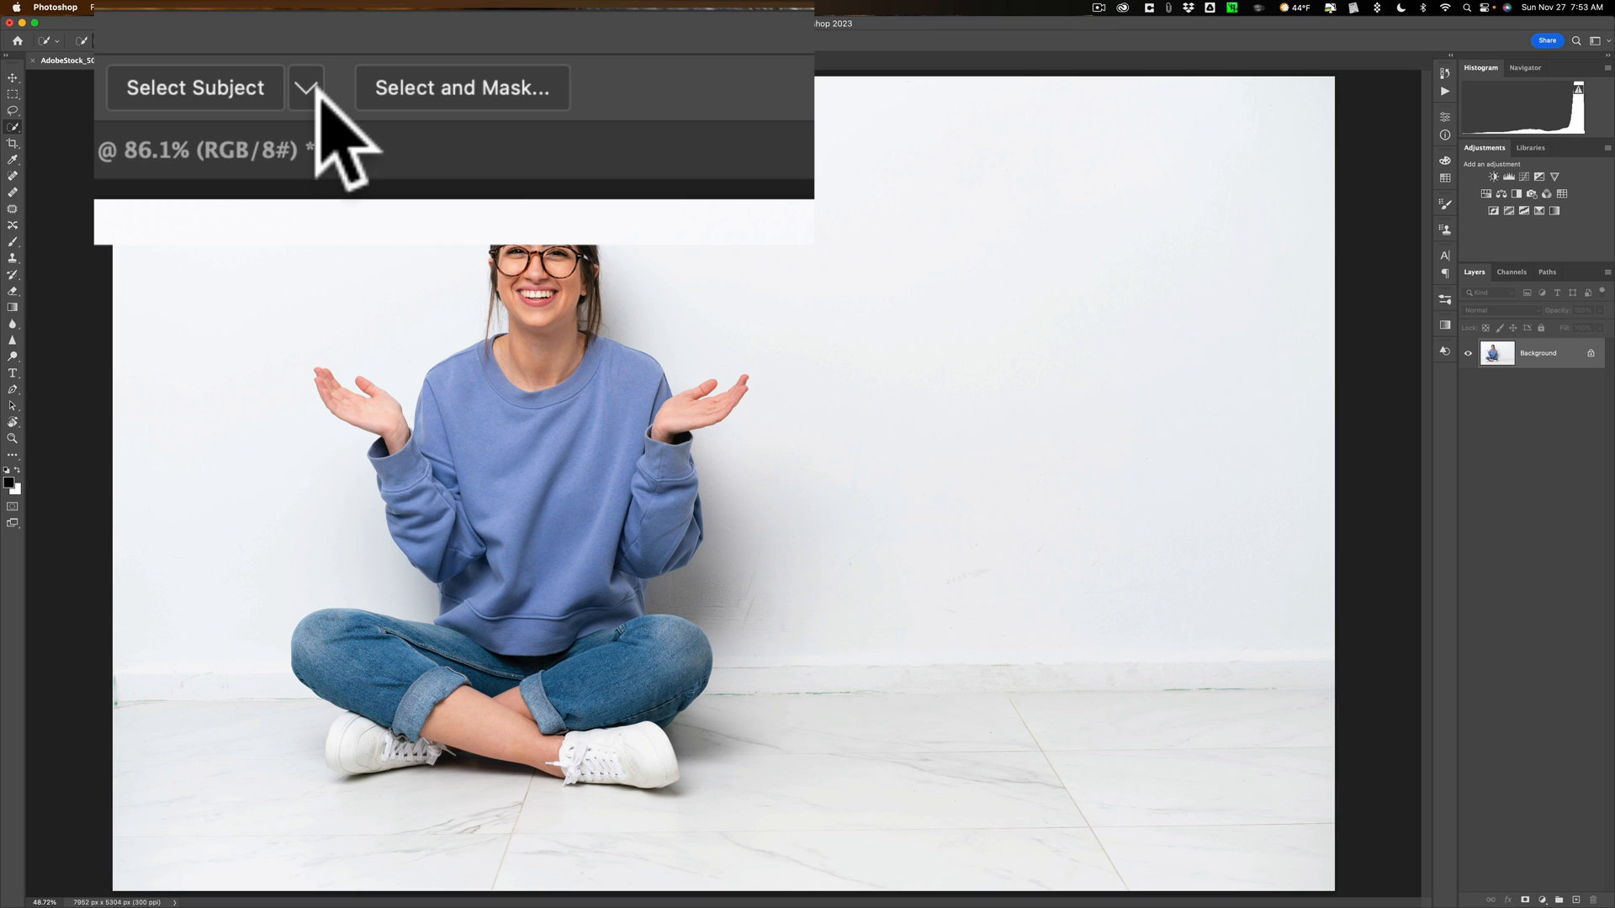
Auto-select the seated woman with Select Subject and enter Select and Mask.
click(305, 88)
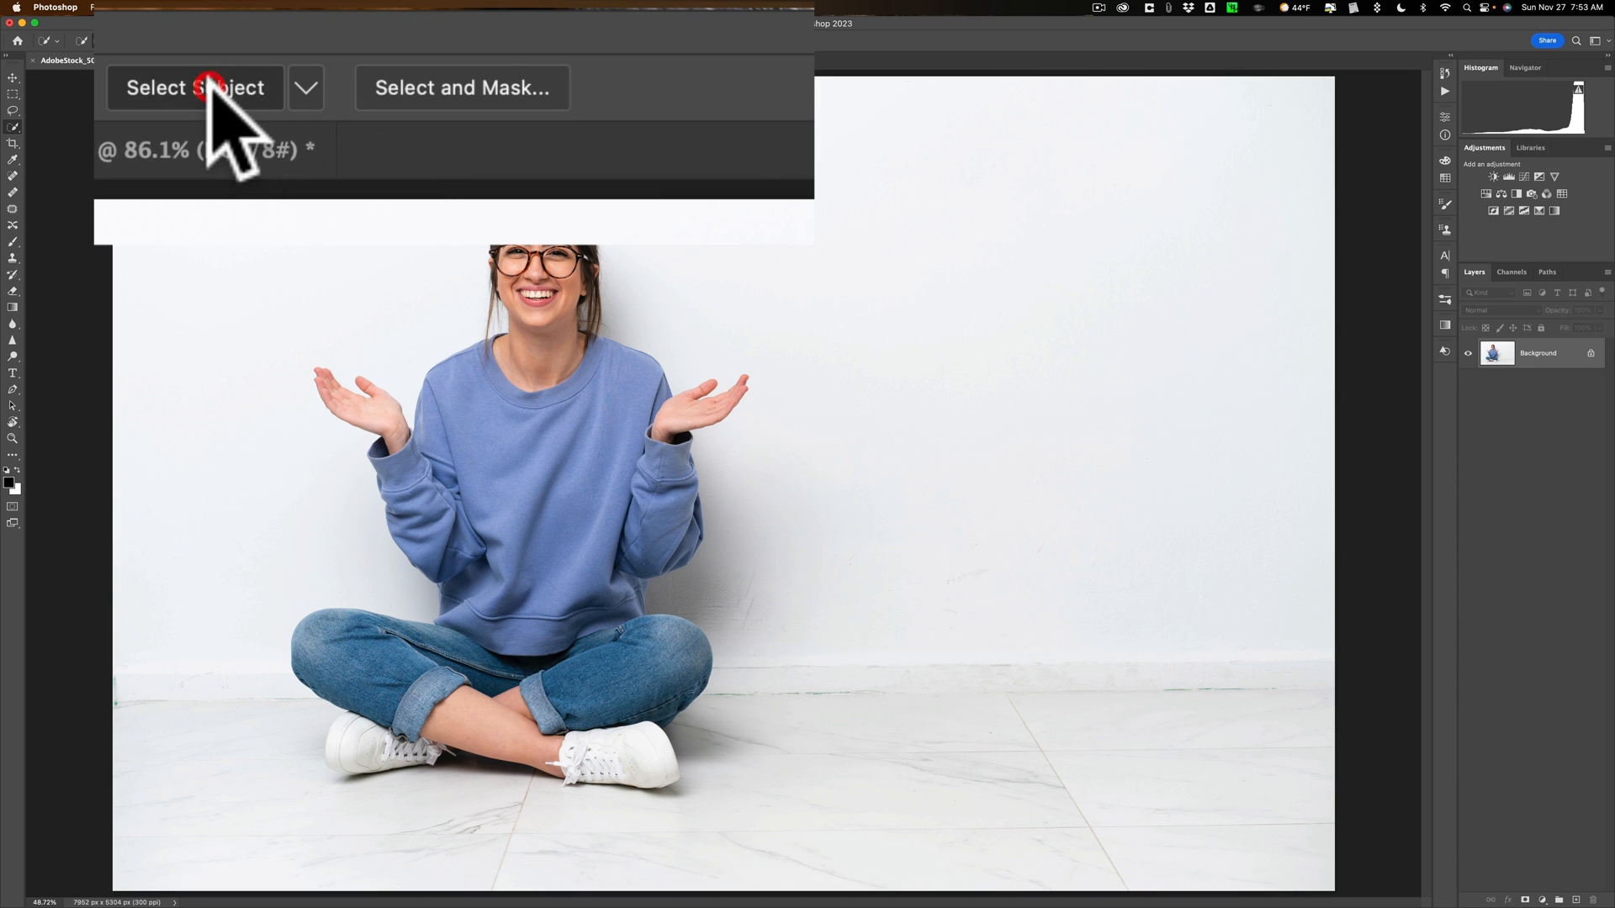
click(194, 88)
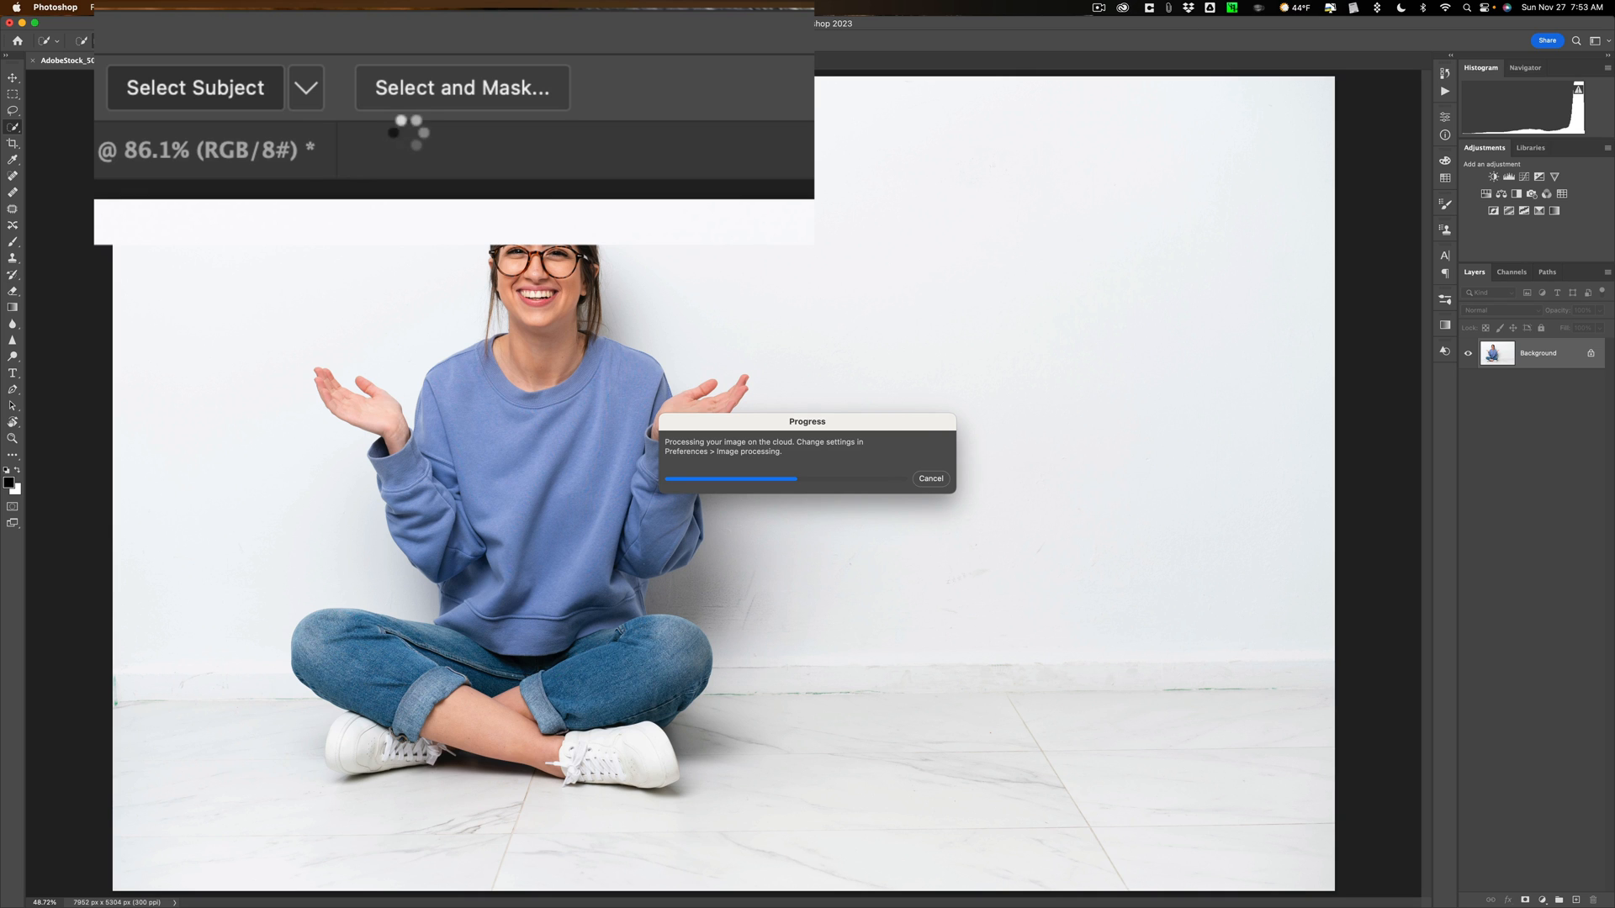
click(194, 88)
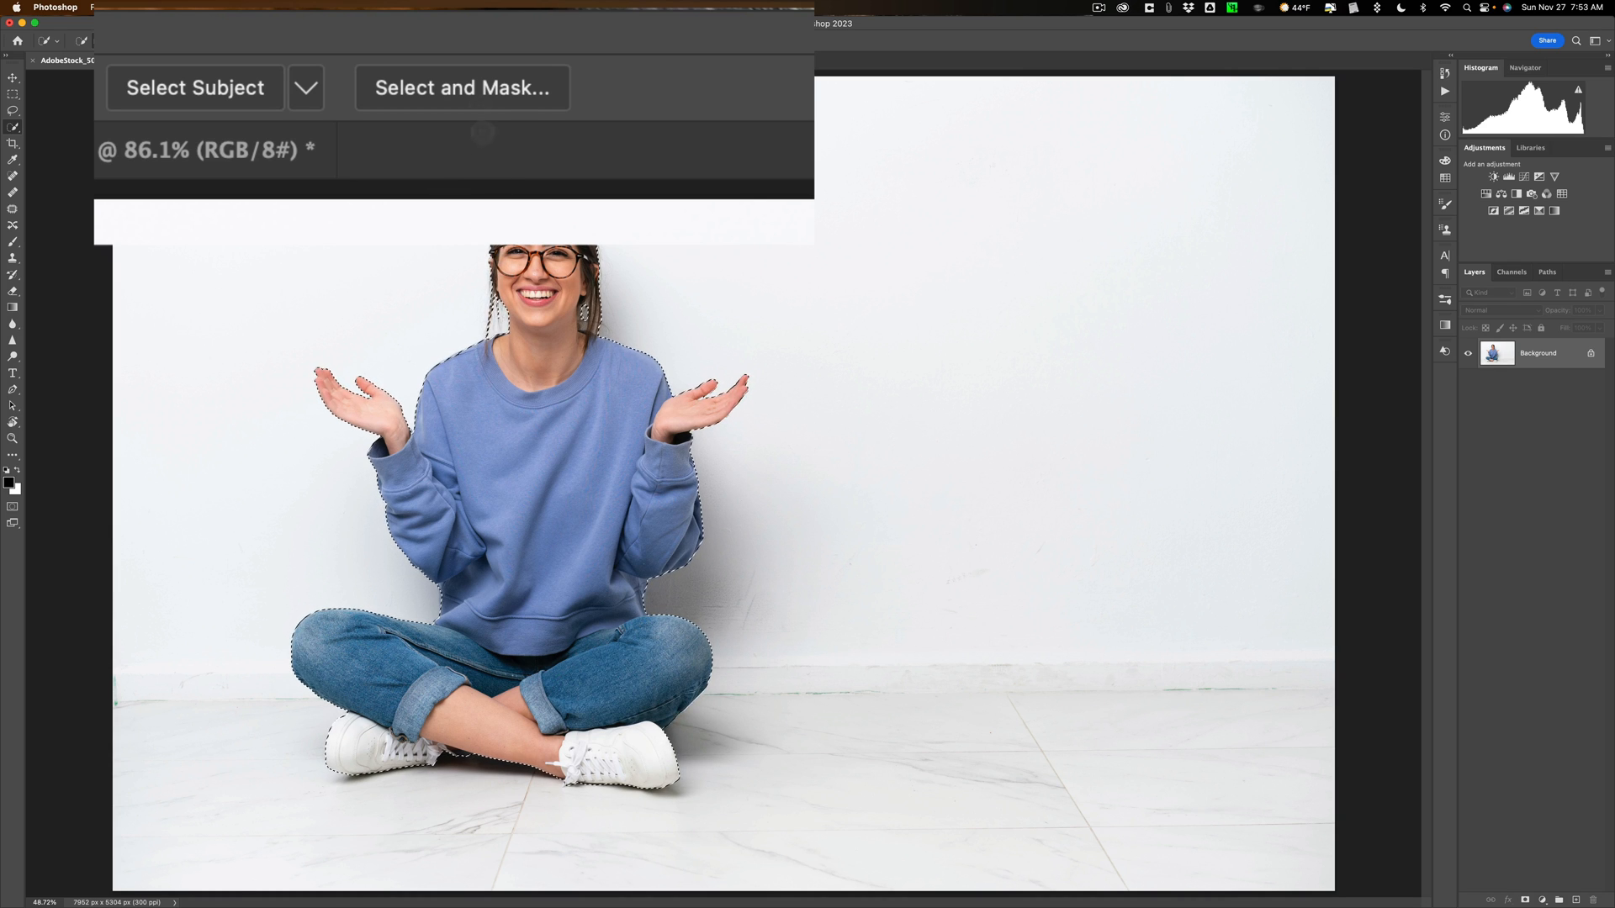
click(462, 87)
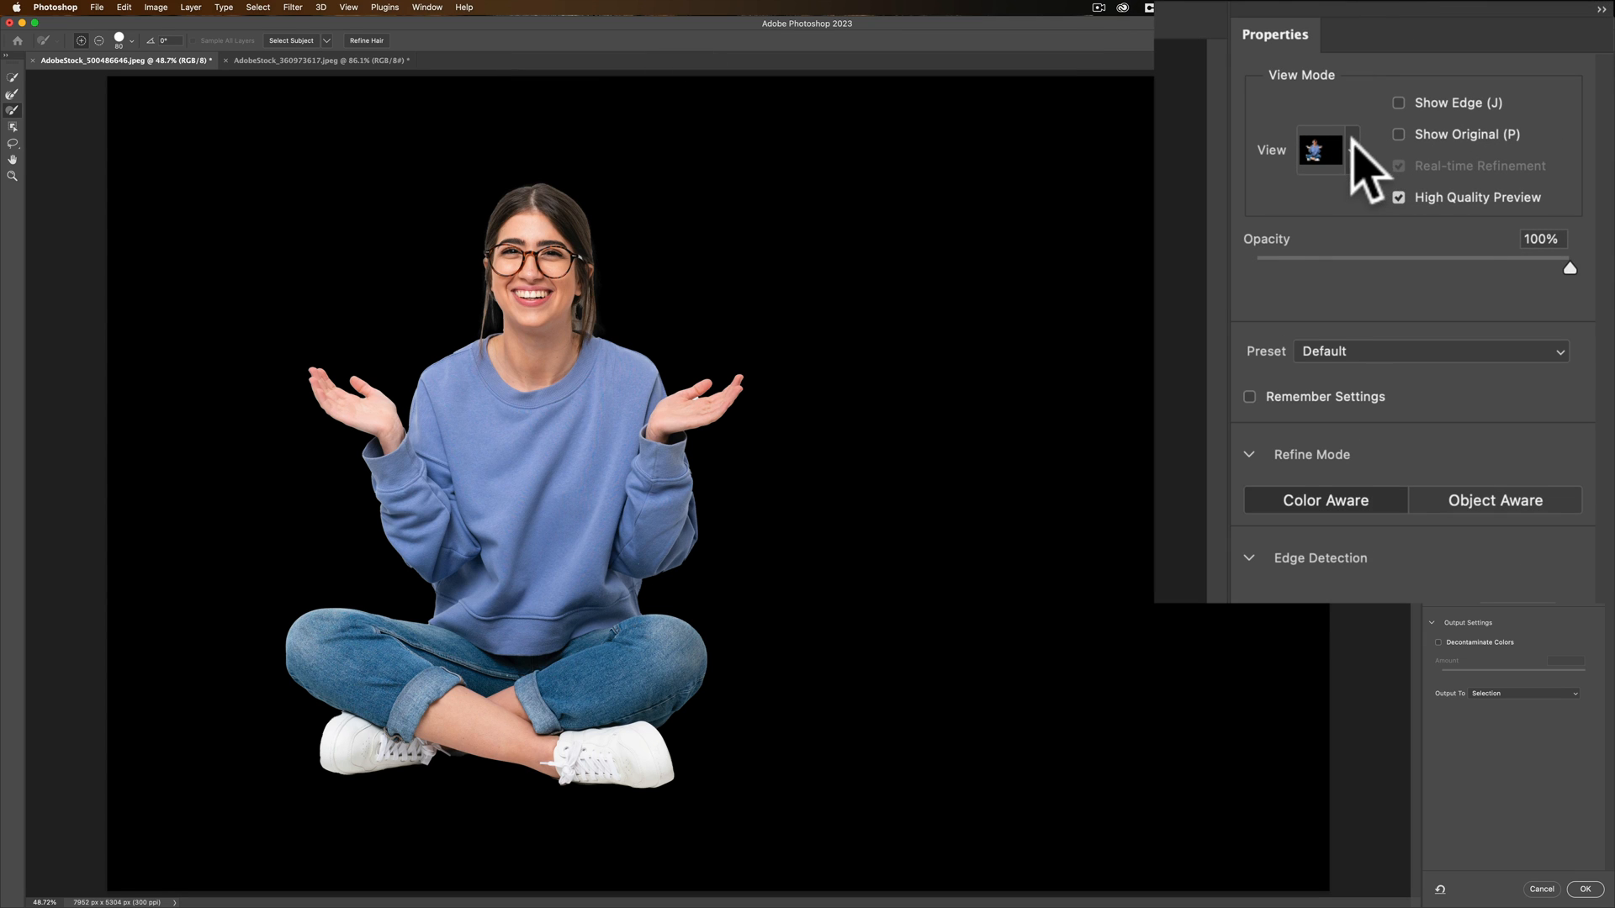
click(1329, 151)
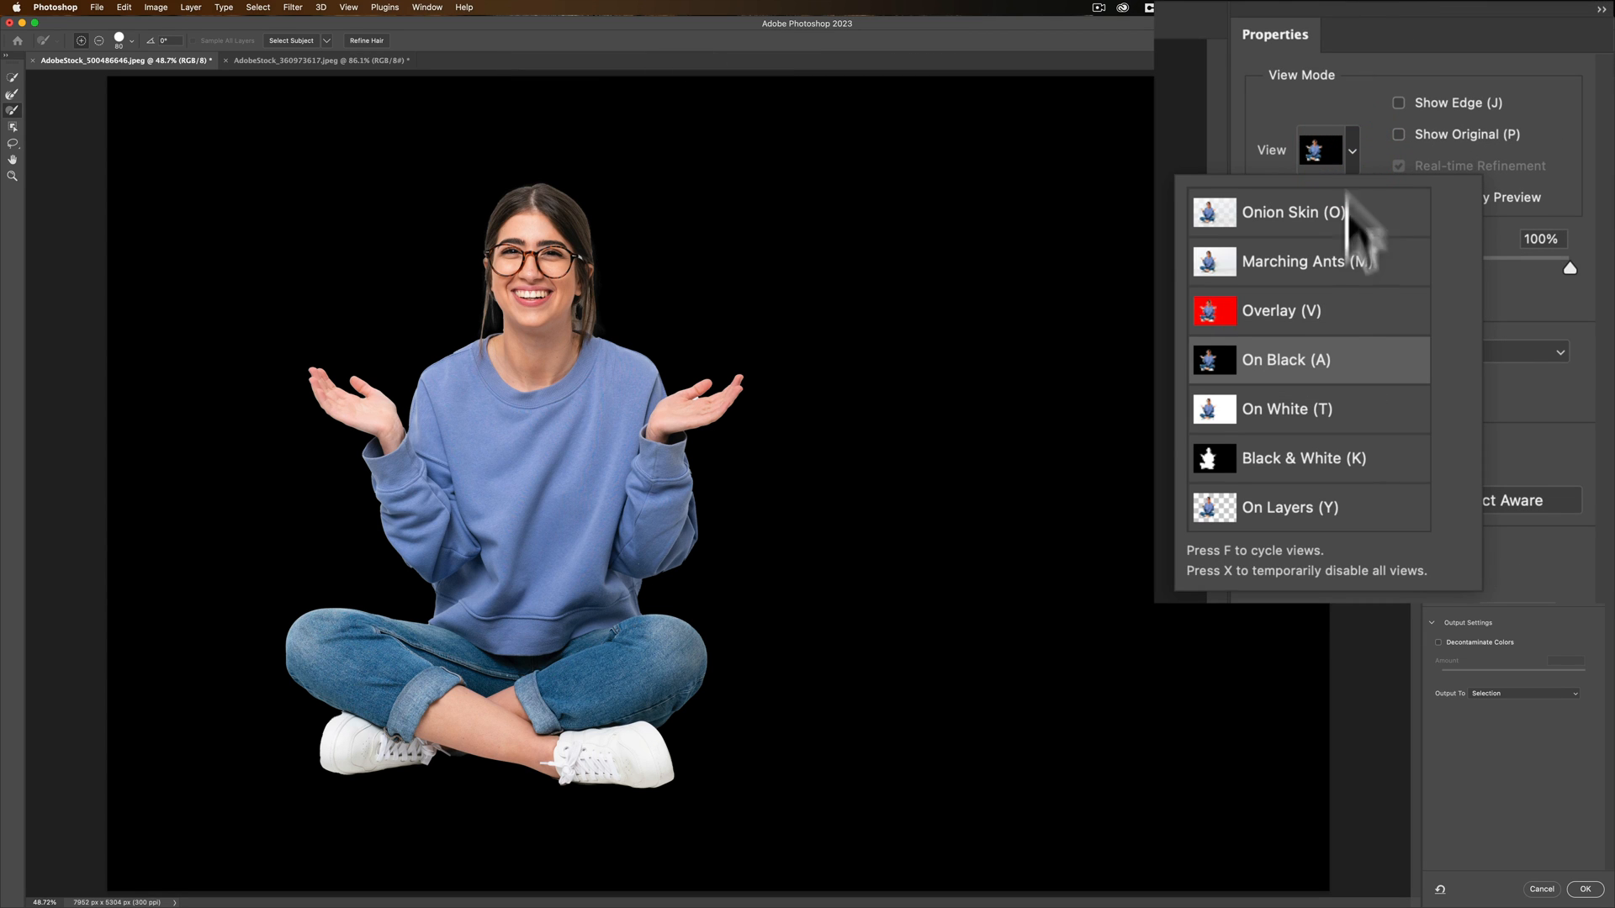
click(1281, 311)
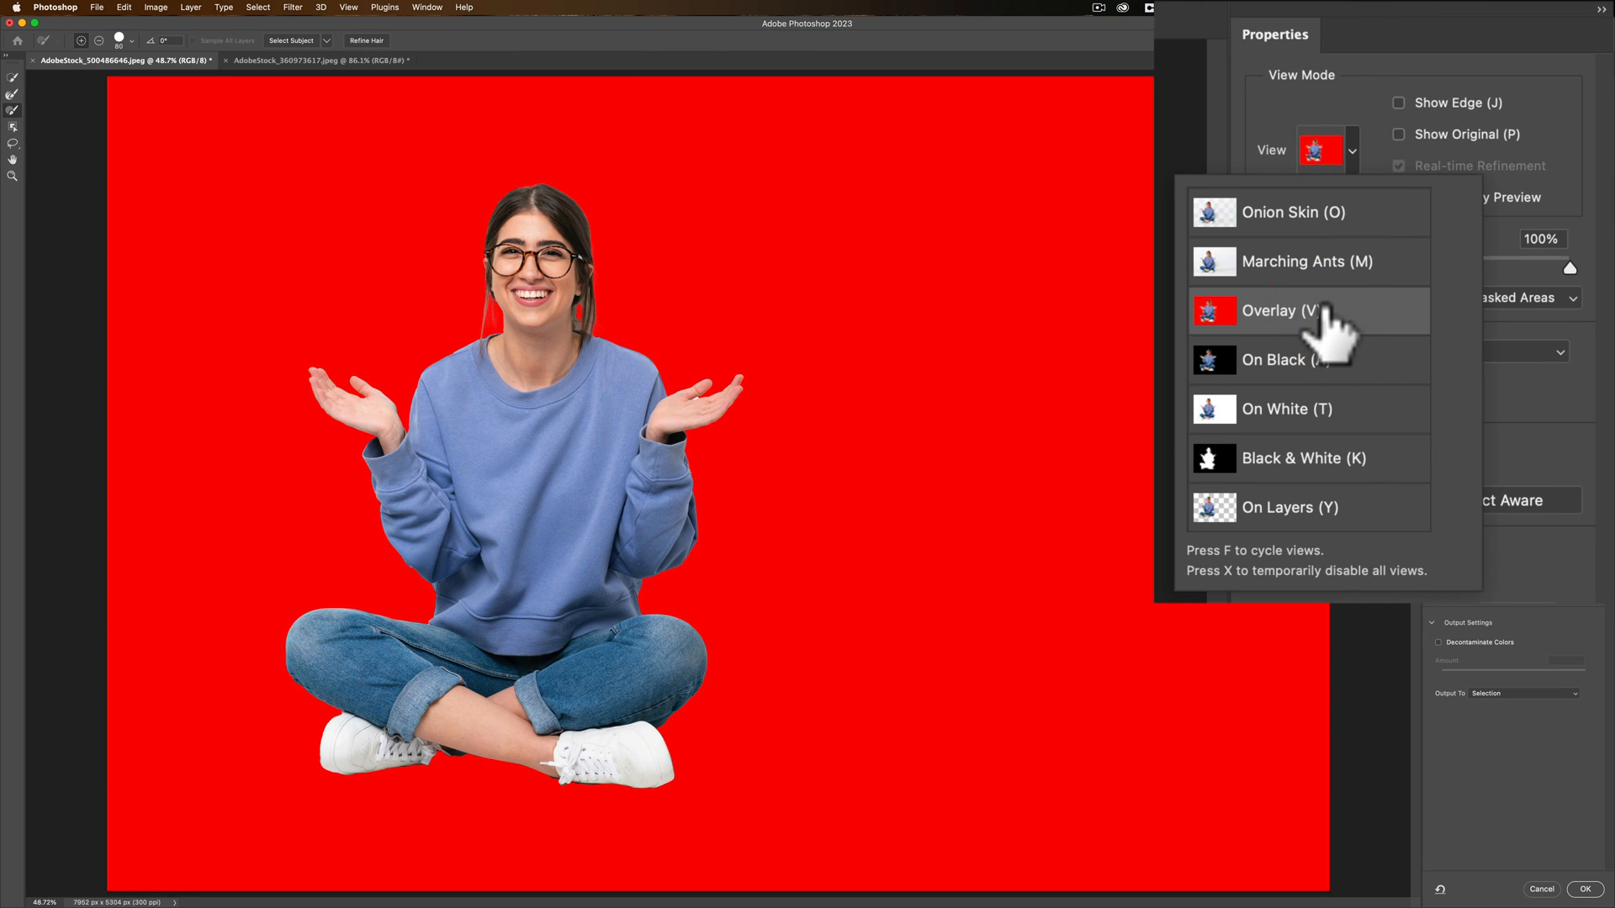
click(1285, 359)
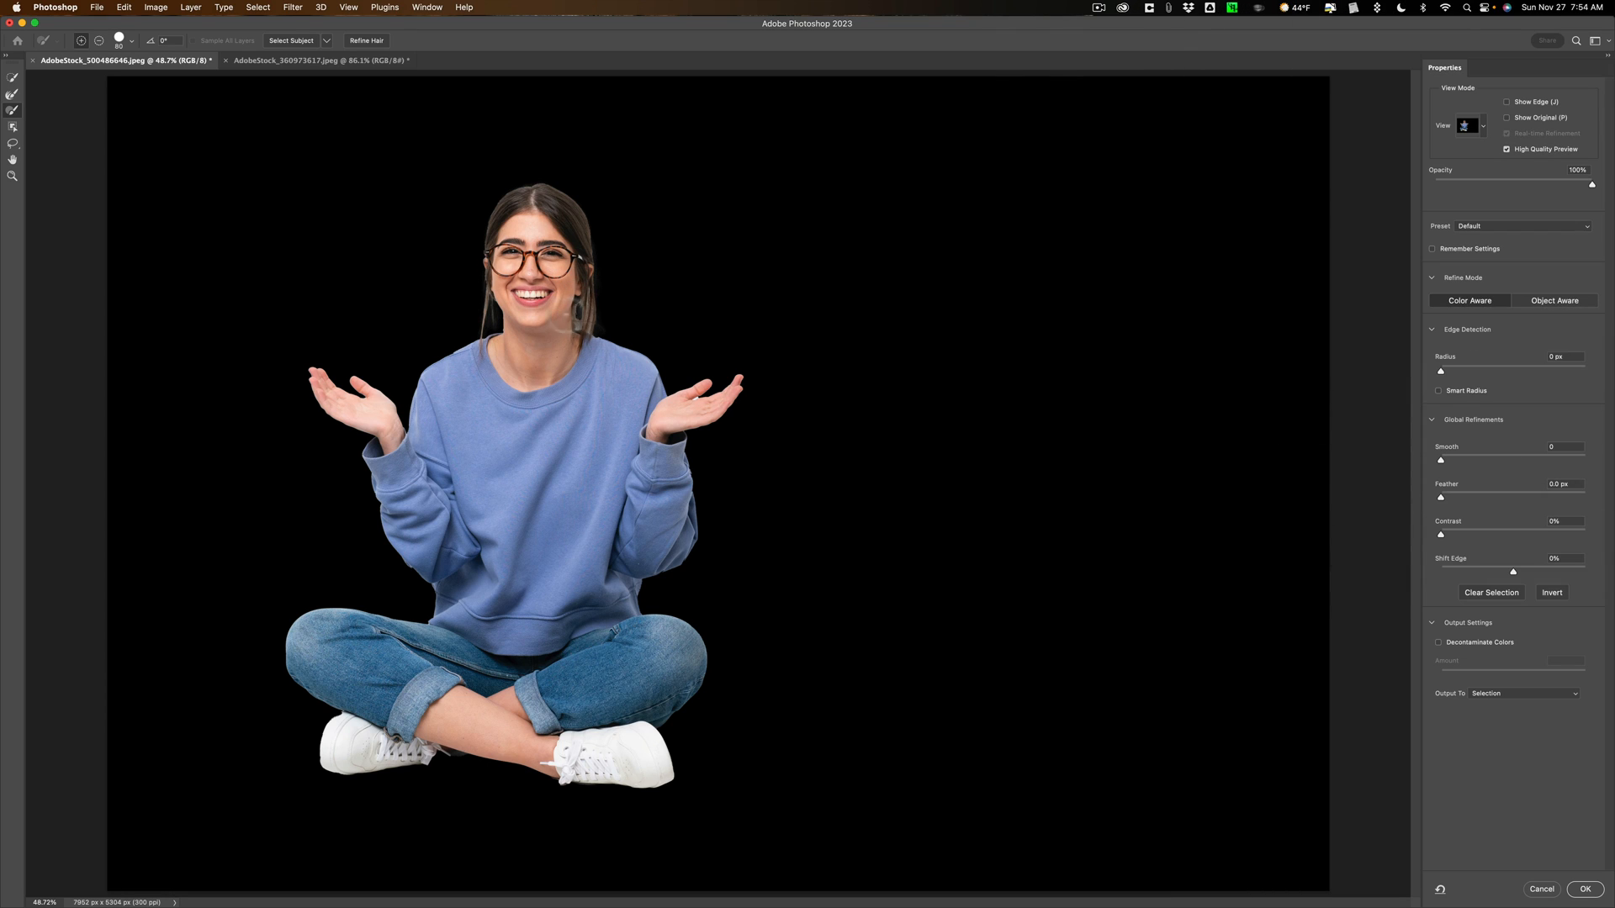
mouse_move(680, 386)
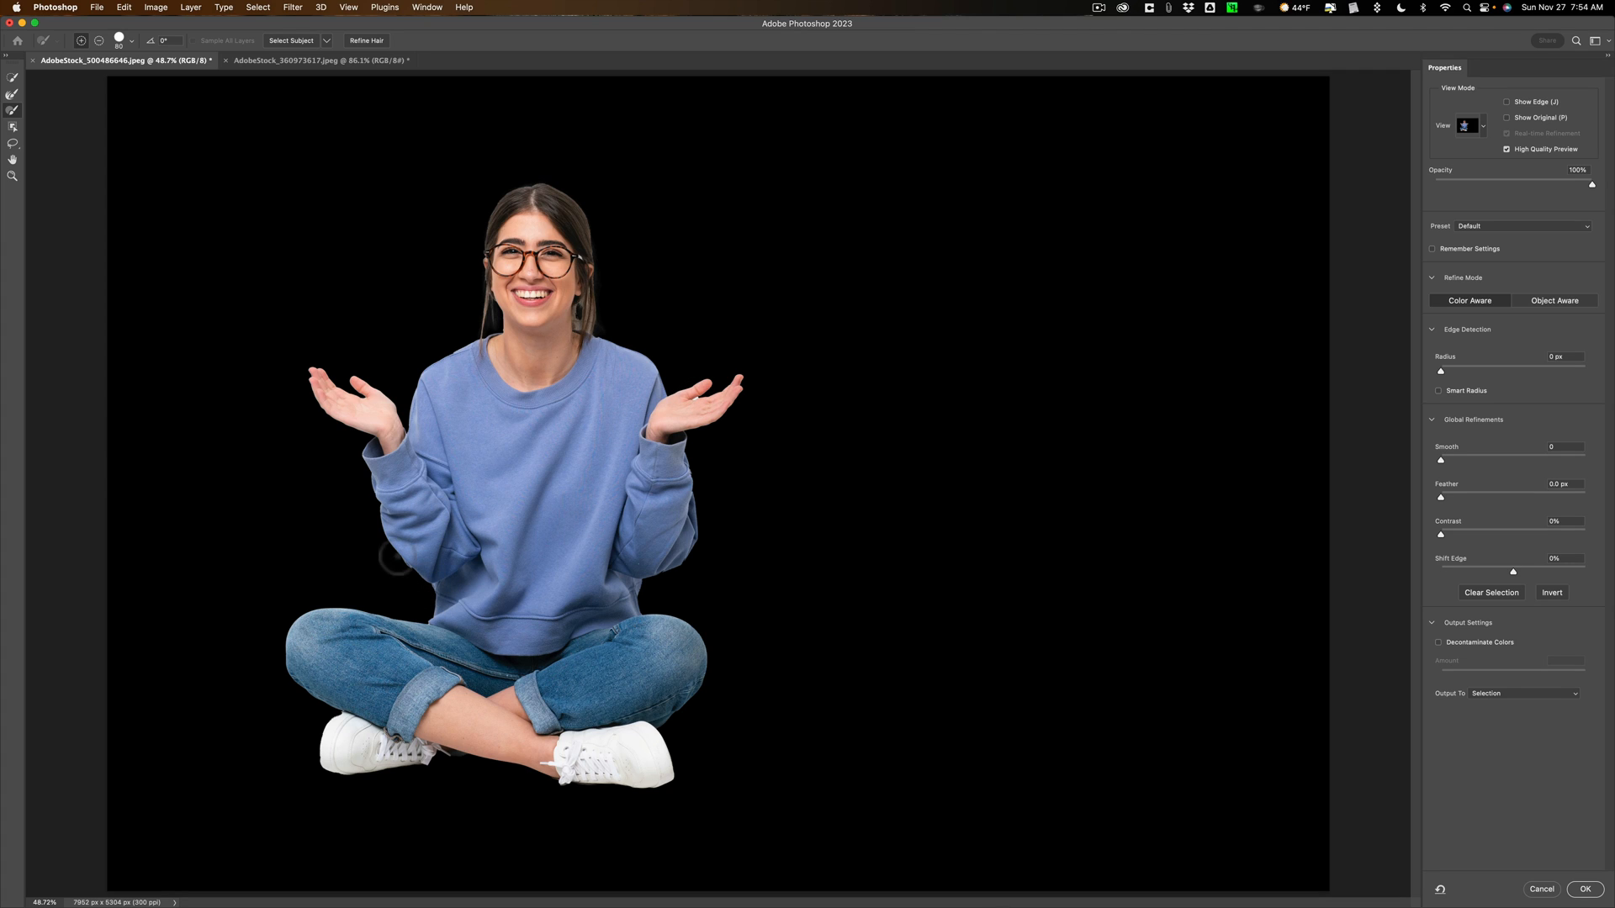
mouse_move(366, 41)
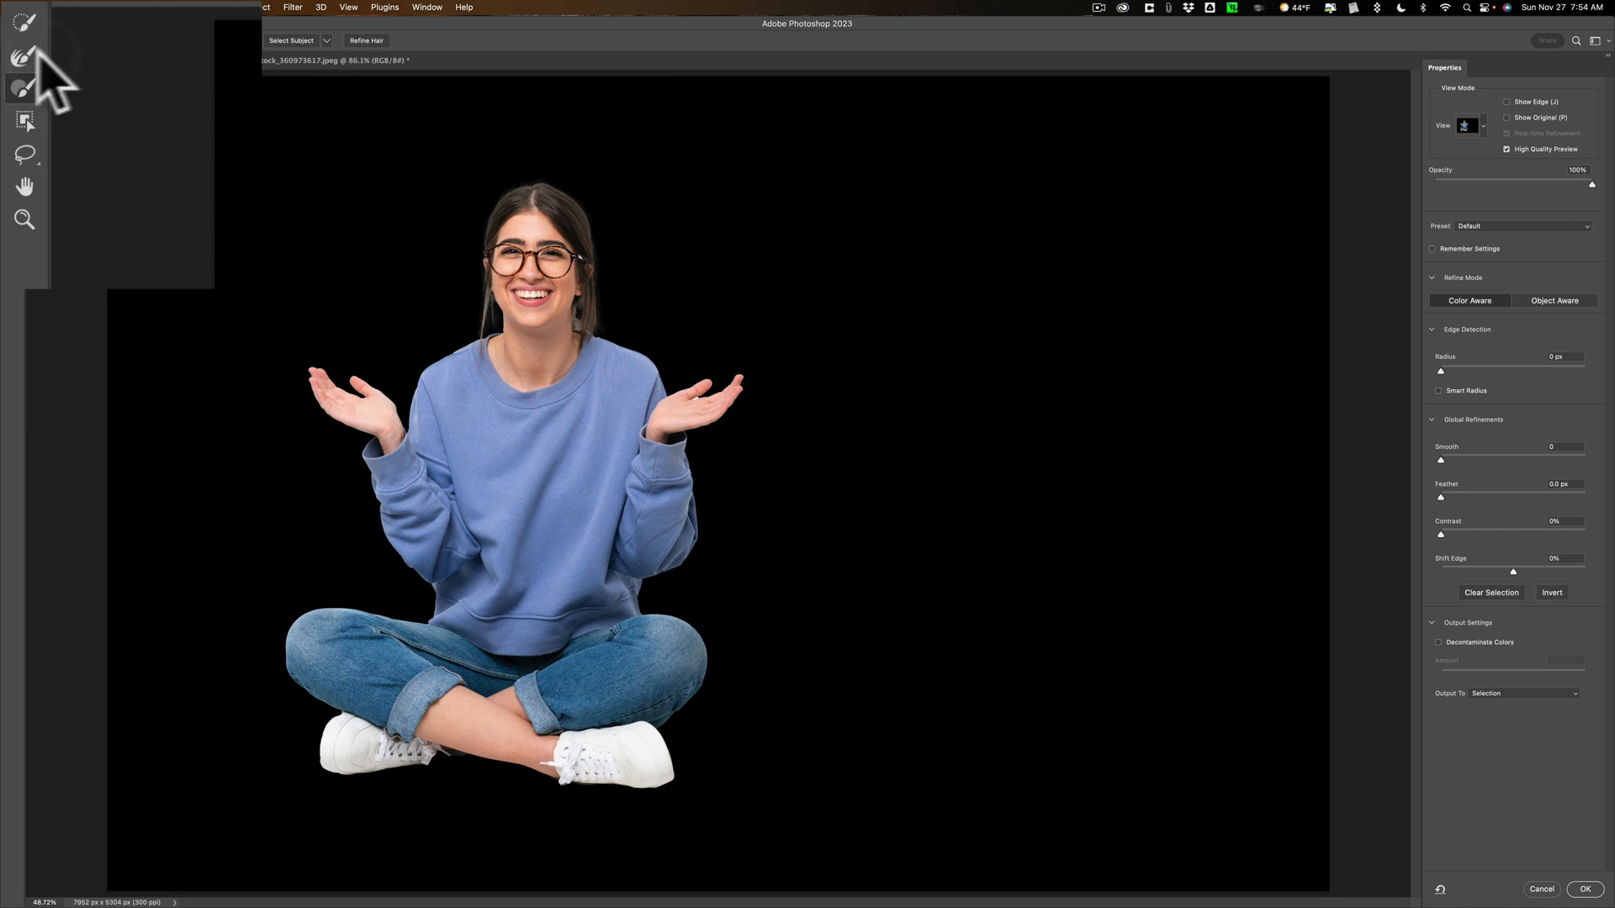
mouse_move(26, 56)
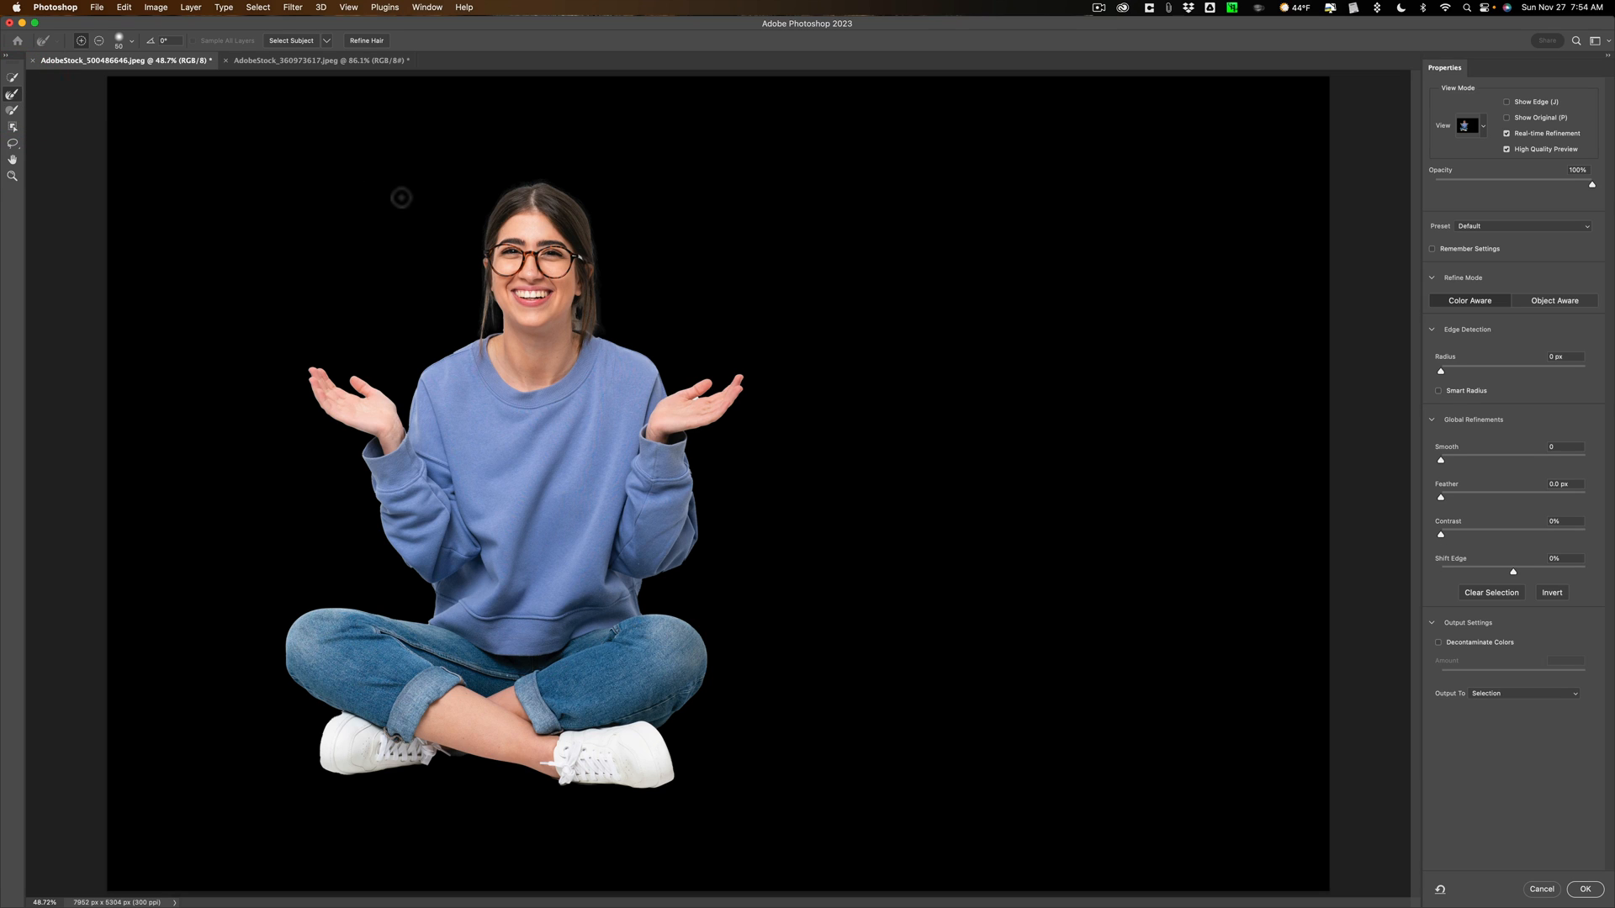
Zoom in and refine the selection edge around the woman's hand with the Refine Edge Brush.
key(cmd)
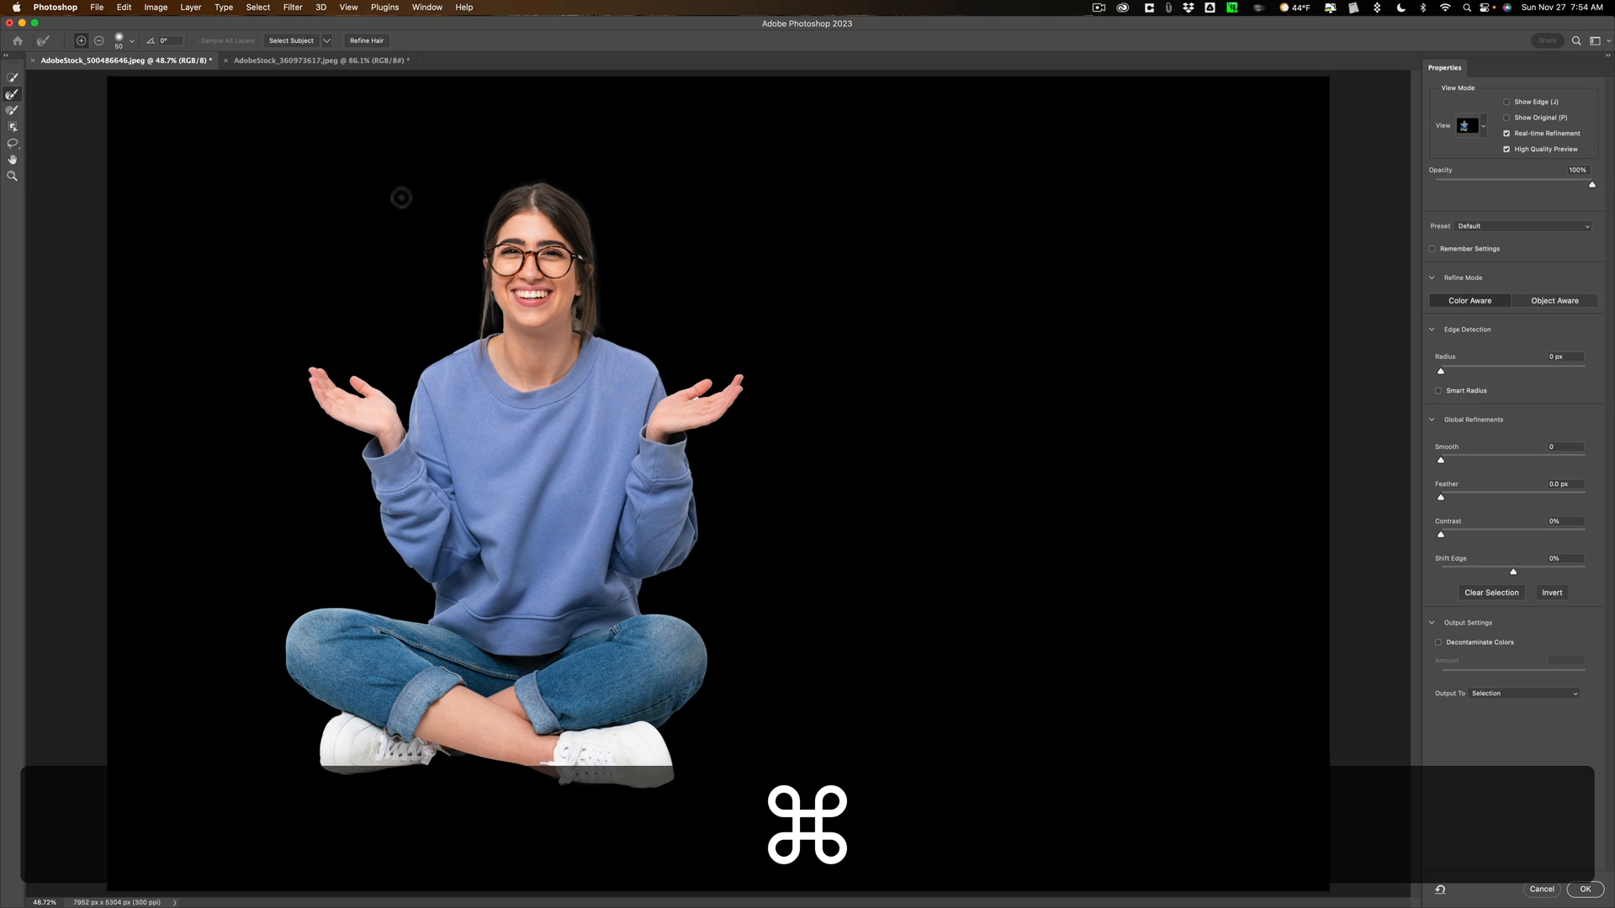
key(cmd+=)
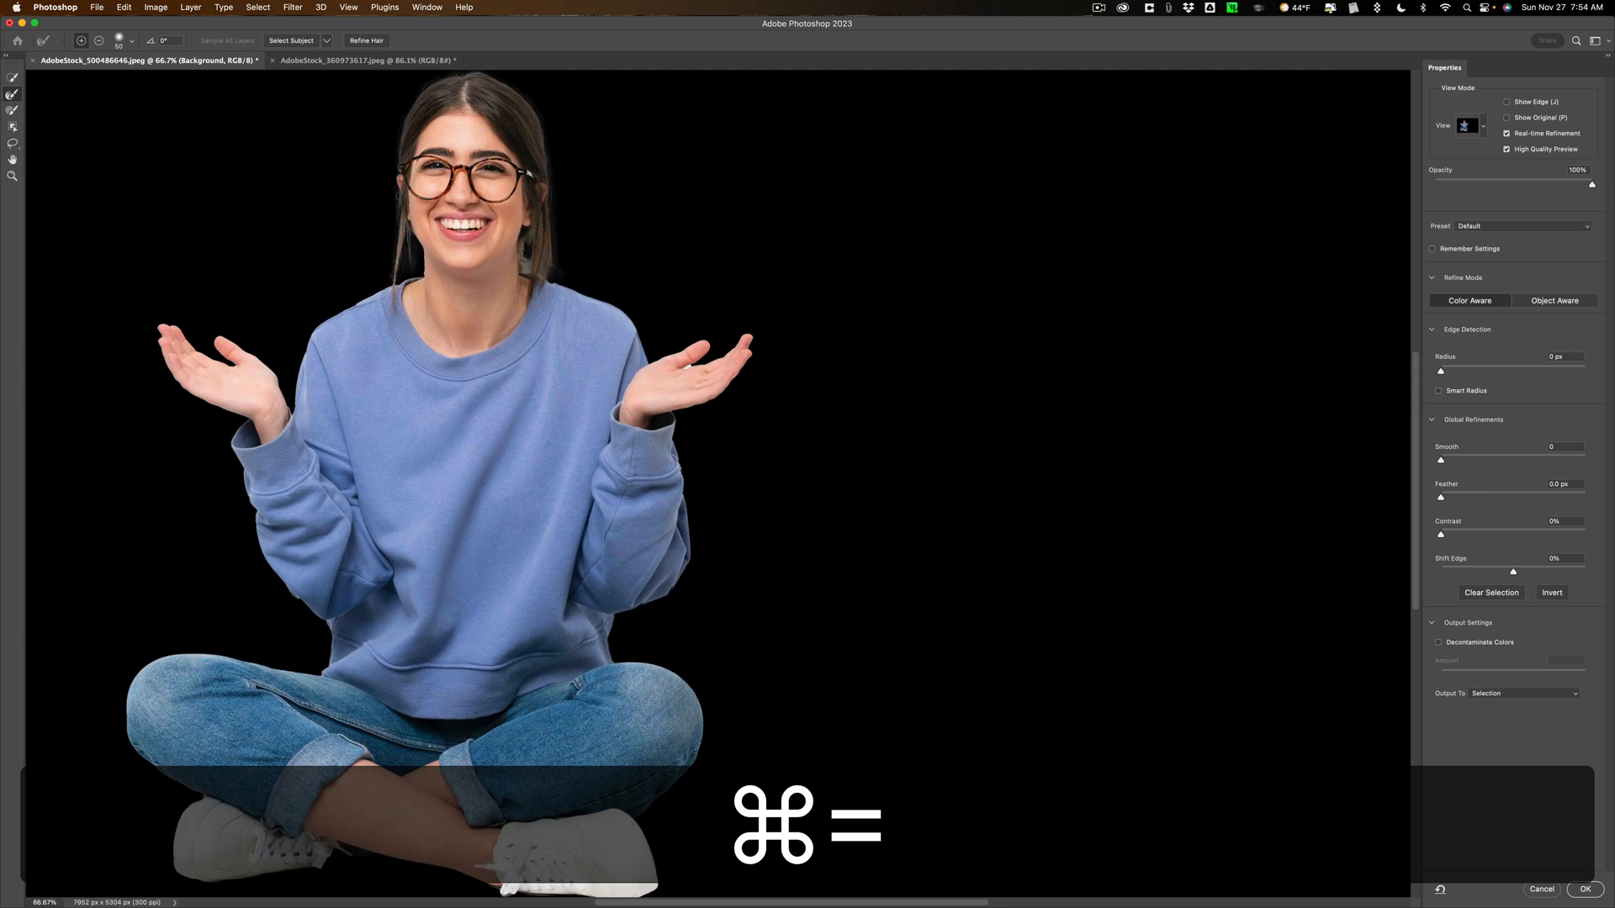
key(cmd+=)
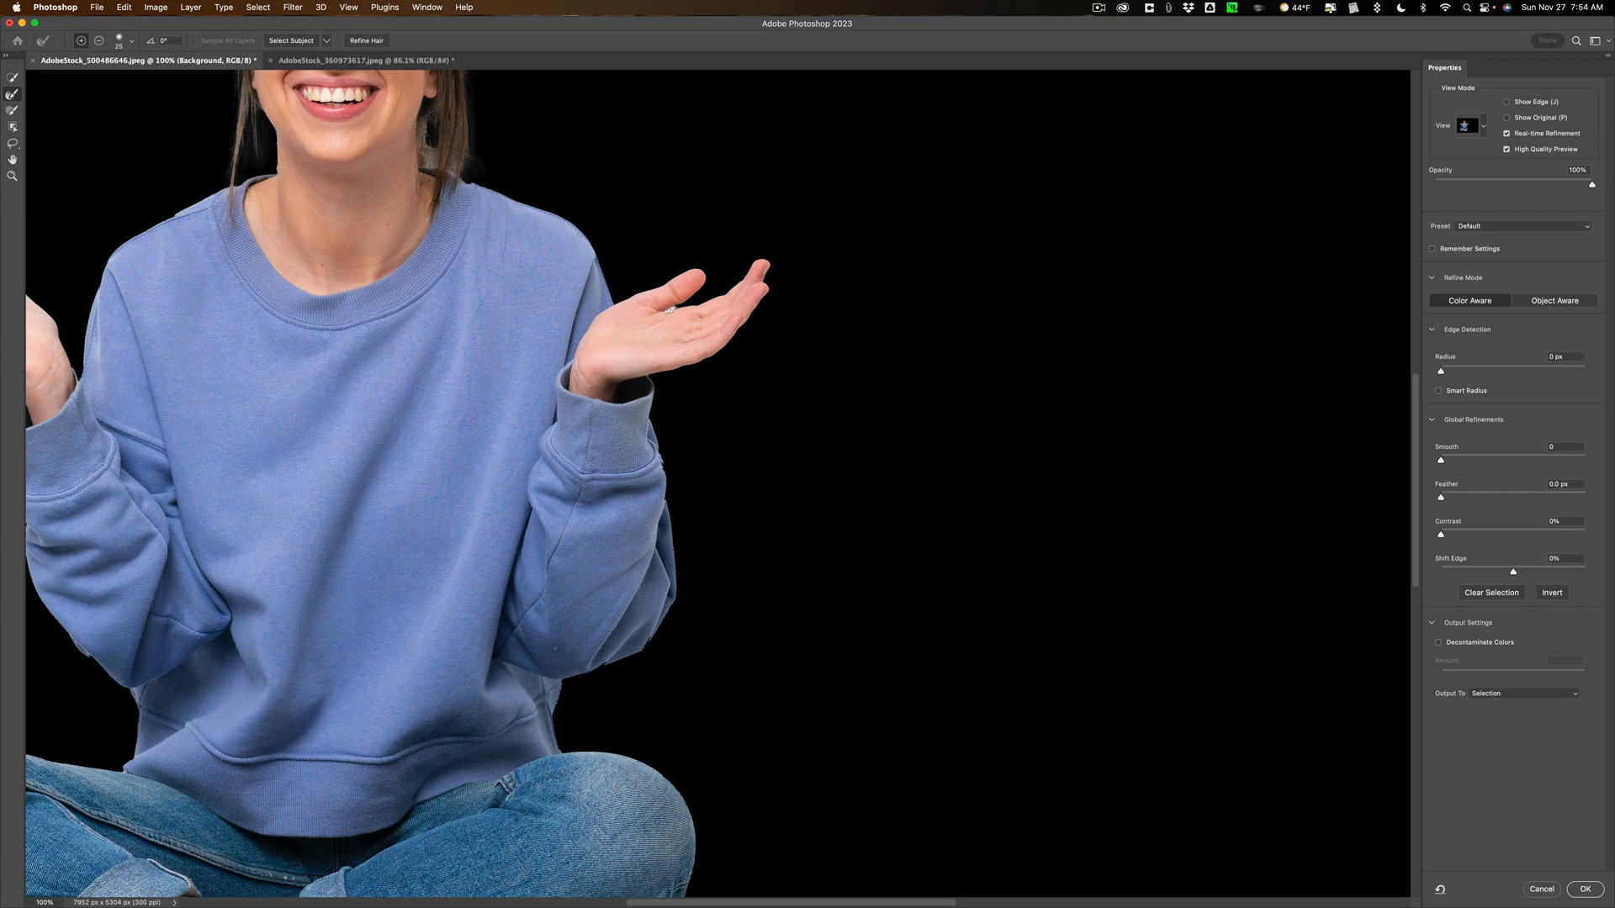
click(669, 307)
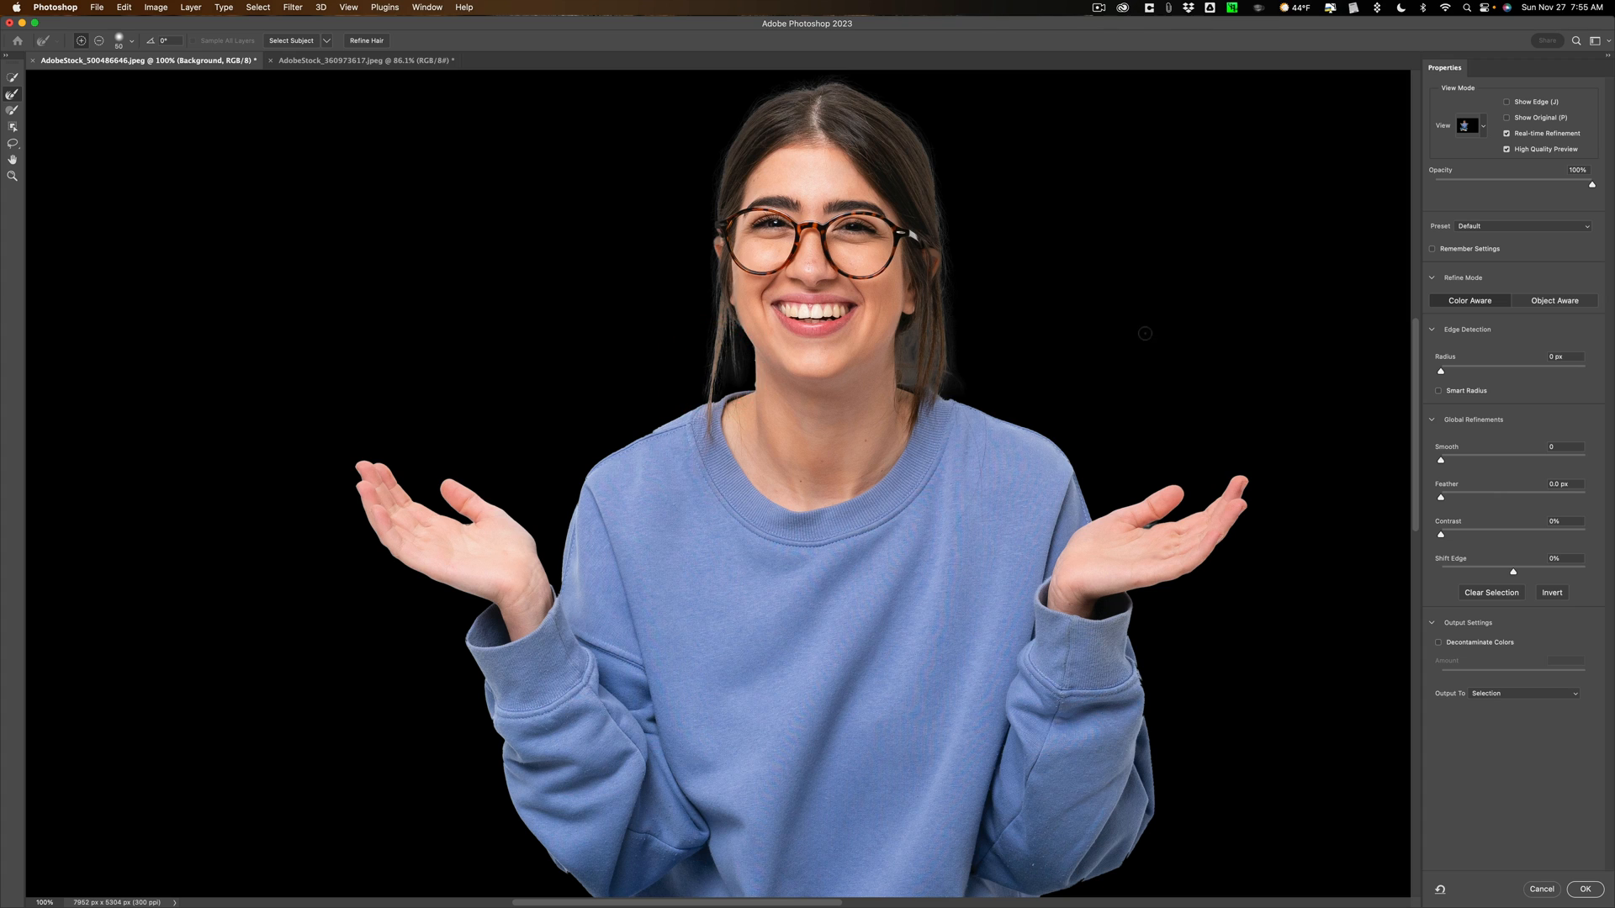
mouse_move(512, 179)
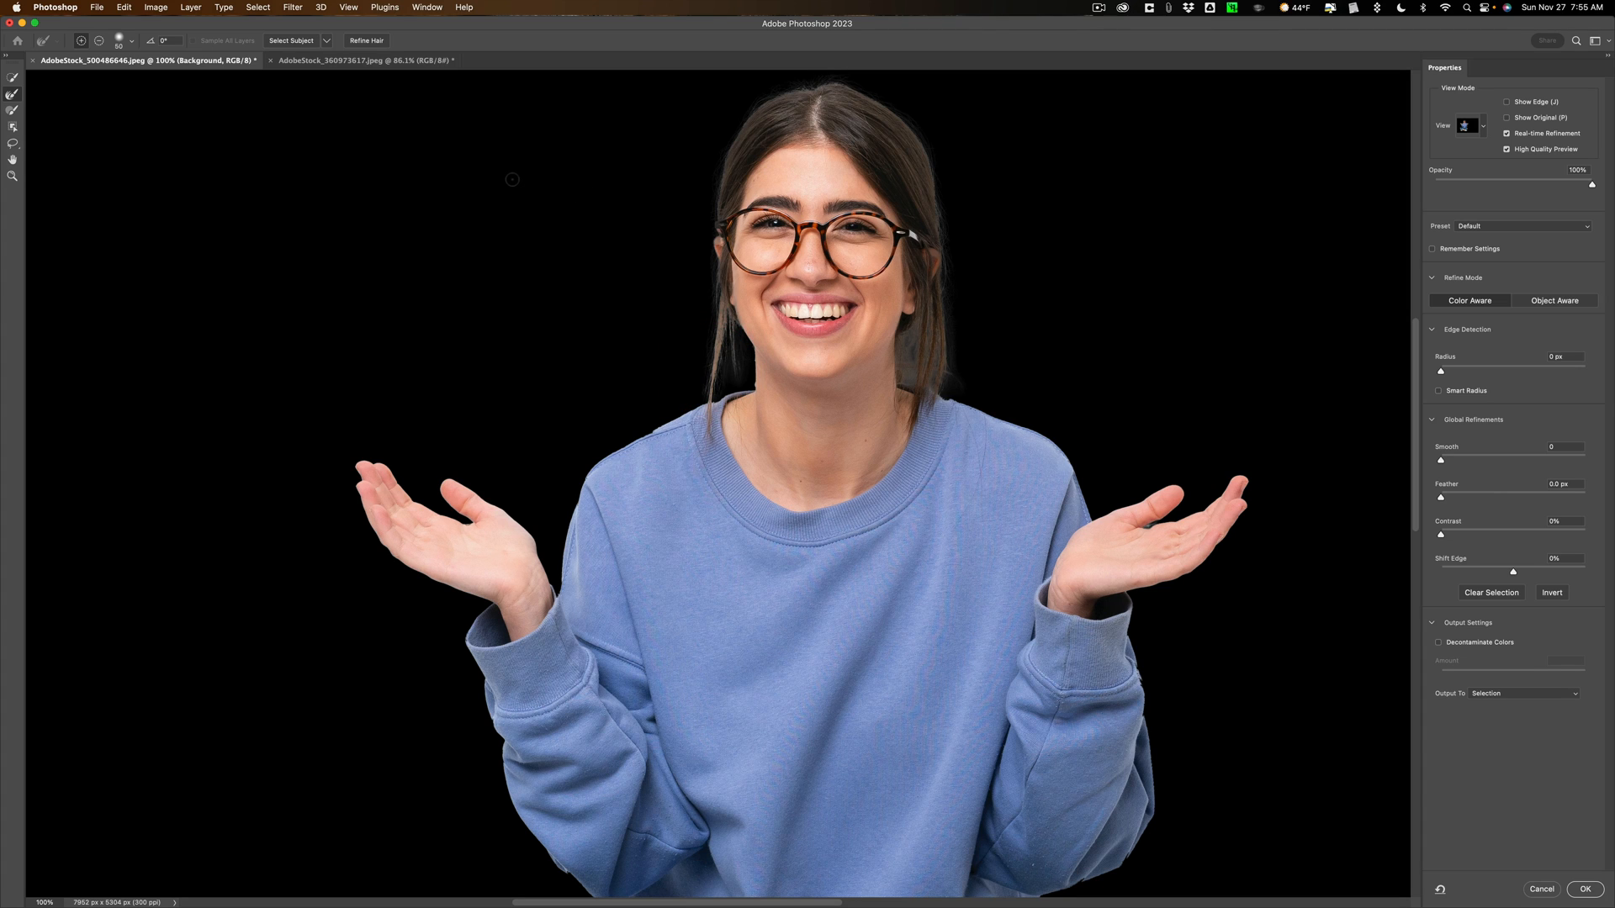
key(cmd)
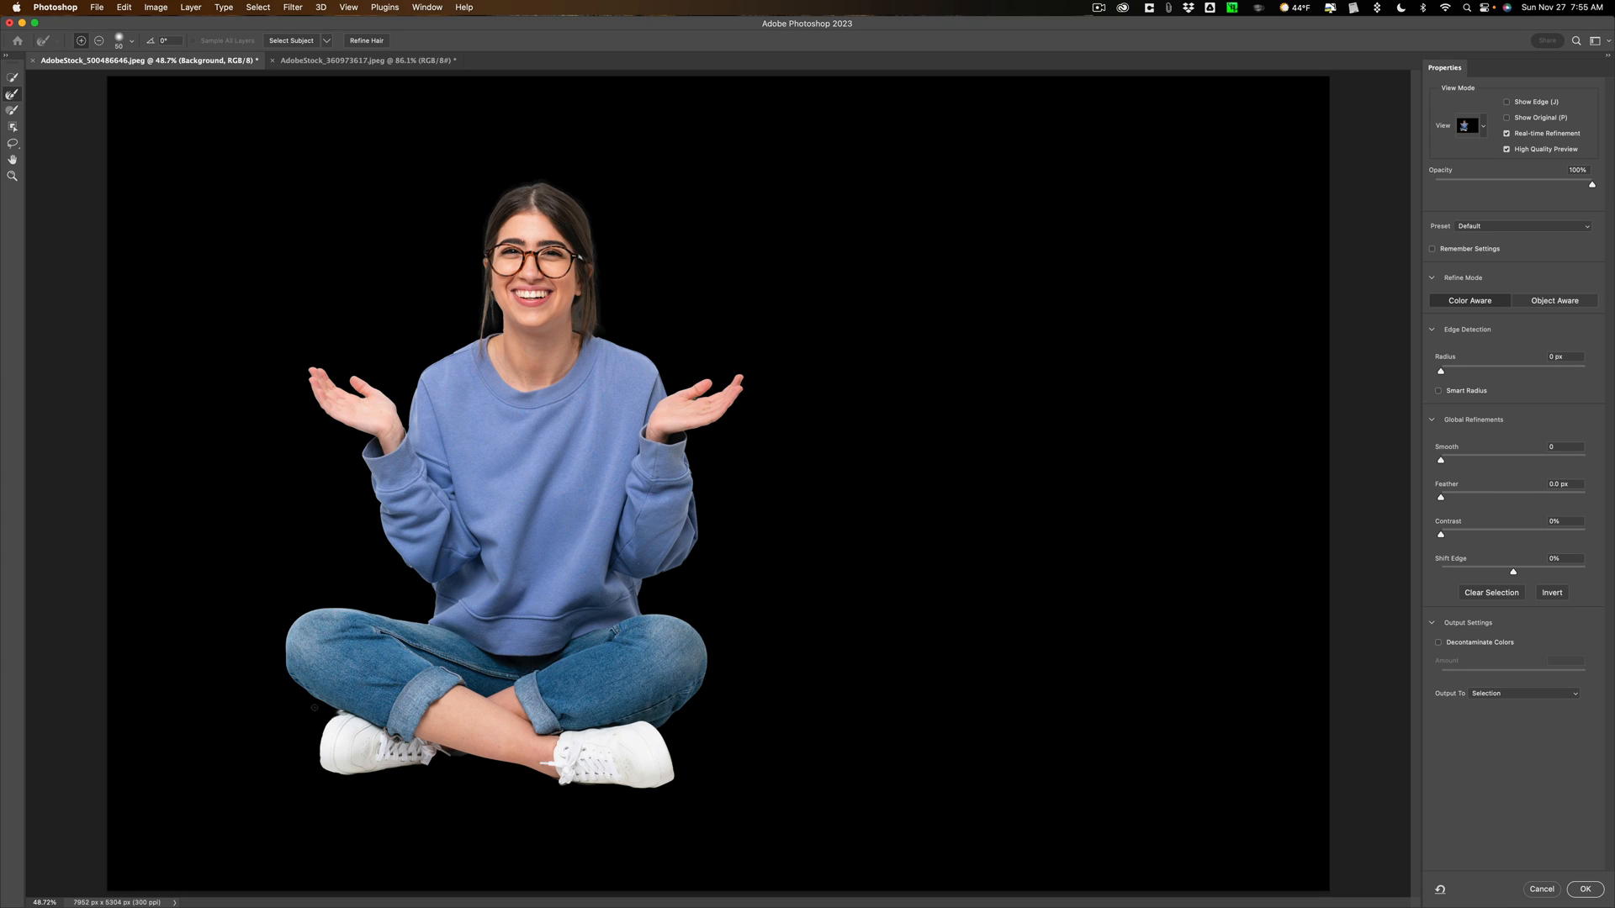
key(cmd)
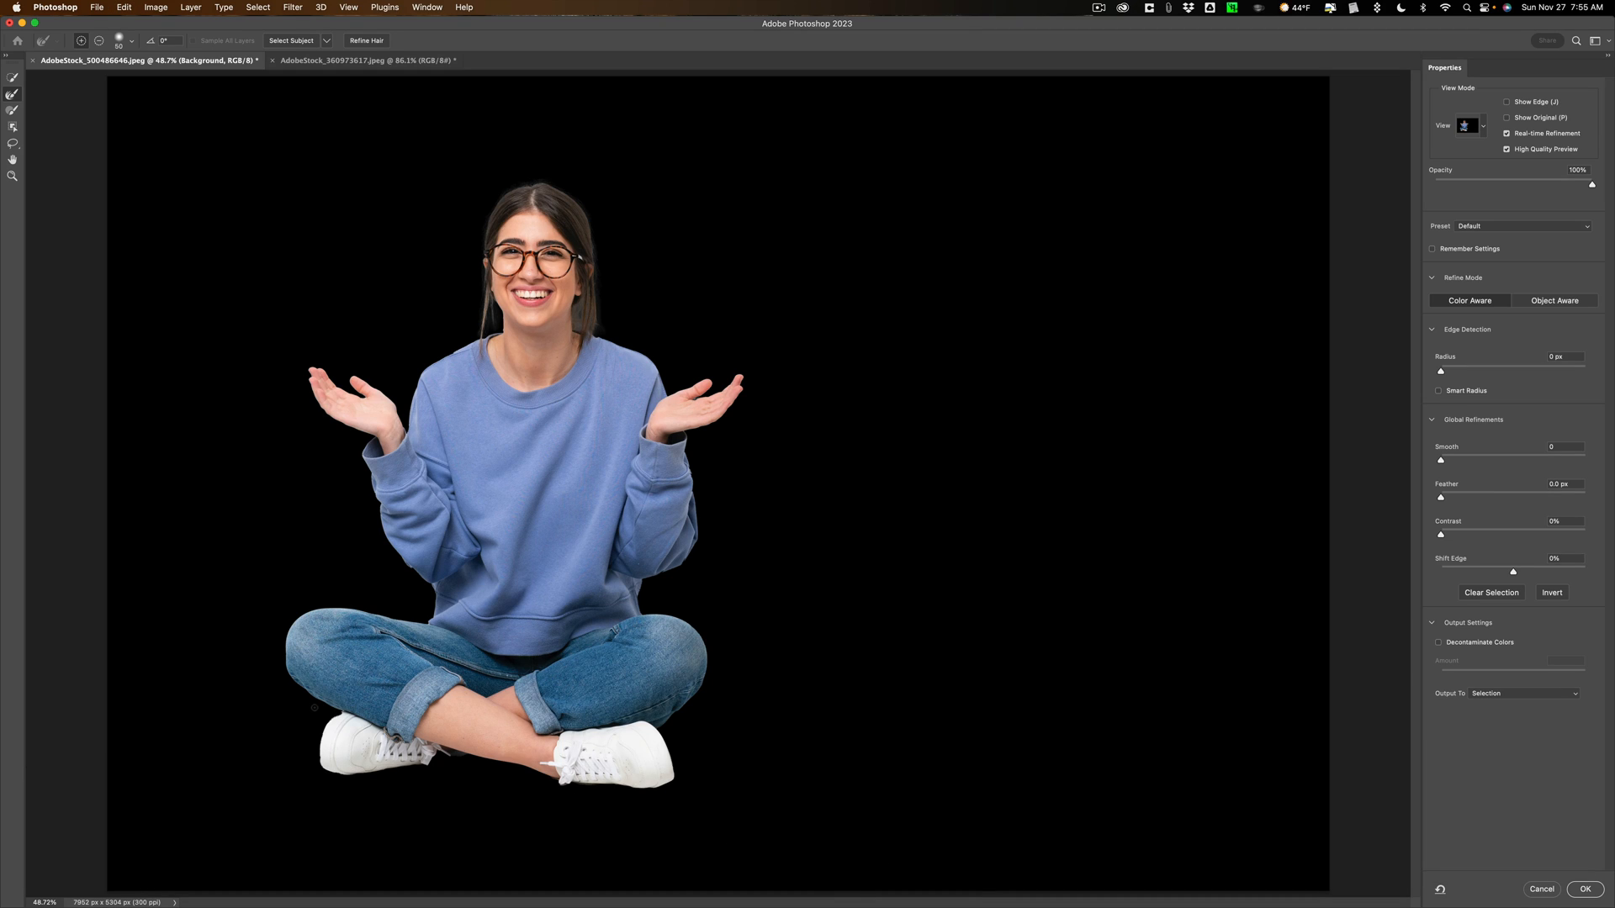
key(cmd+=)
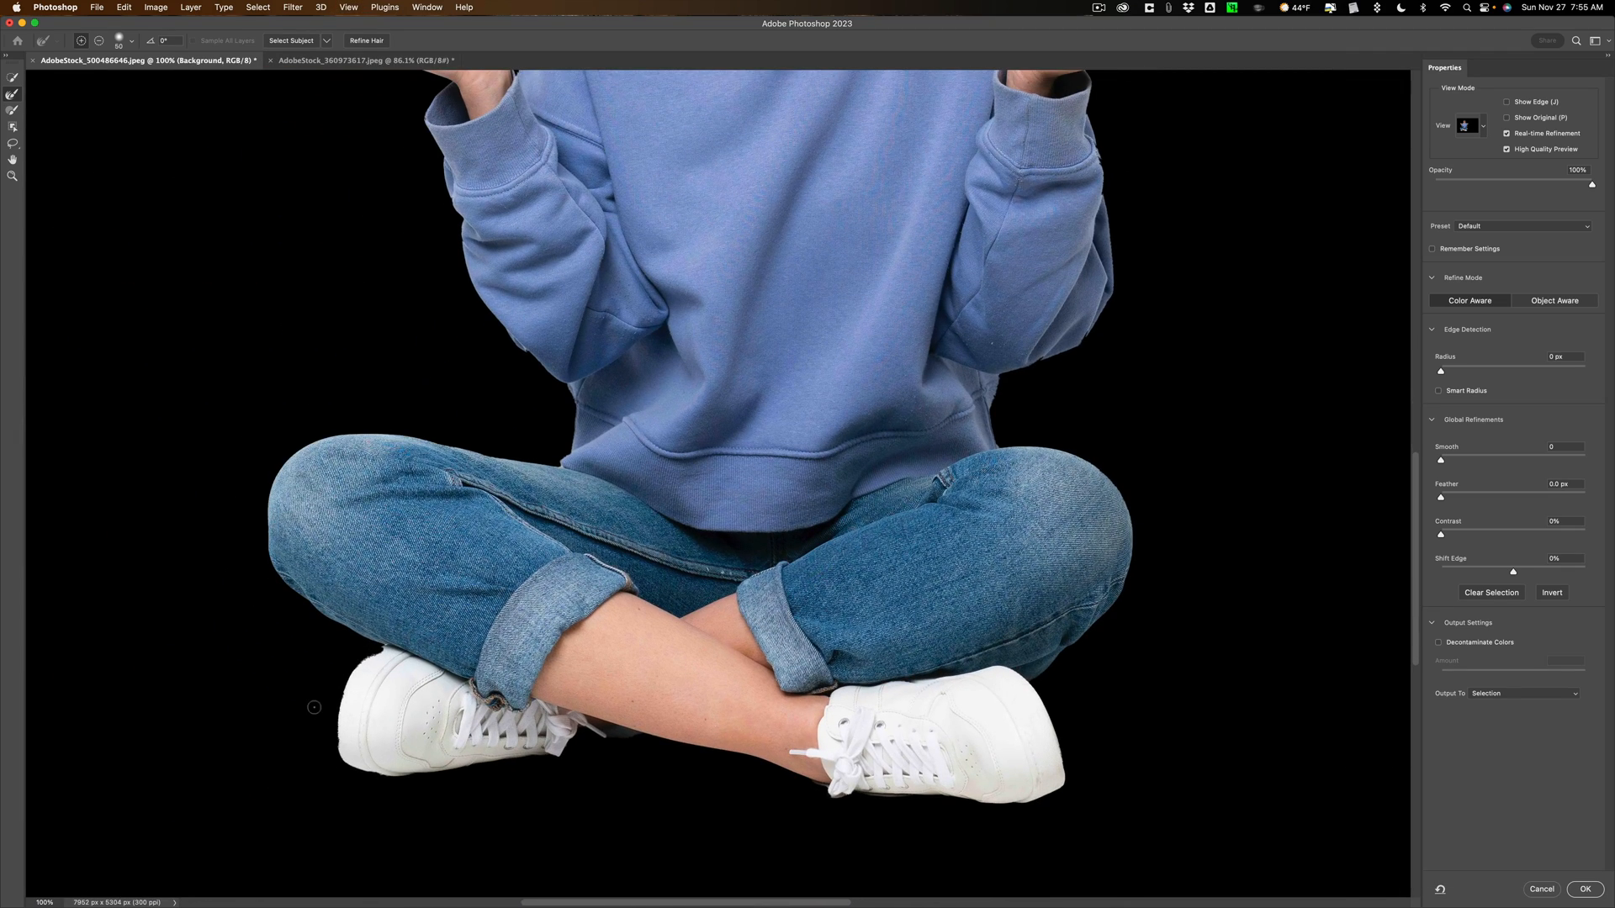
mouse_move(14, 125)
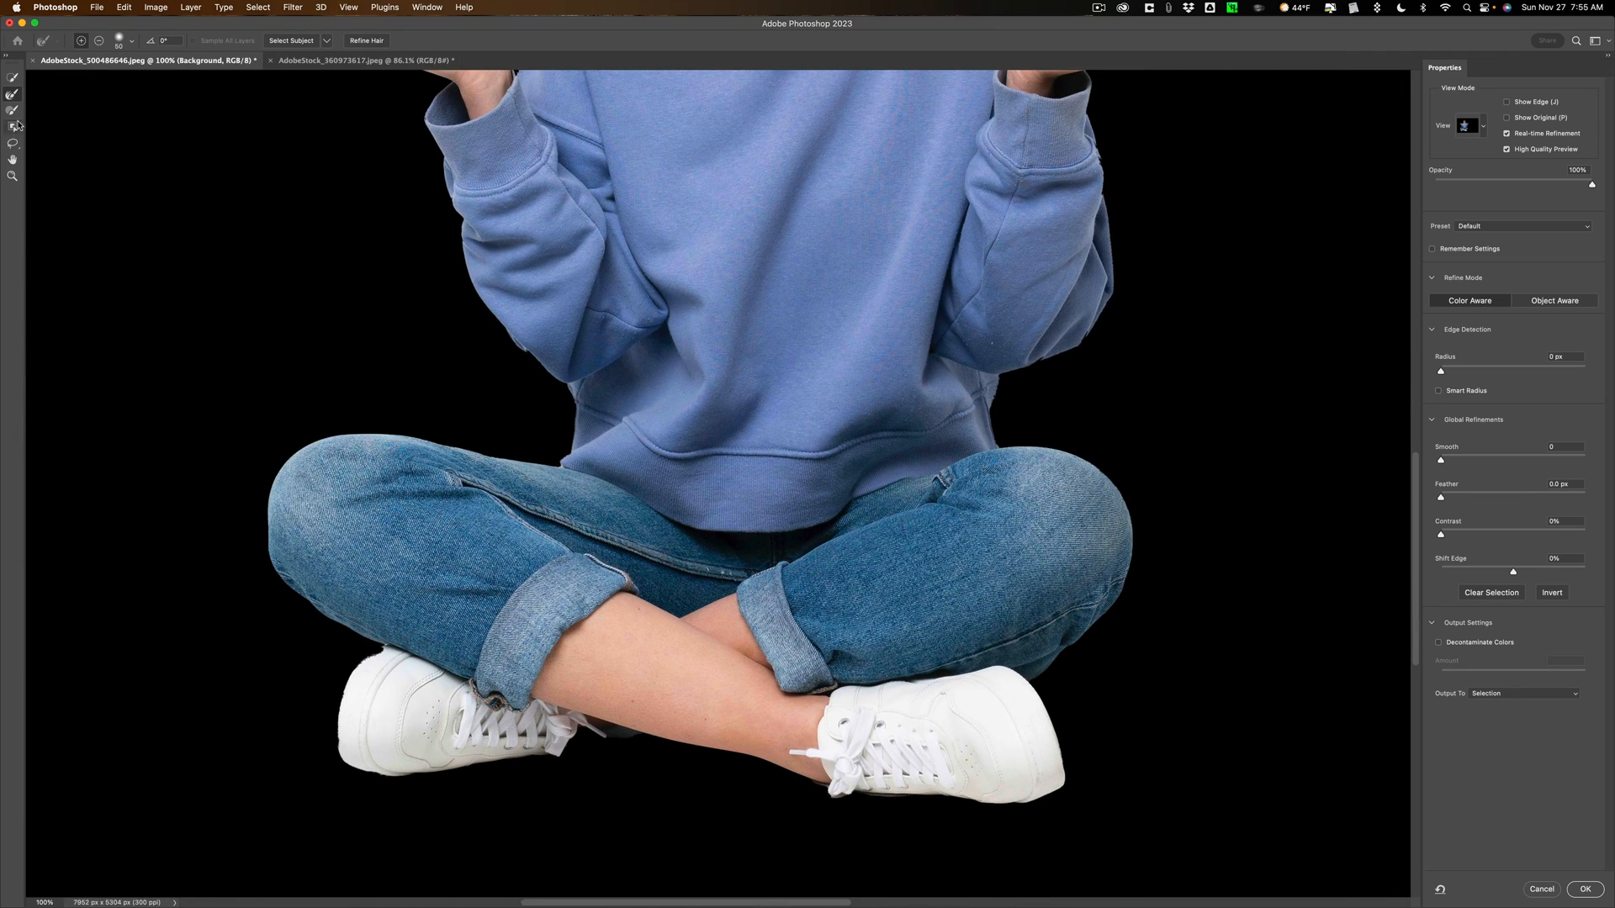
mouse_move(13, 123)
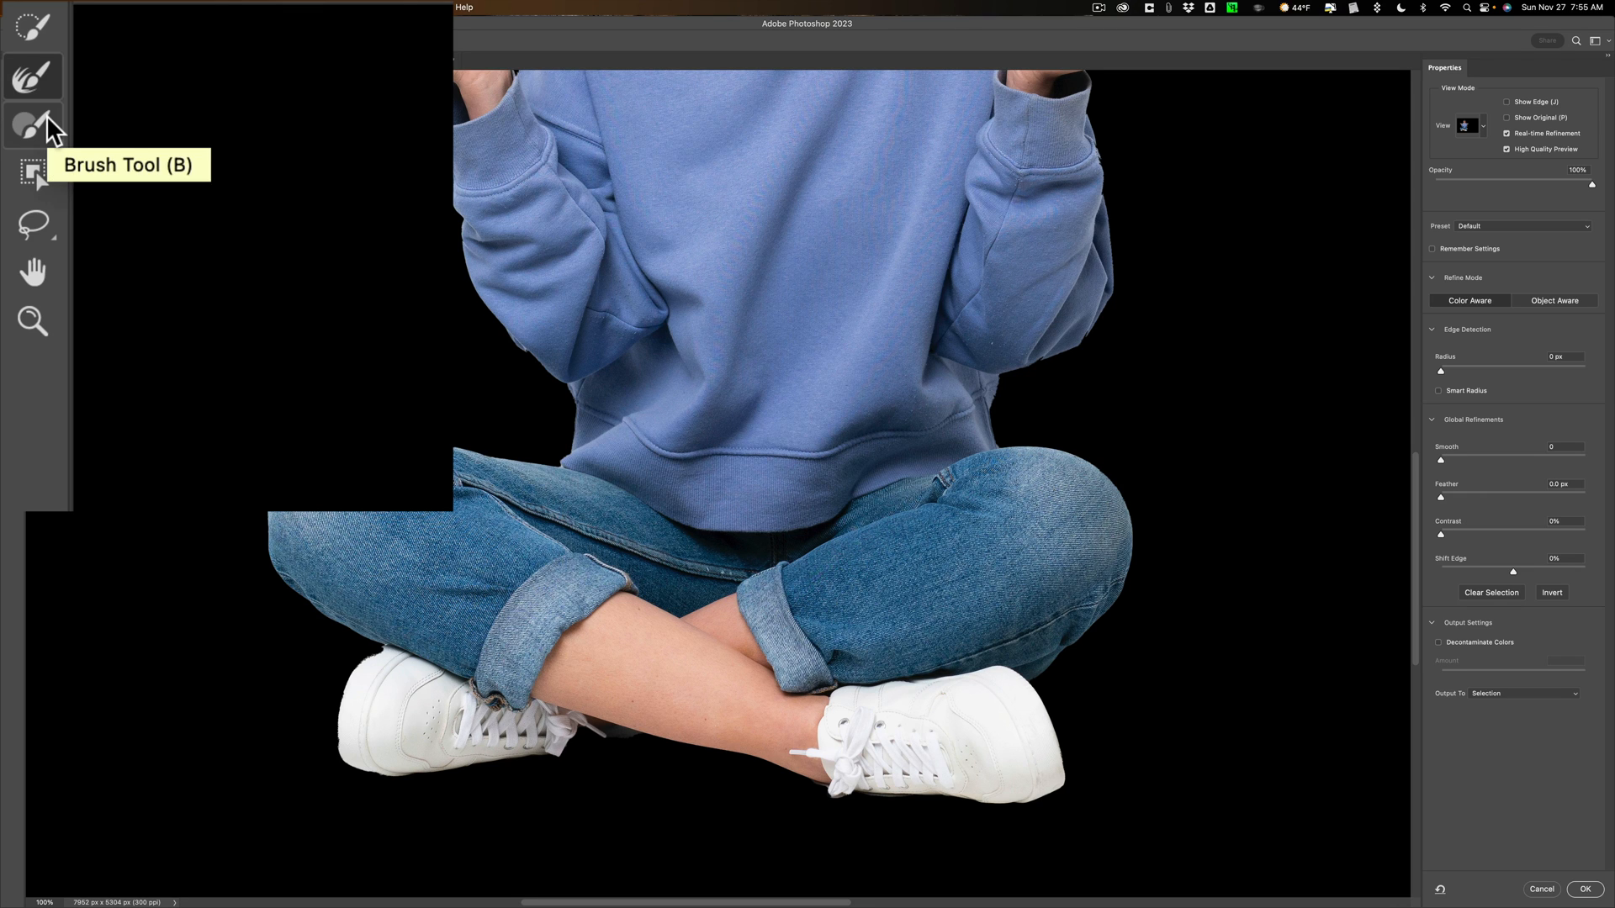
Paint the selection by hand with the Brush Tool to touch up the sneakers.
click(33, 125)
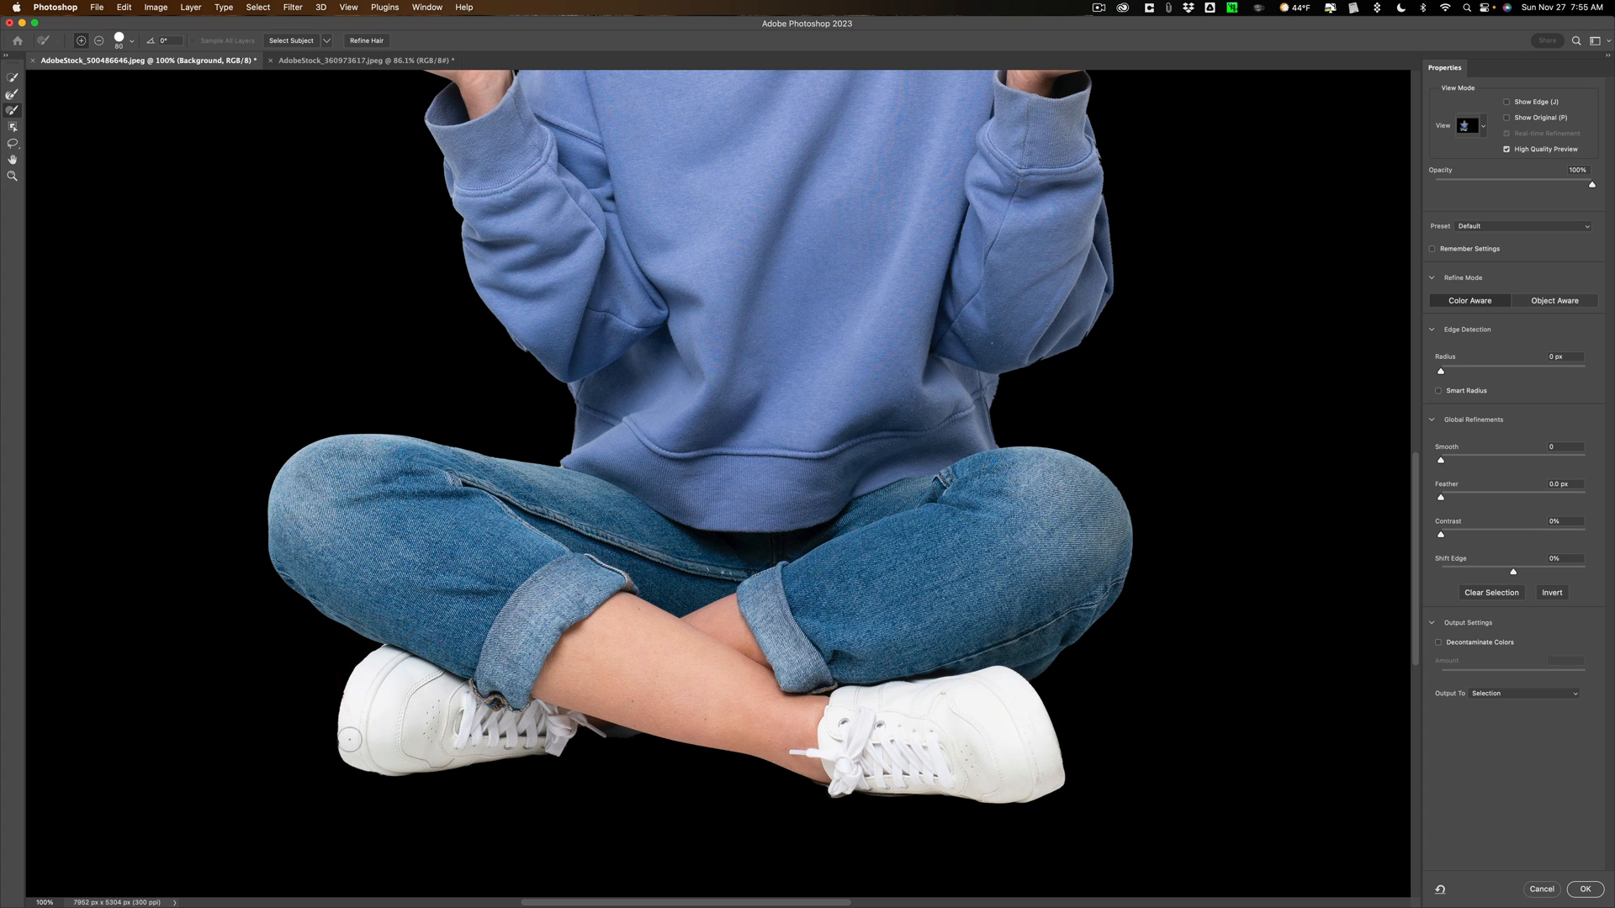
click(383, 761)
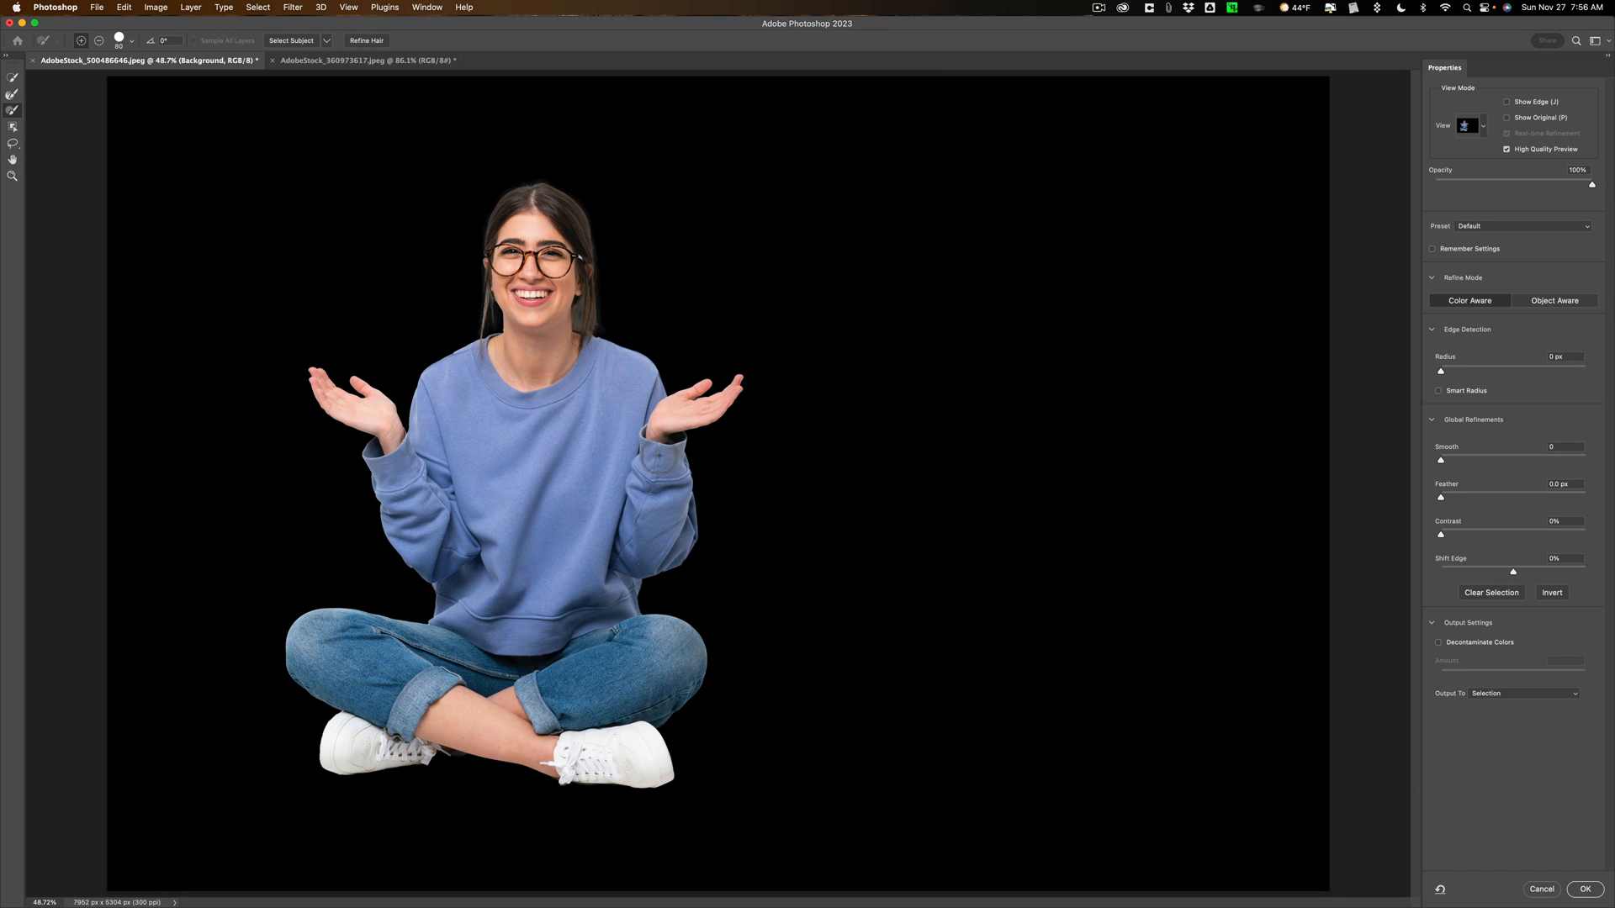
mouse_move(866, 479)
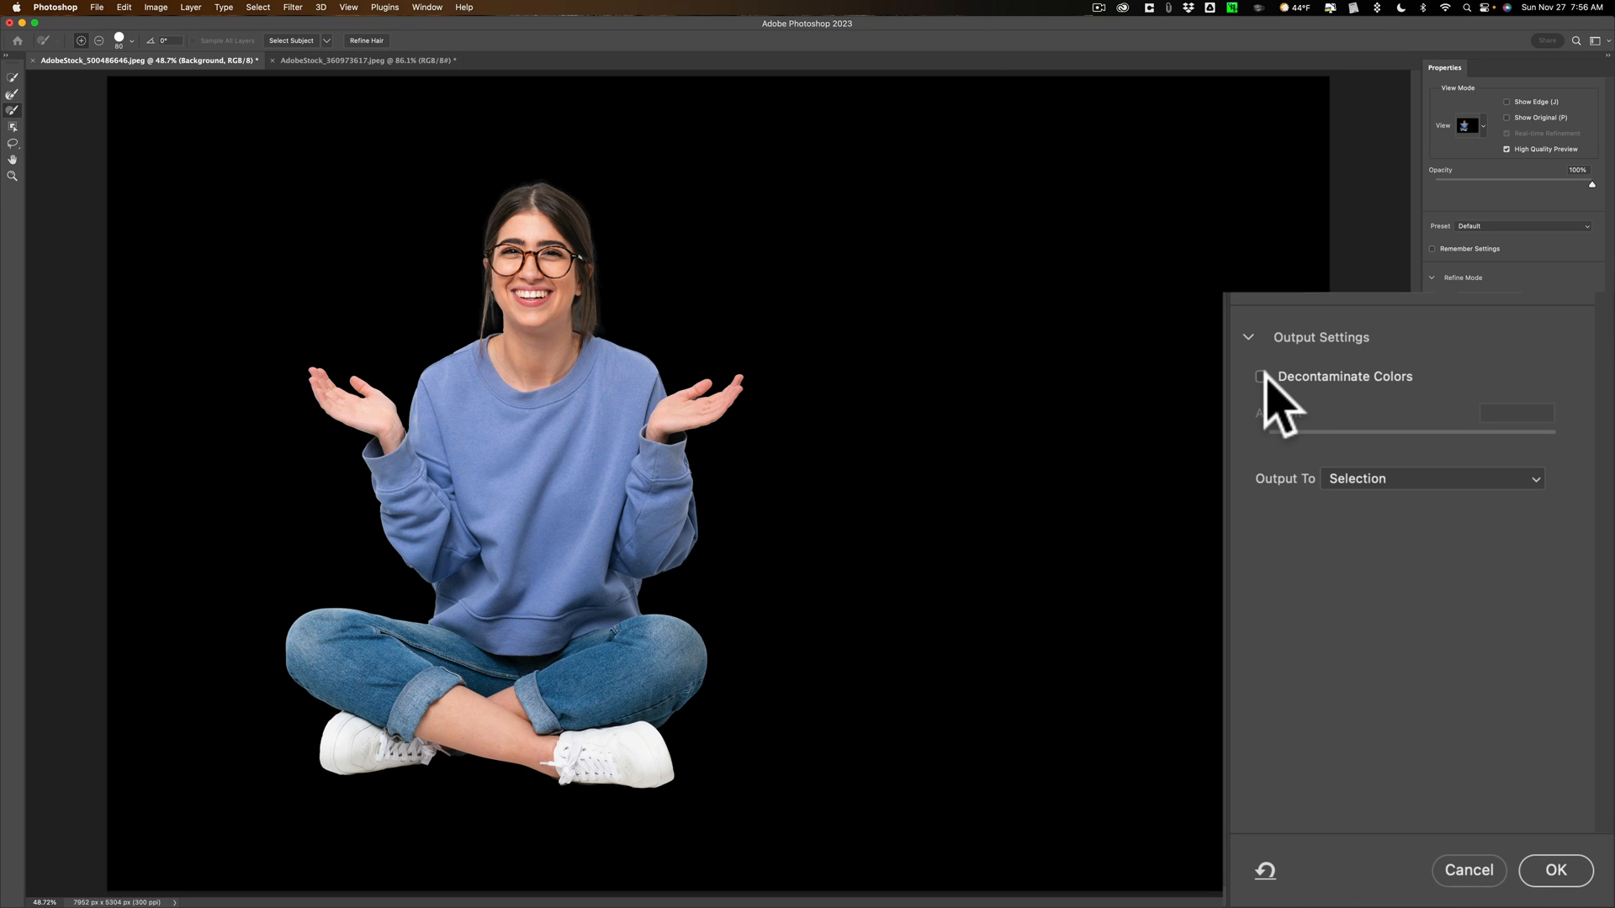
Enable Decontaminate Colors, output the refined cutout to a New Layer and apply it.
click(1261, 376)
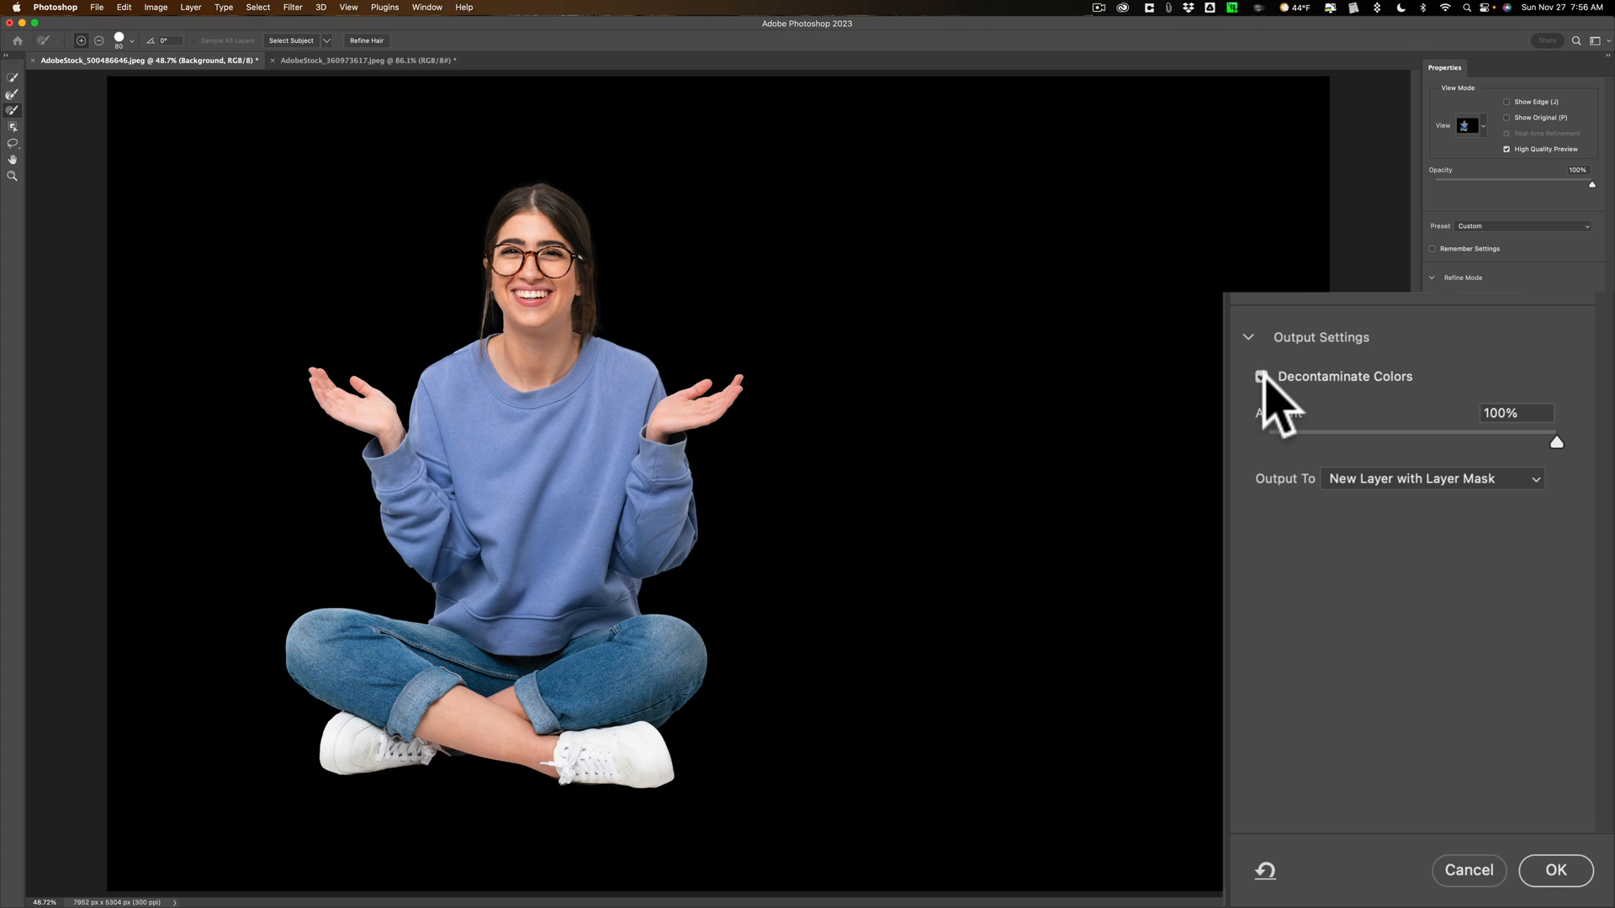
click(1261, 376)
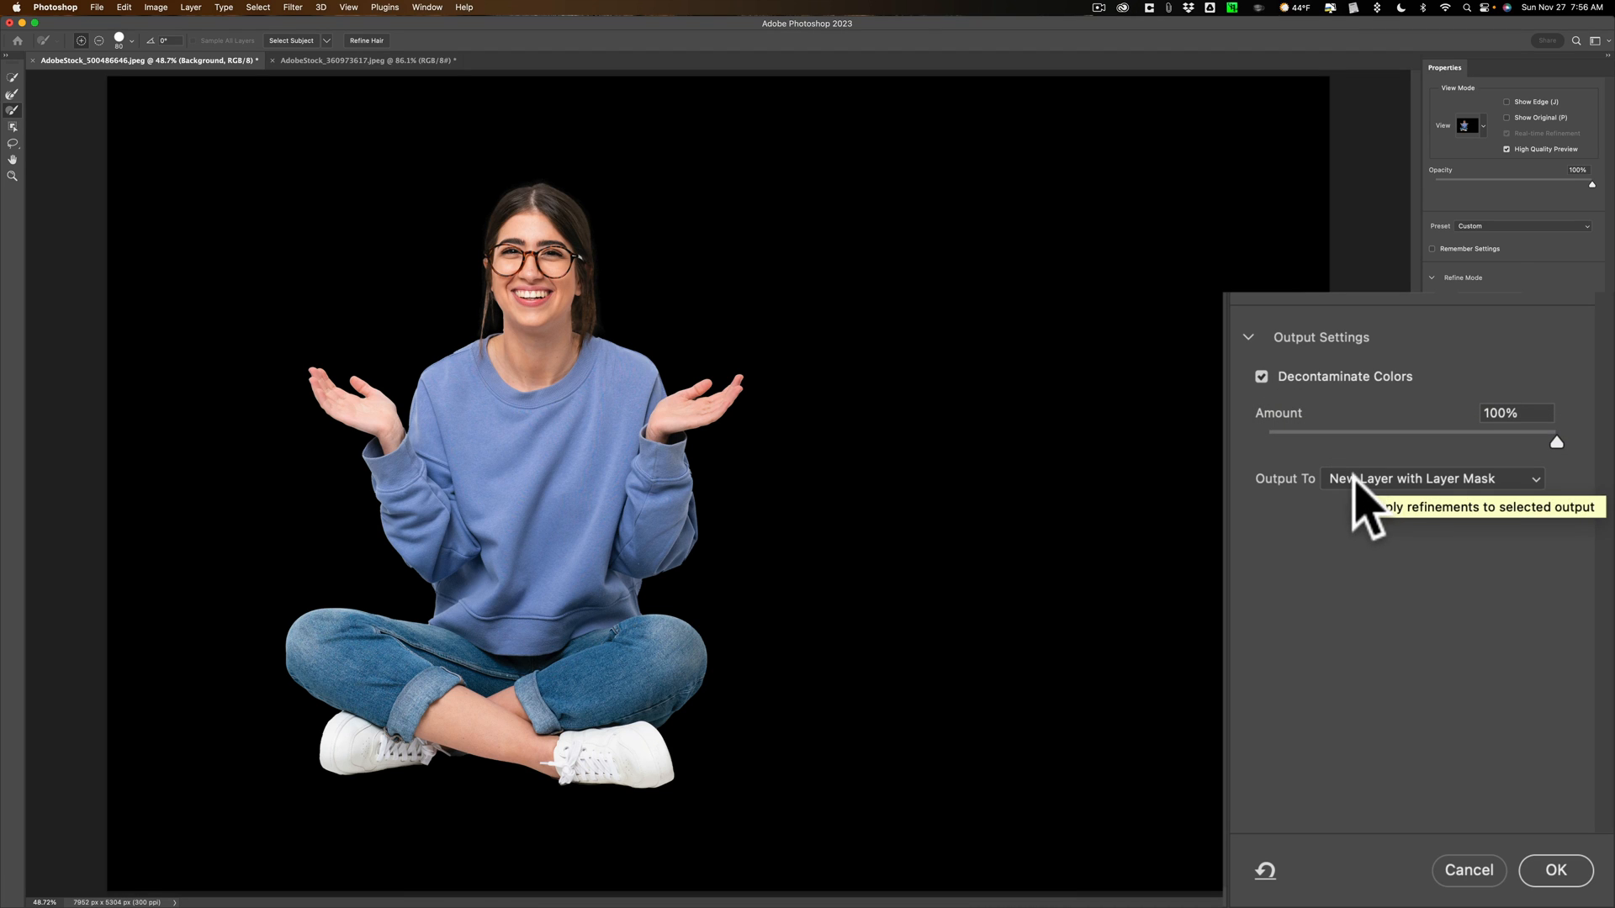
click(1431, 478)
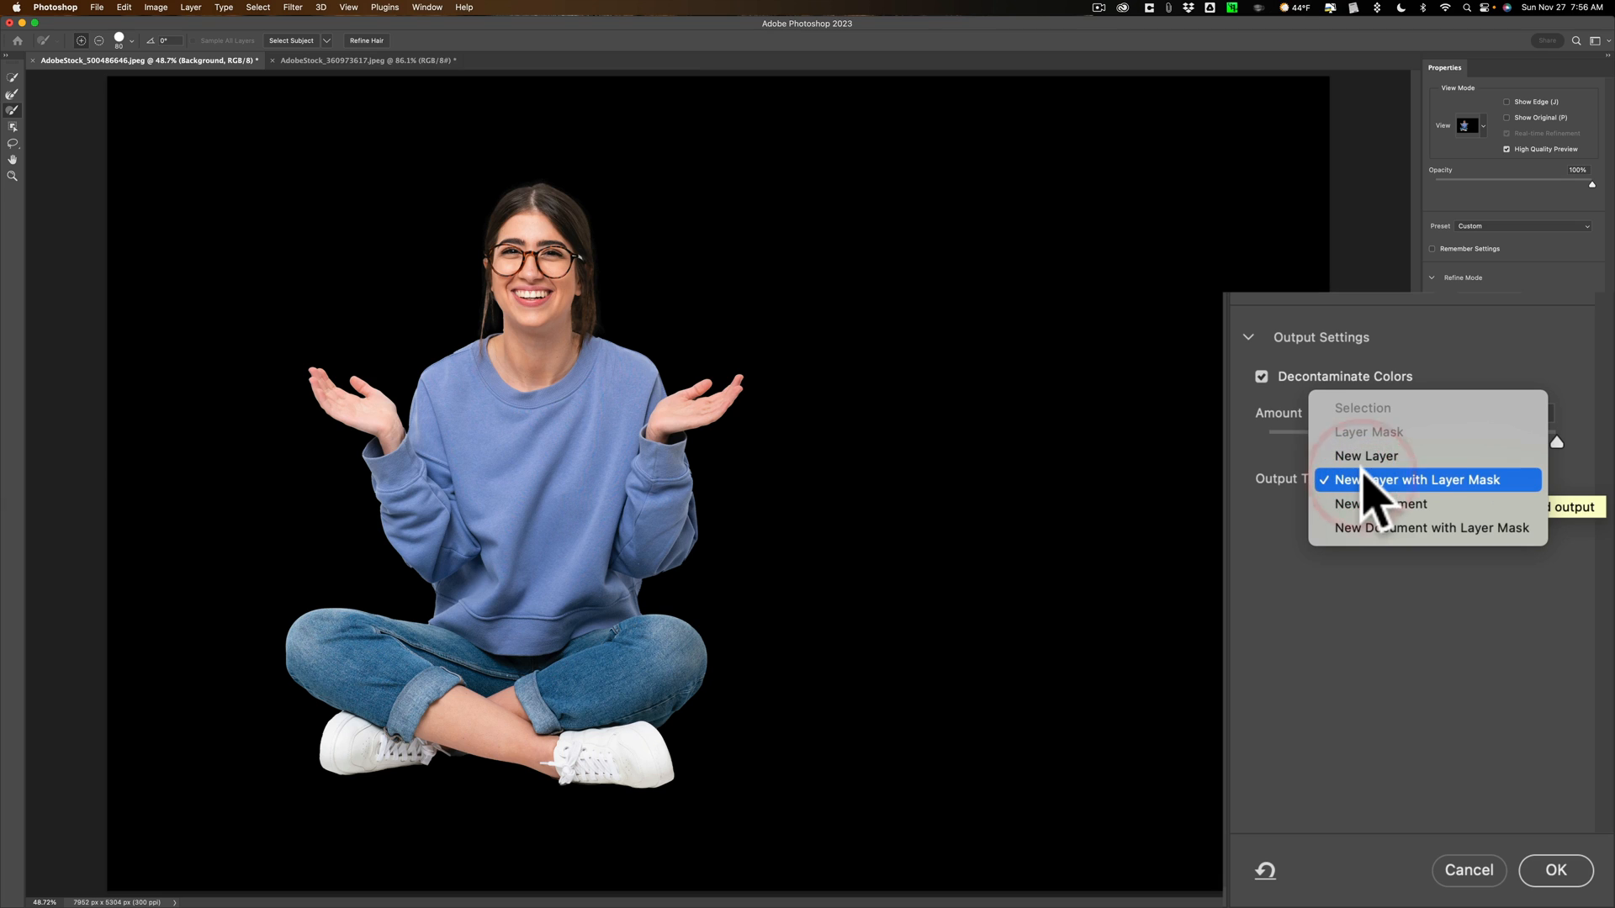
click(1424, 479)
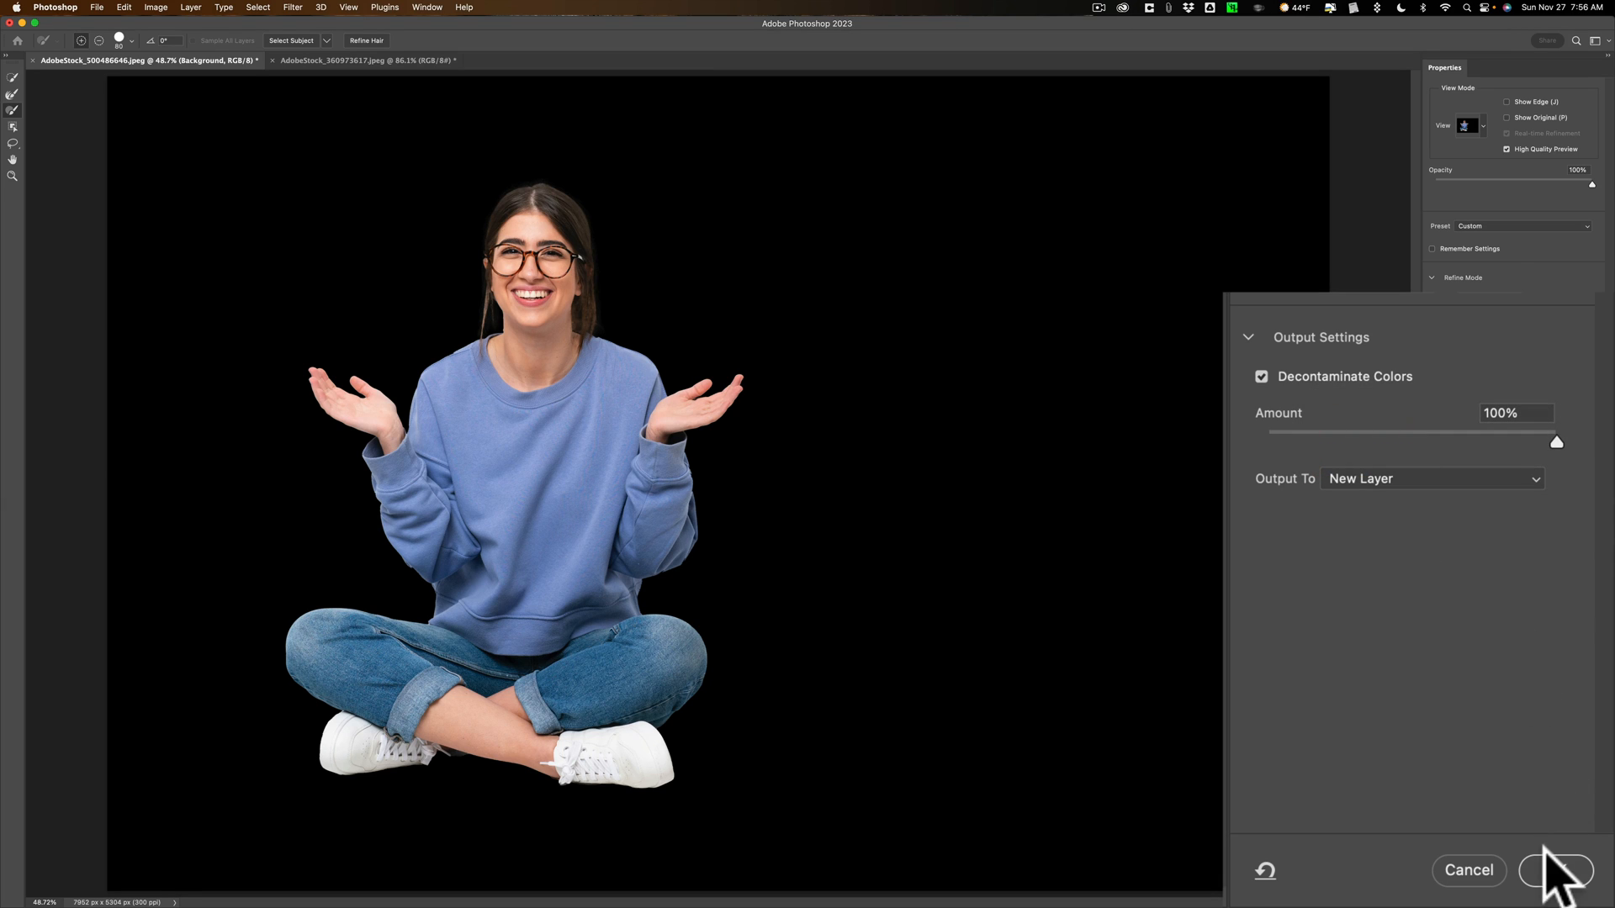
click(1557, 870)
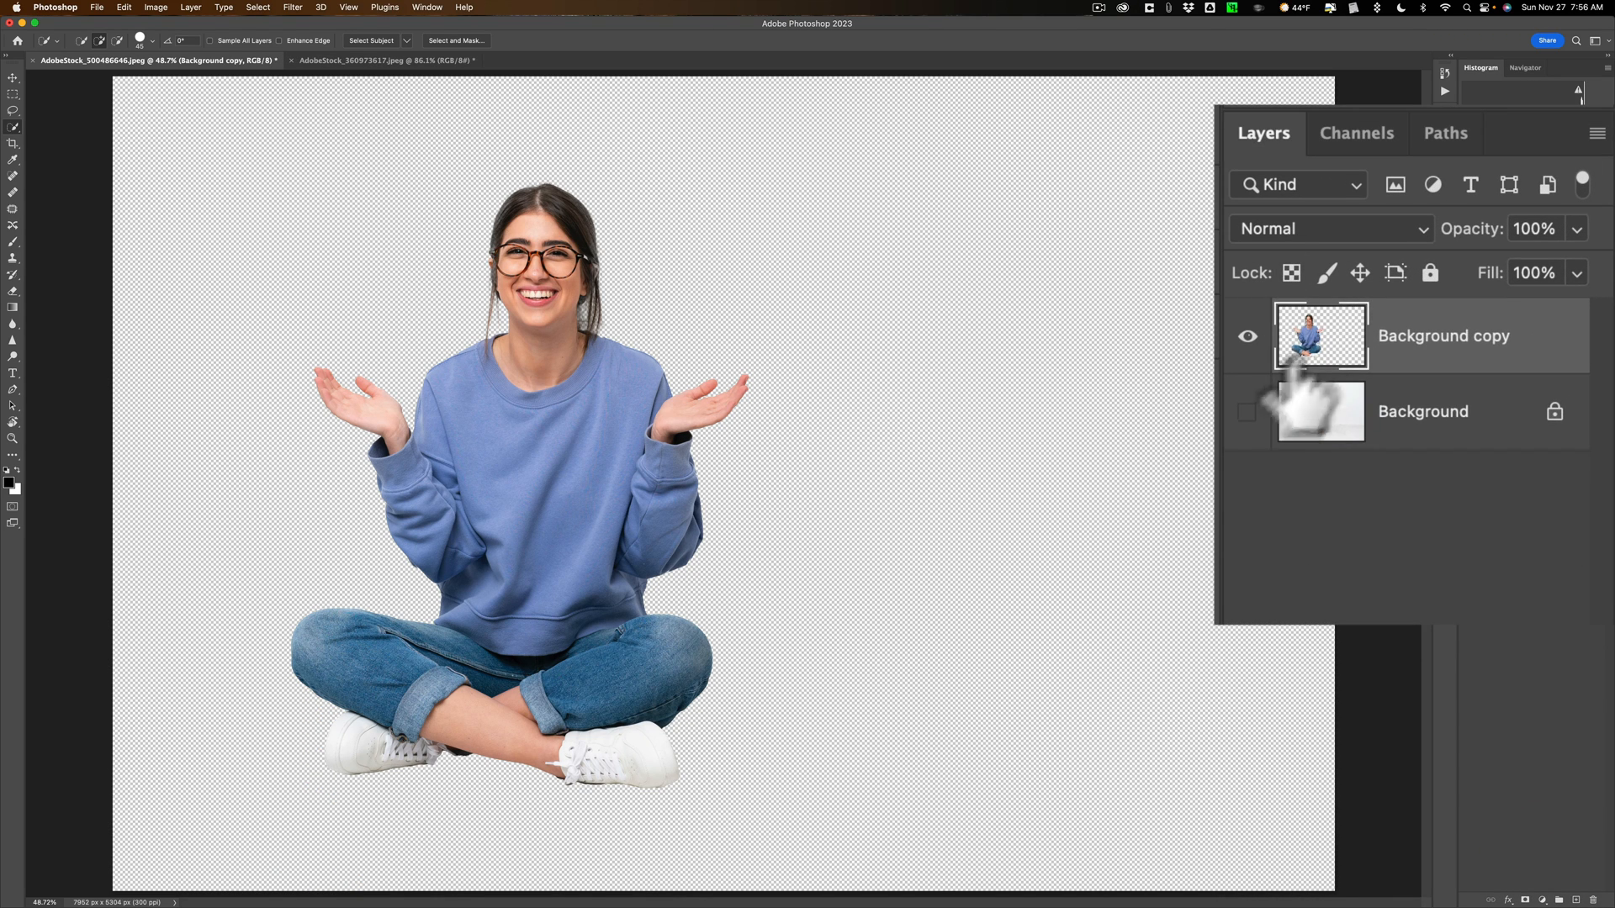
Hide the Background copy cutout, show the original Background layer and make it active.
click(1247, 411)
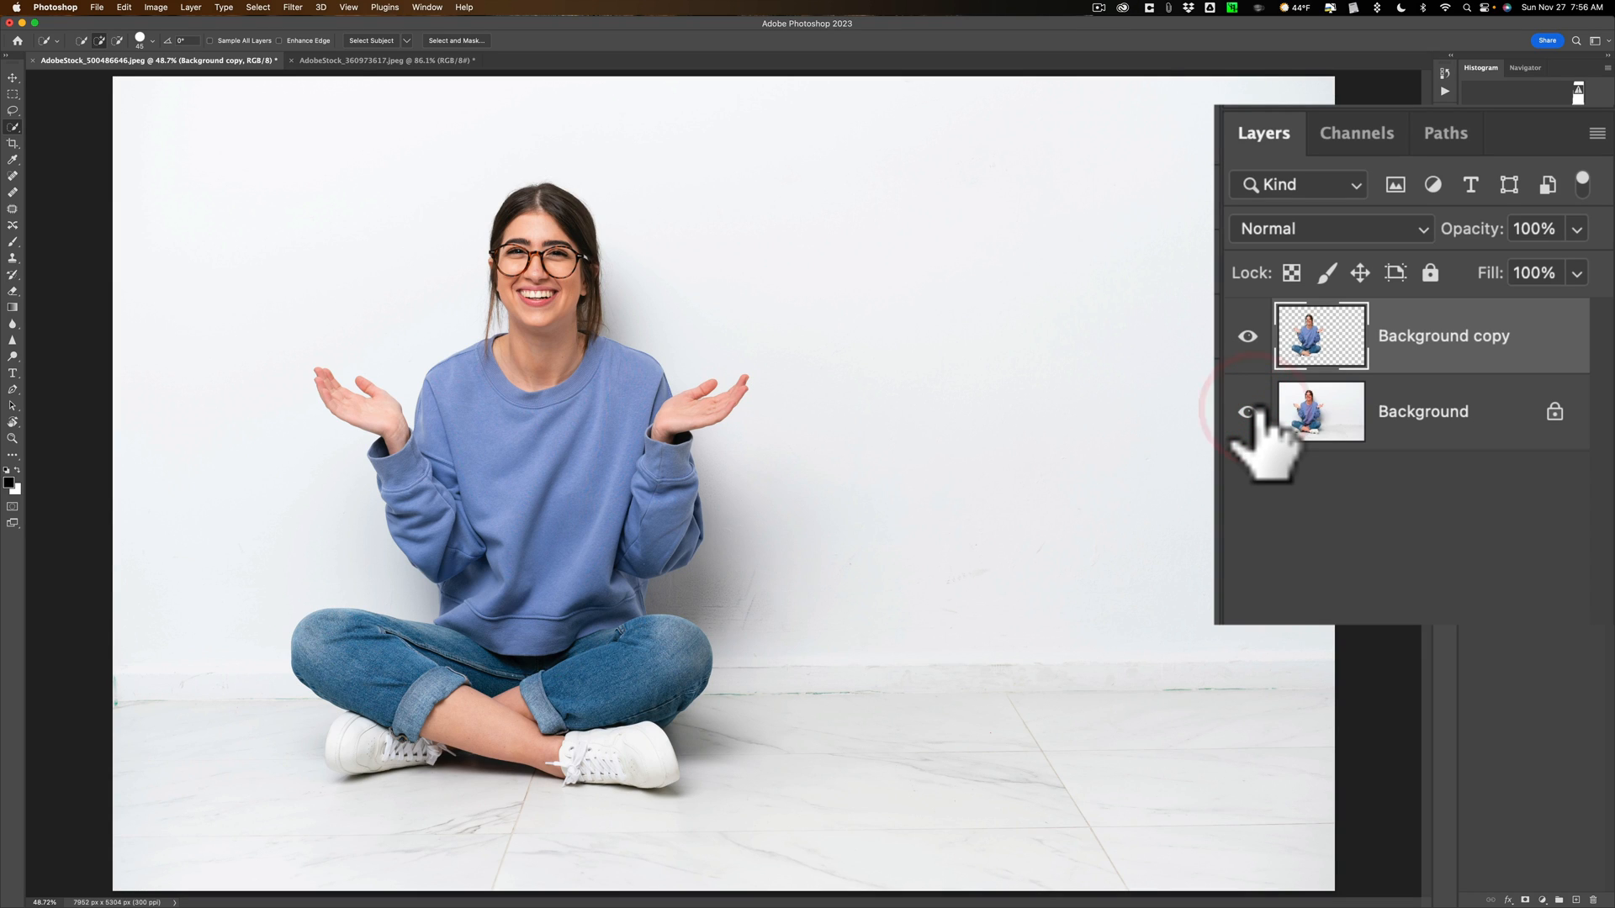
click(1248, 411)
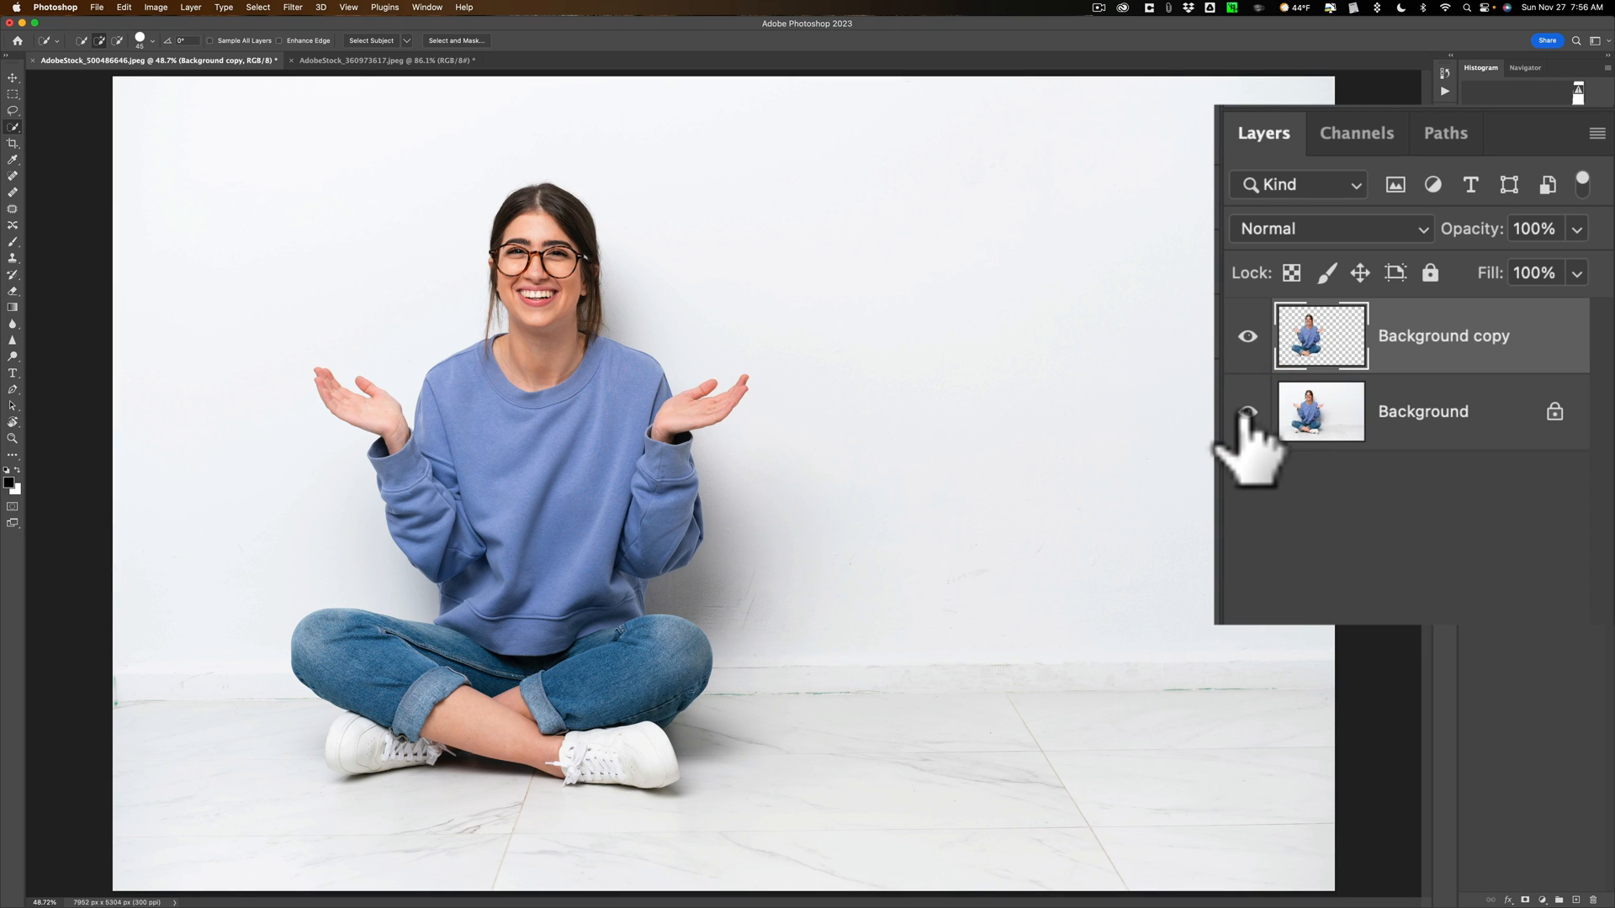
click(1247, 411)
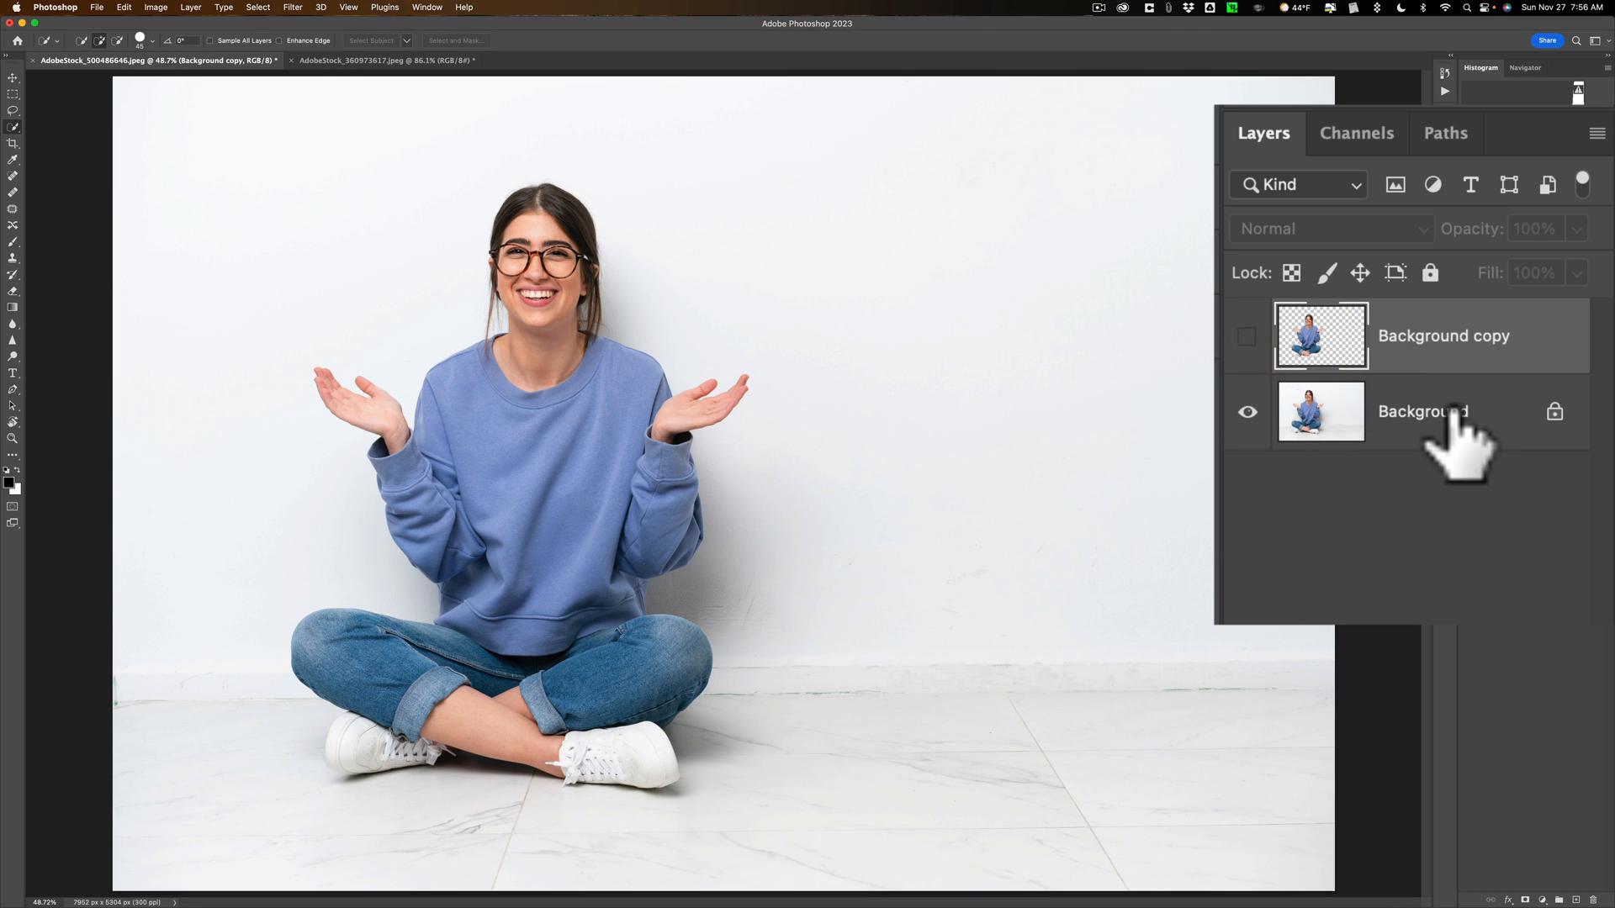
click(1423, 412)
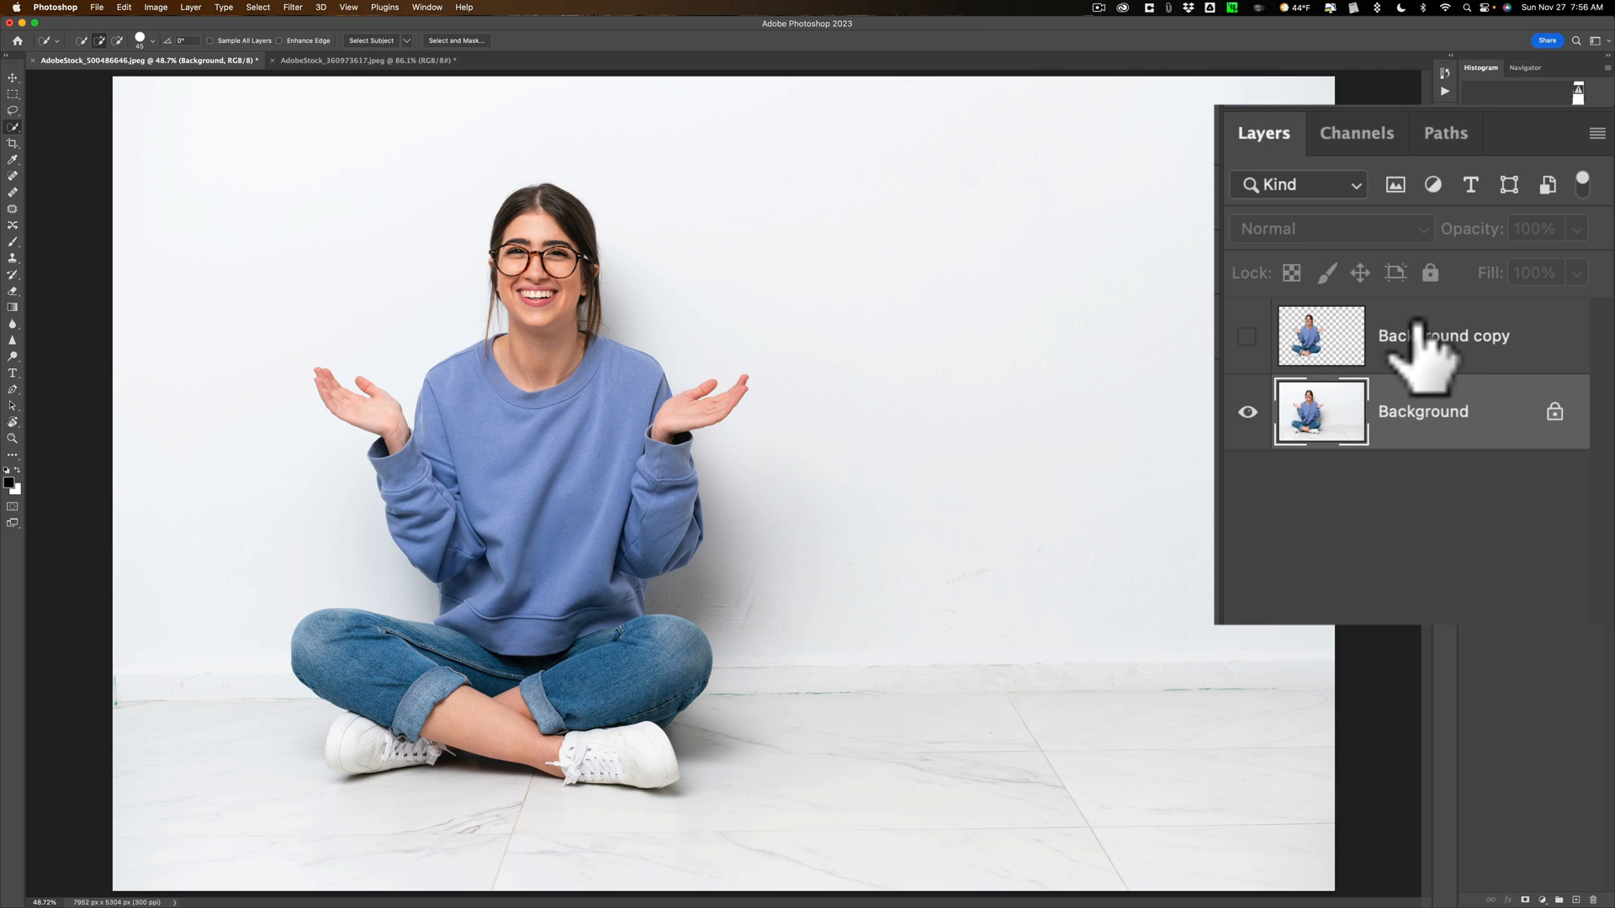
mouse_move(1356, 133)
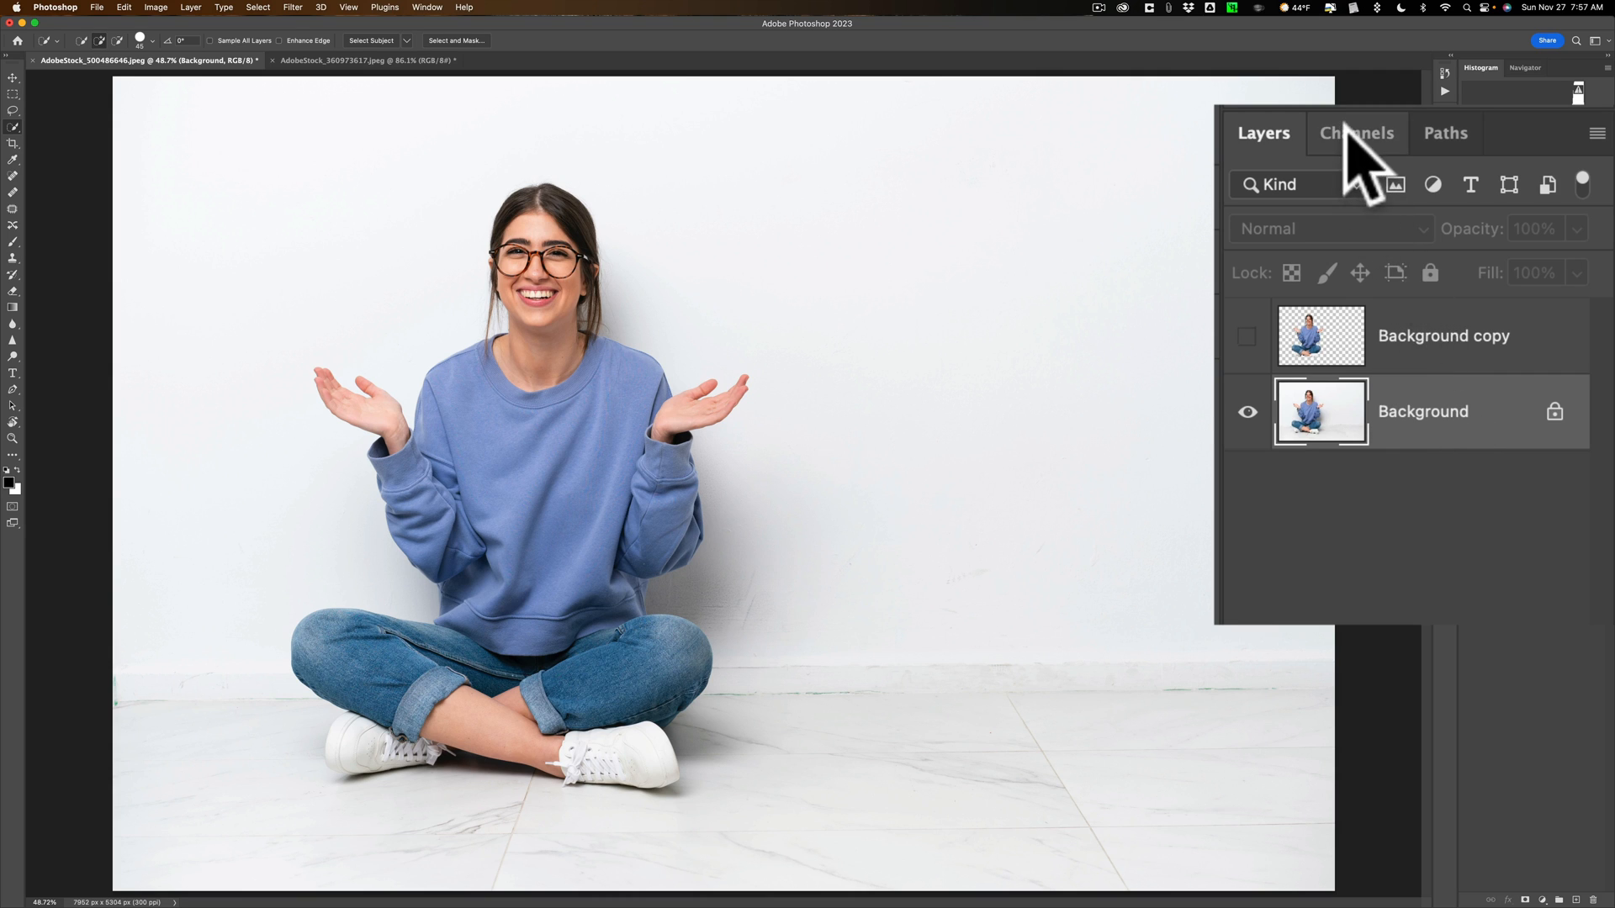
Cmd-click the RGB channel thumbnail to load the photo's luminosity as a selection.
click(1358, 132)
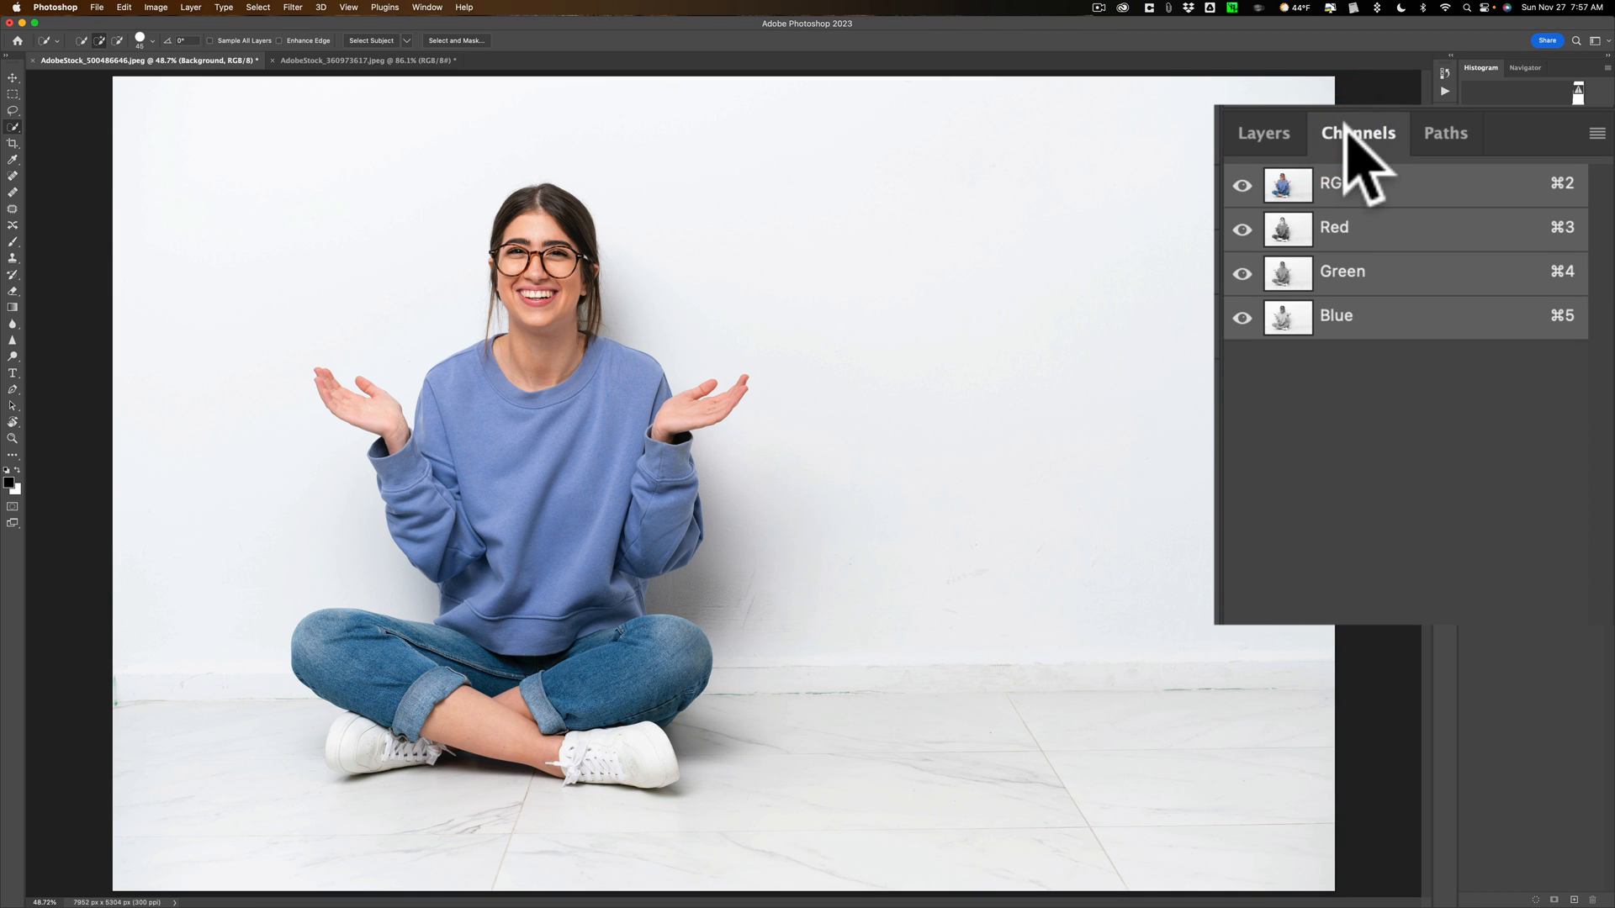
key(cmd)
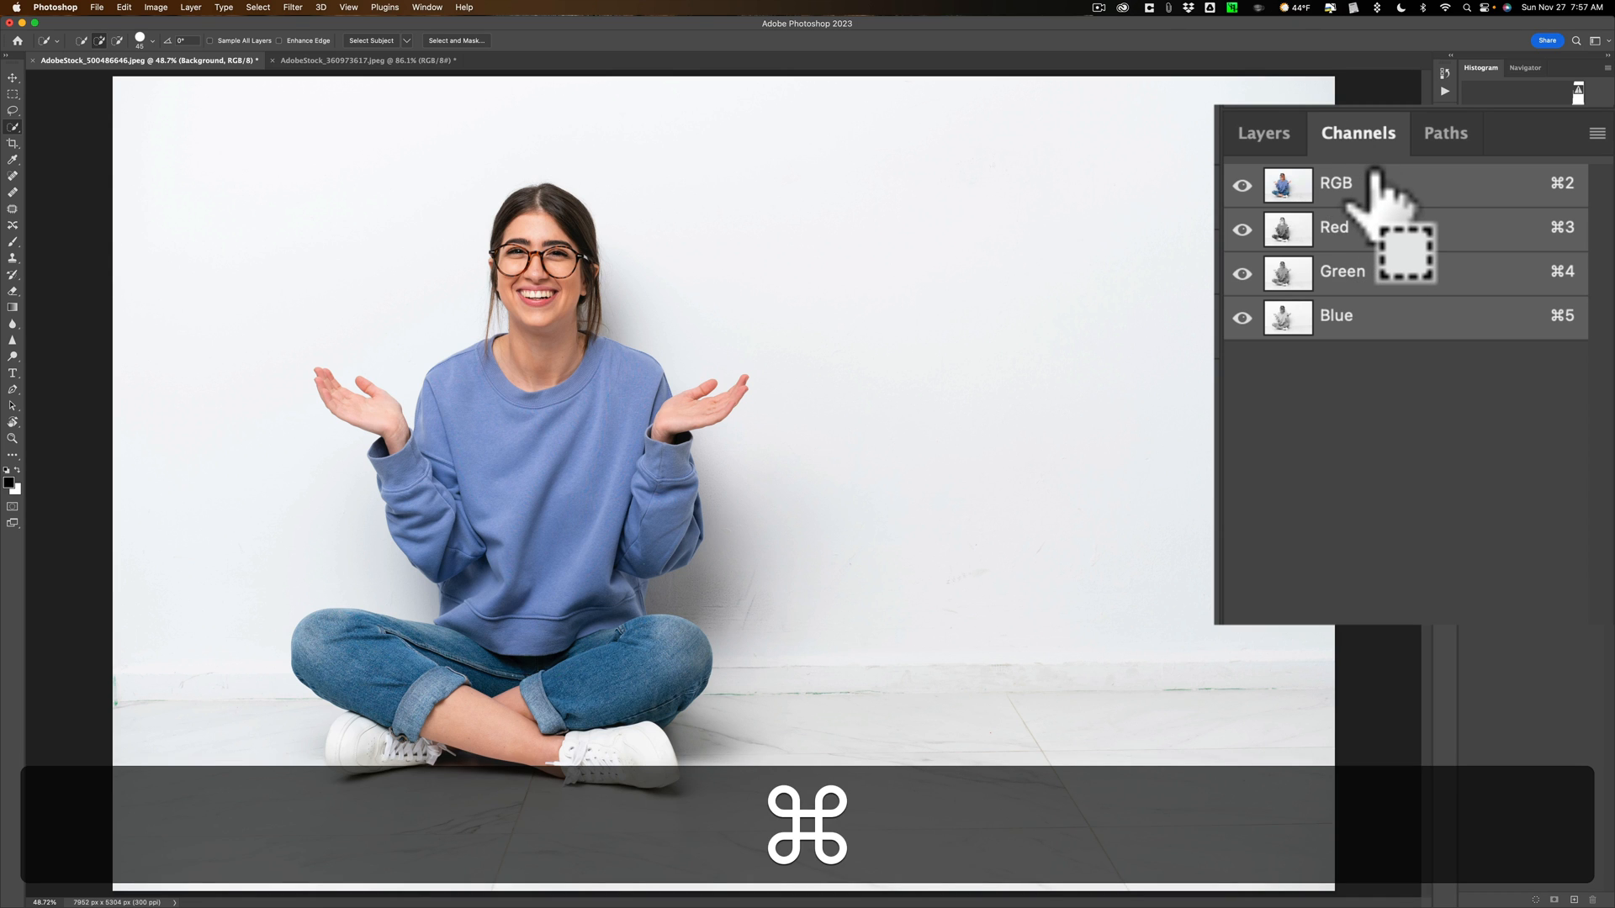
click(1287, 184)
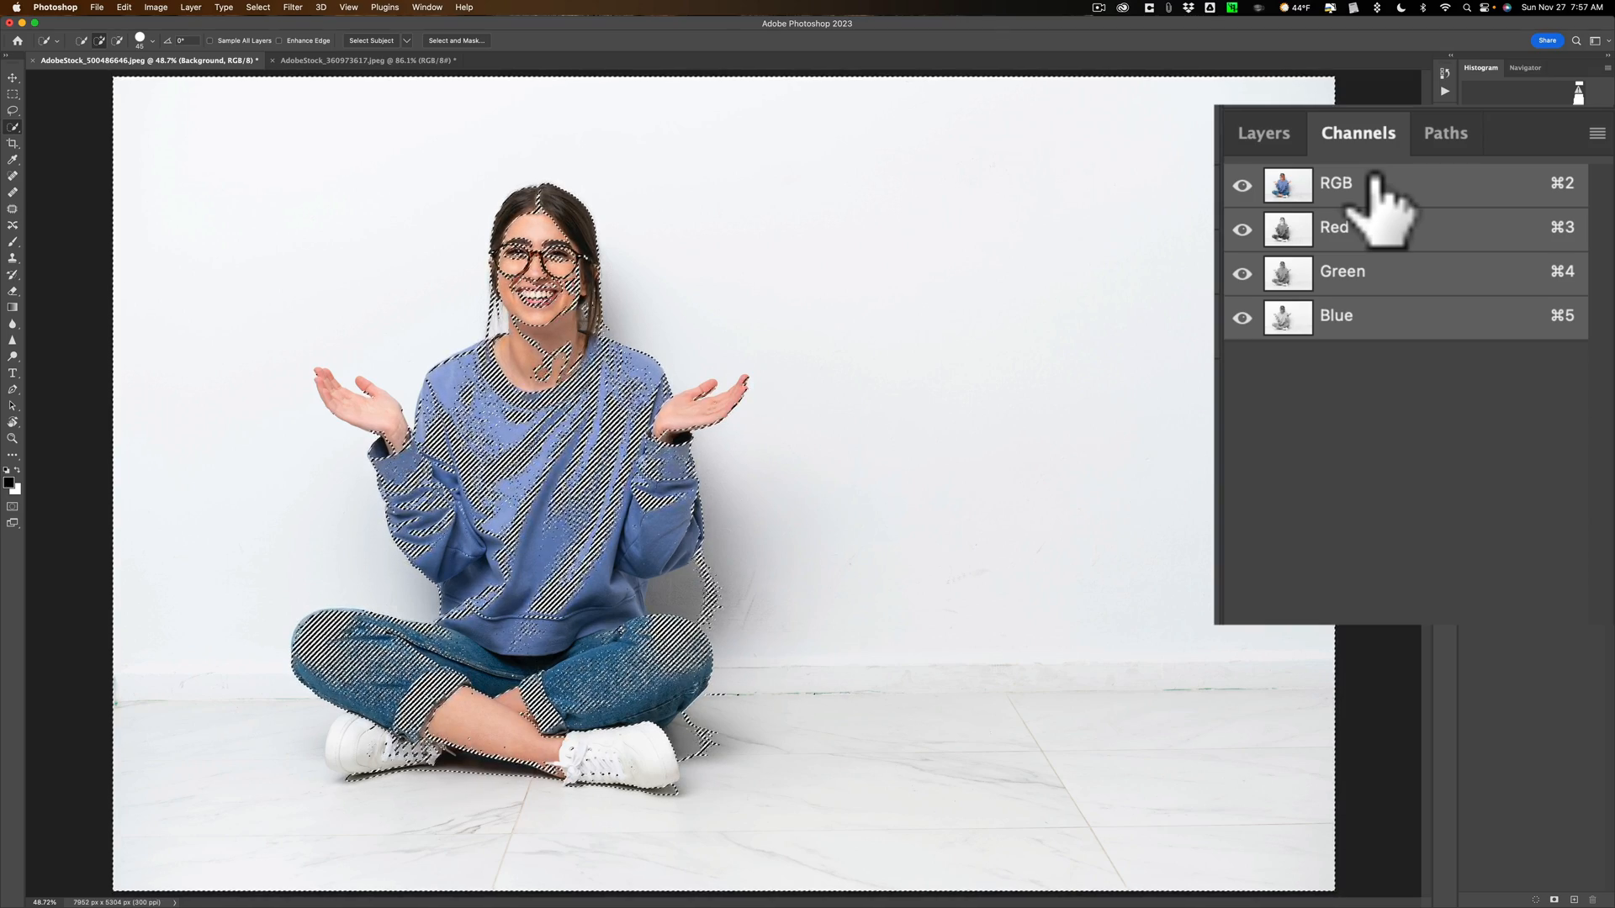
Enter Quick Mask mode (Q) so the woman and her shadow show as a red overlay.
key(q)
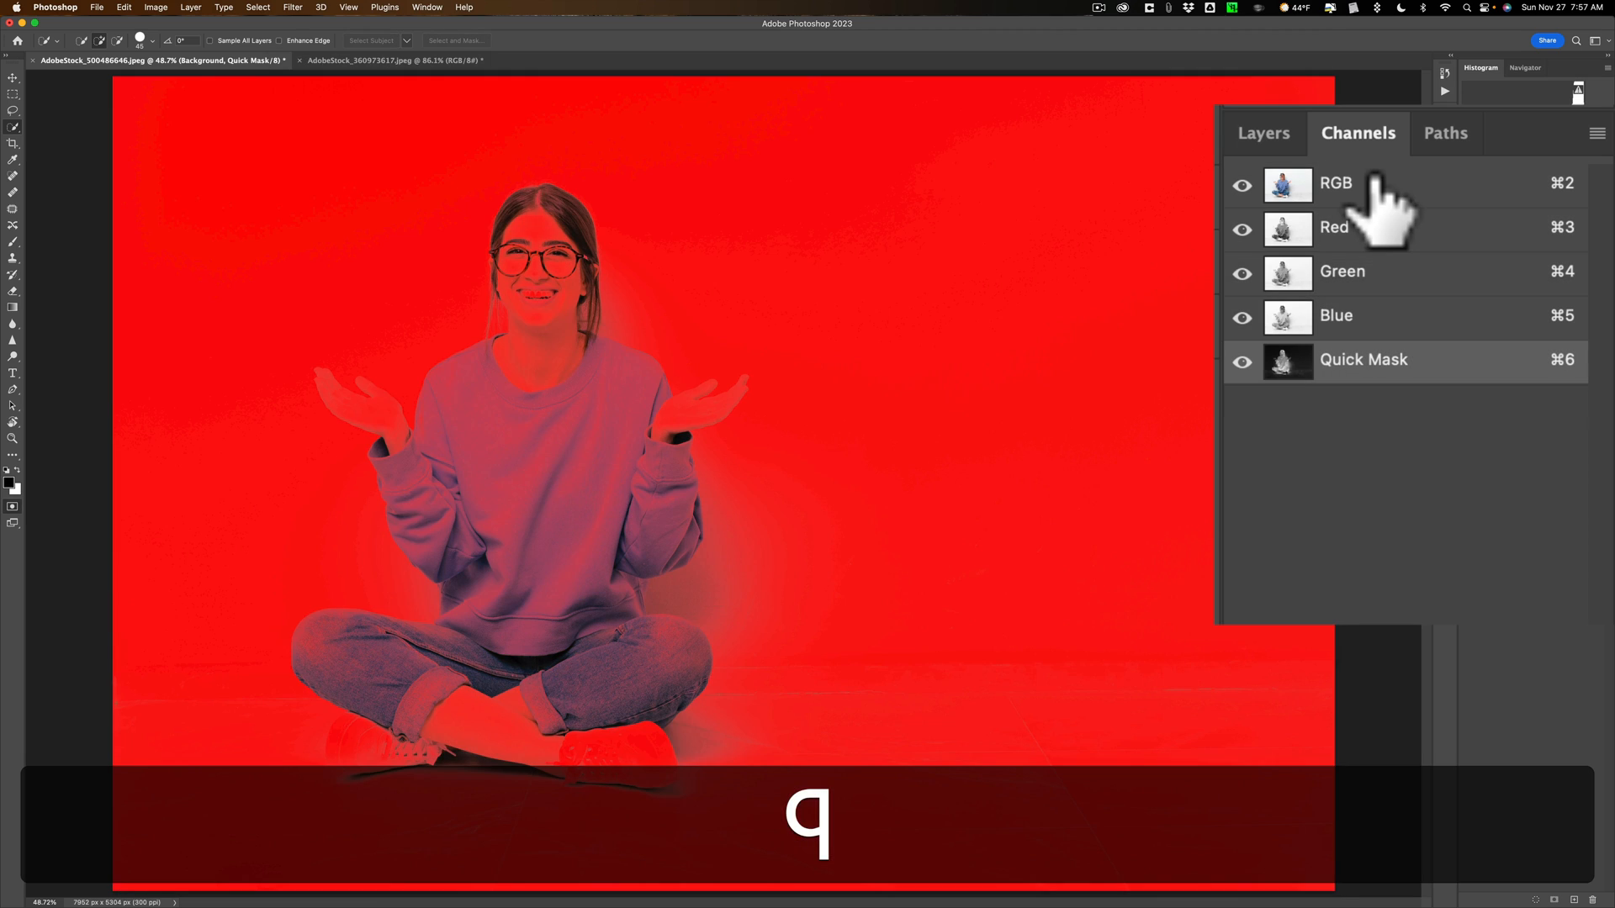
key(q)
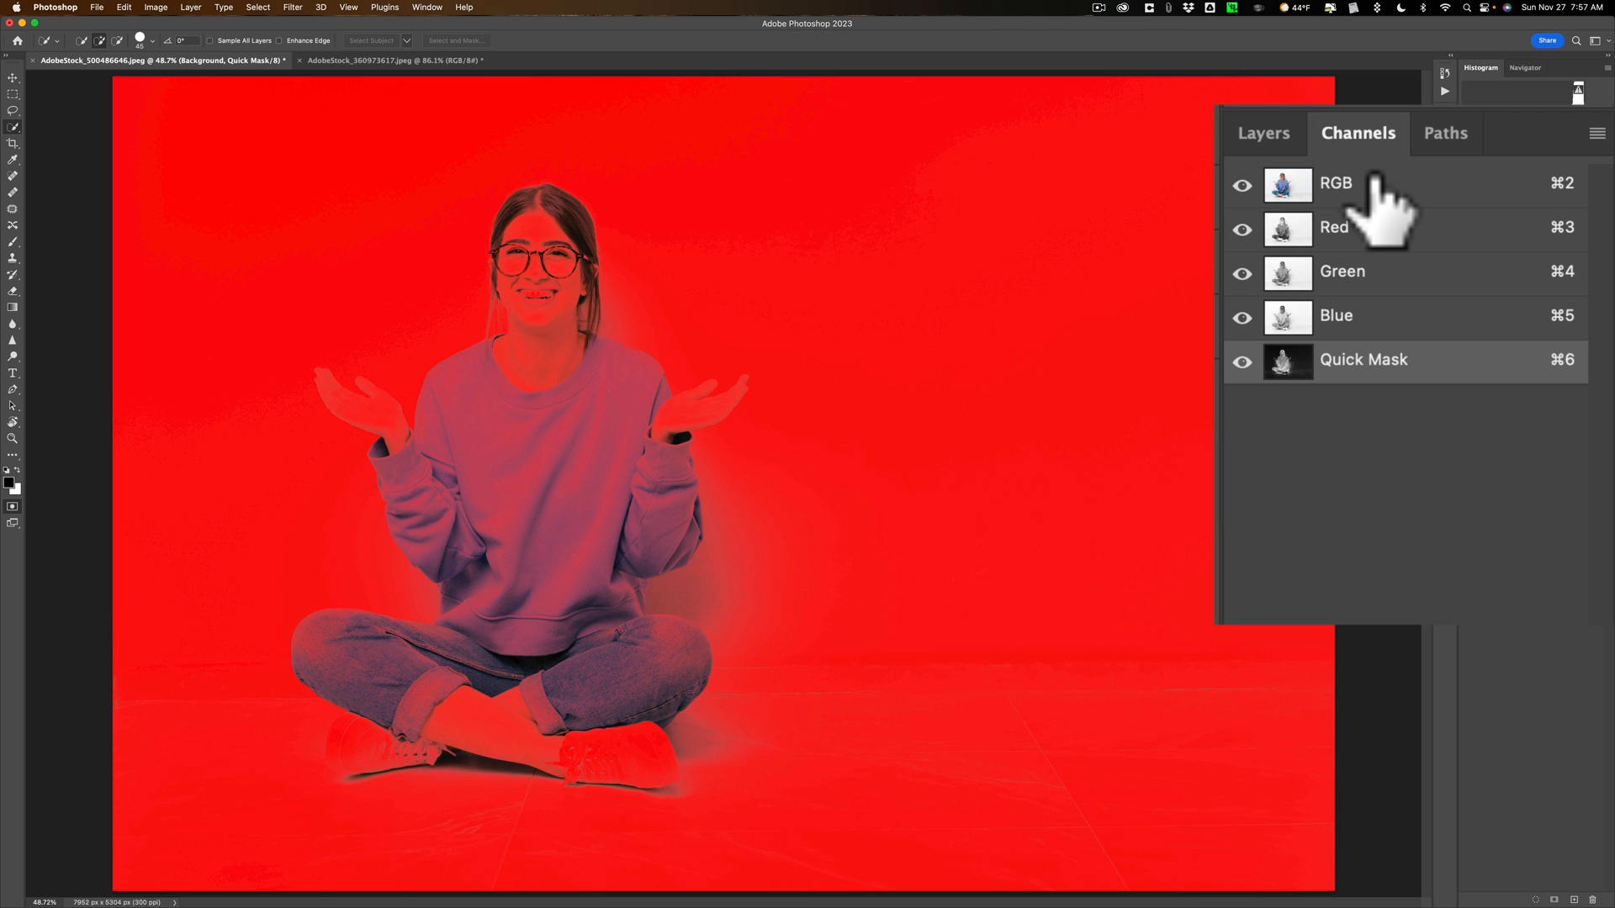
key(cmd)
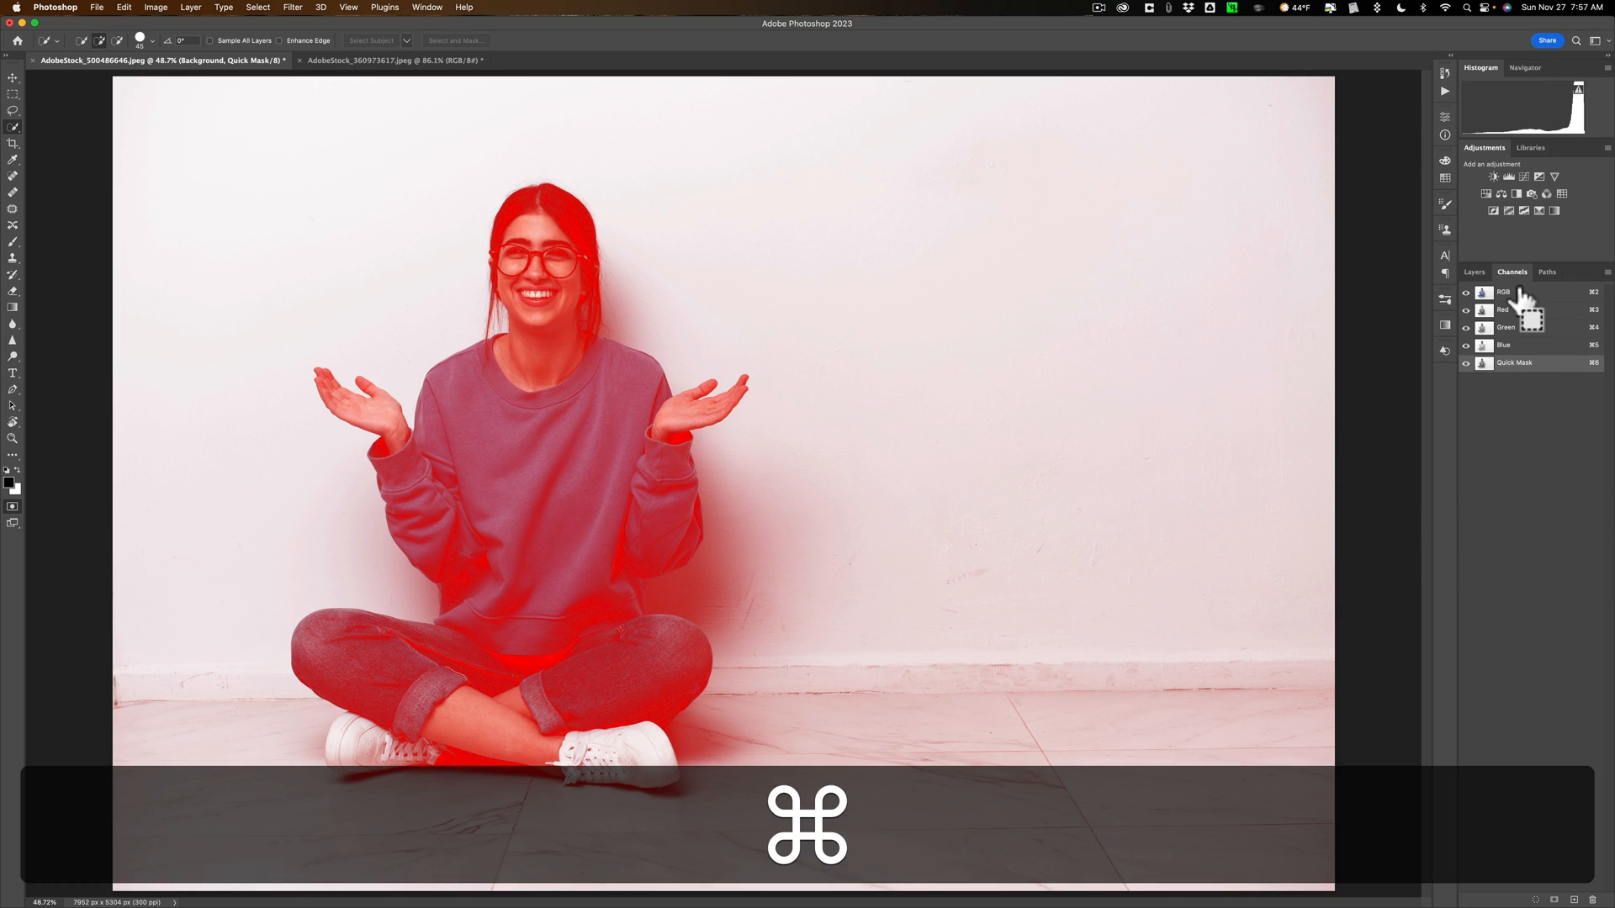
Apply Levels to the Quick Mask with black point 37 and white point 221, nudging the midtones.
key(cmd+l)
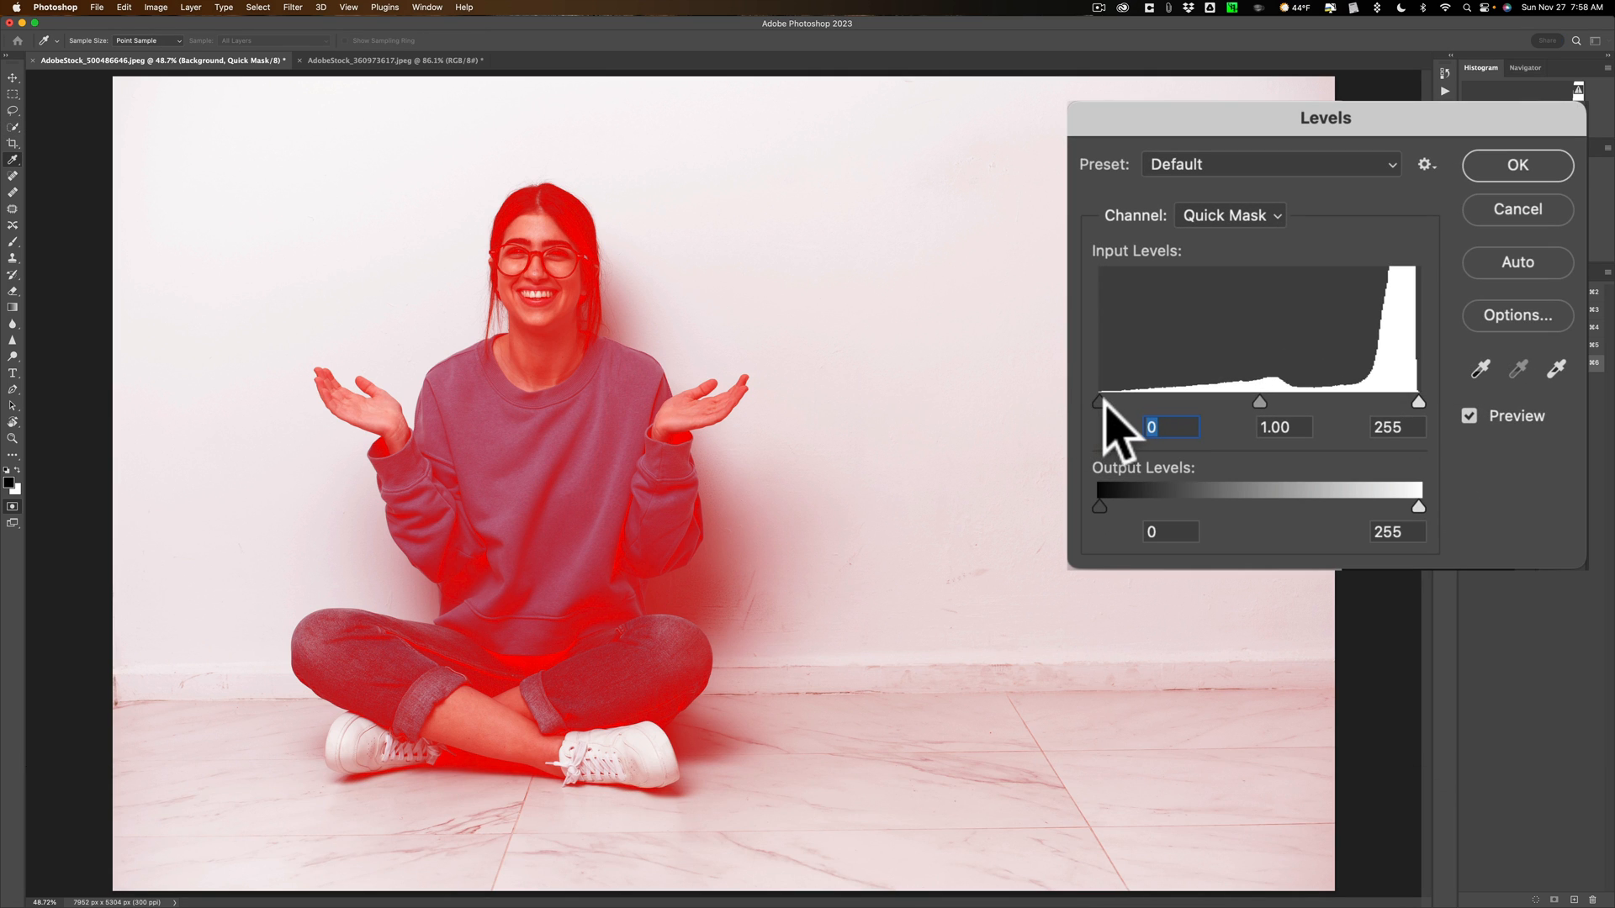
drag(1418, 402, 1416, 402)
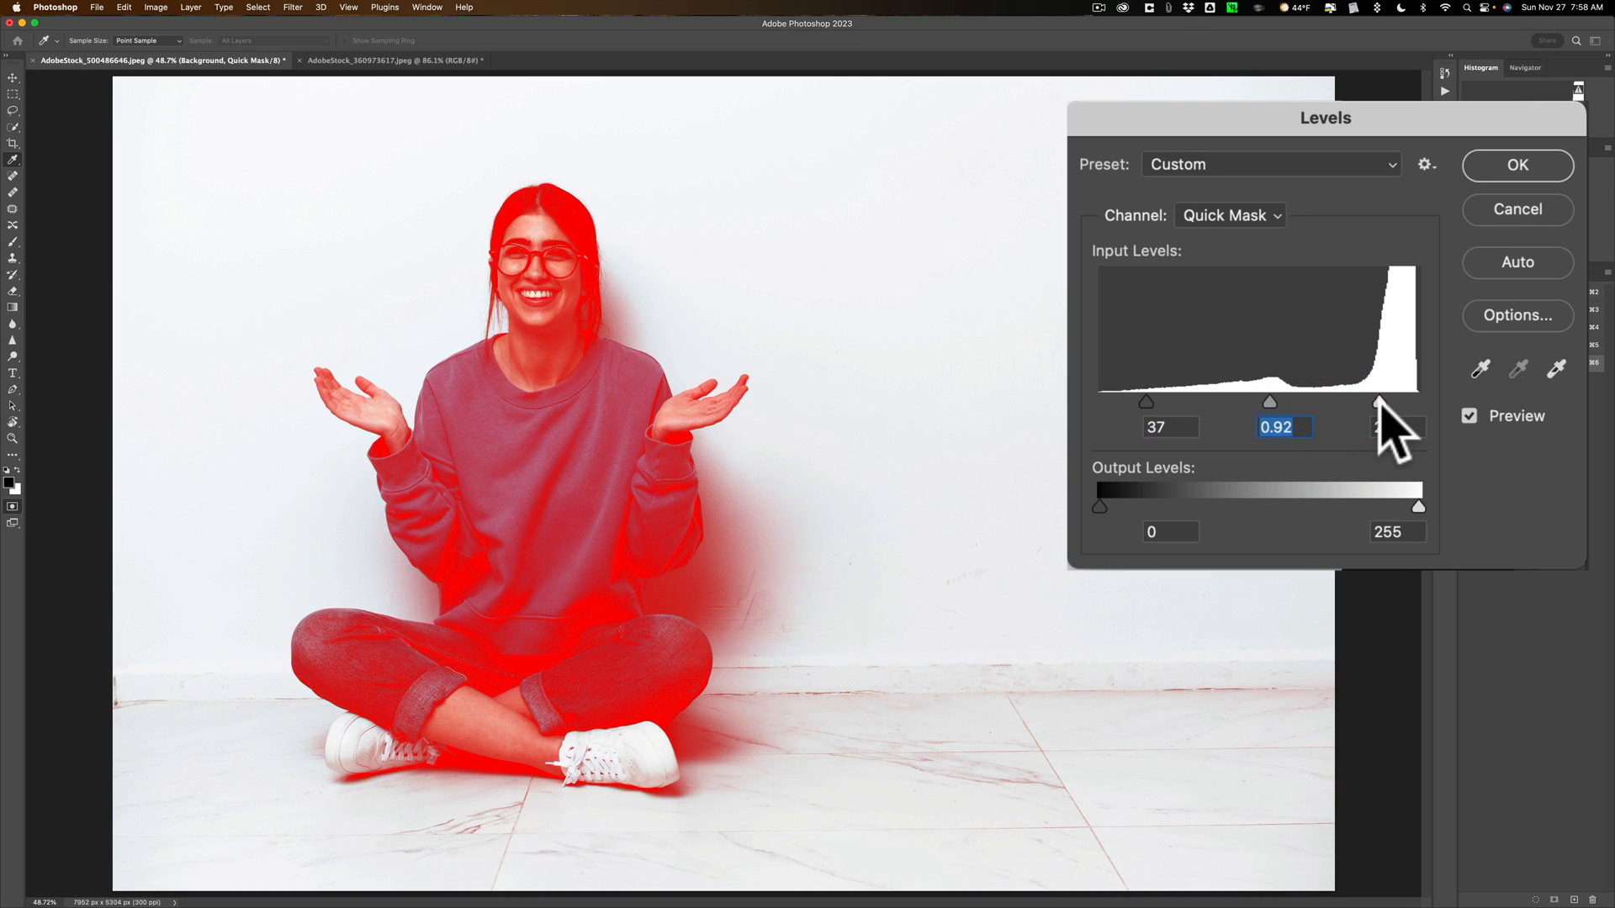
drag(1381, 402, 1272, 402)
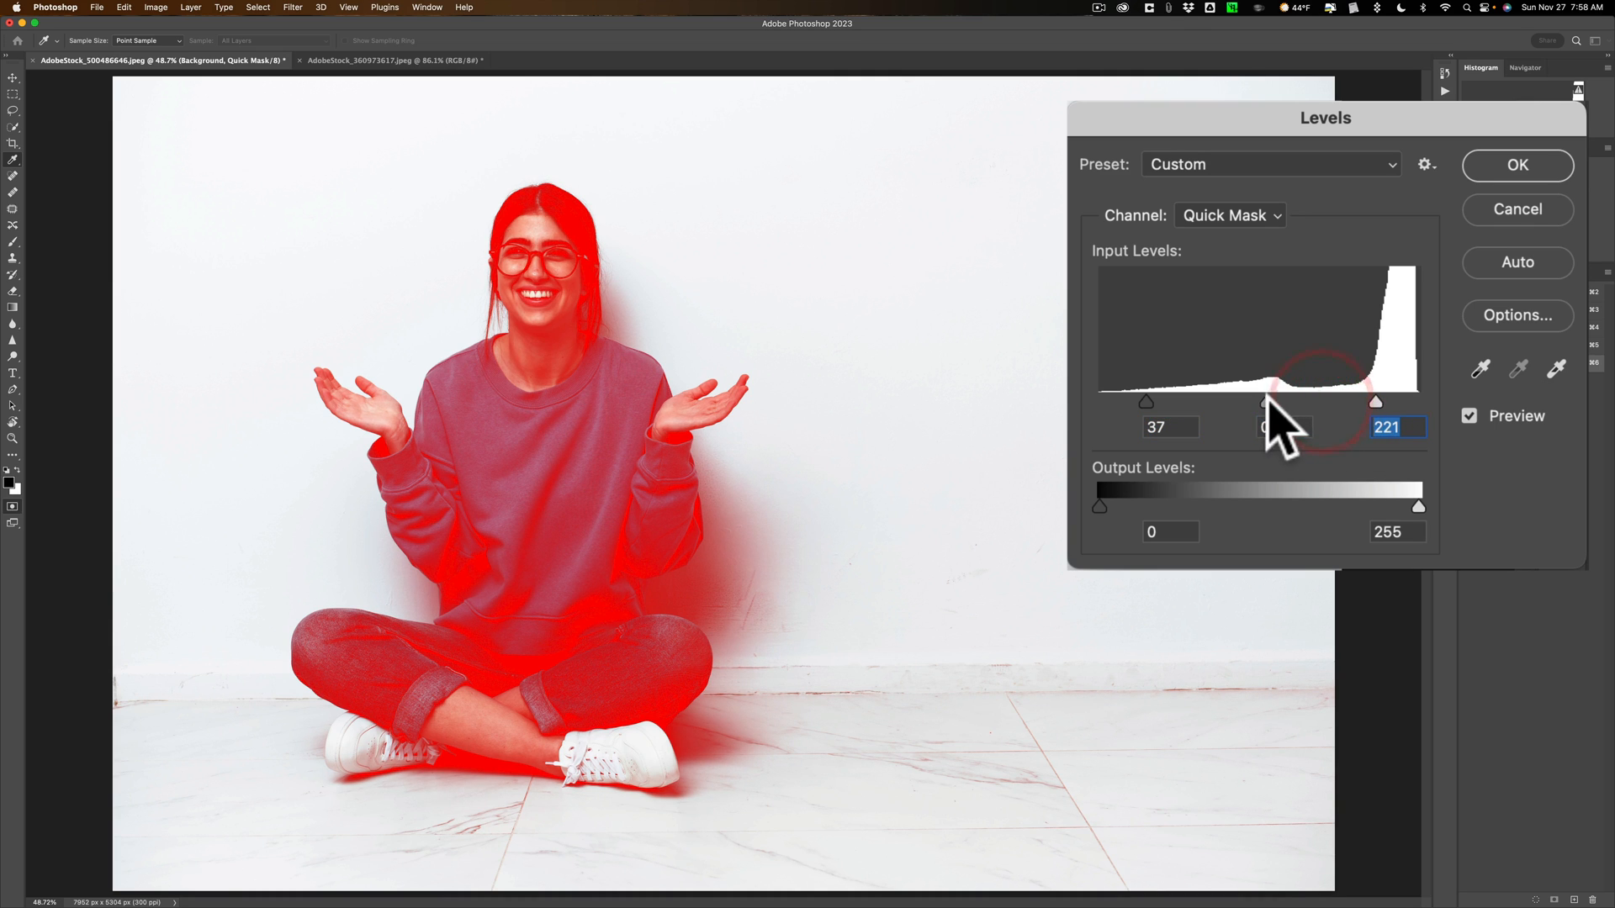
drag(1308, 402, 1270, 402)
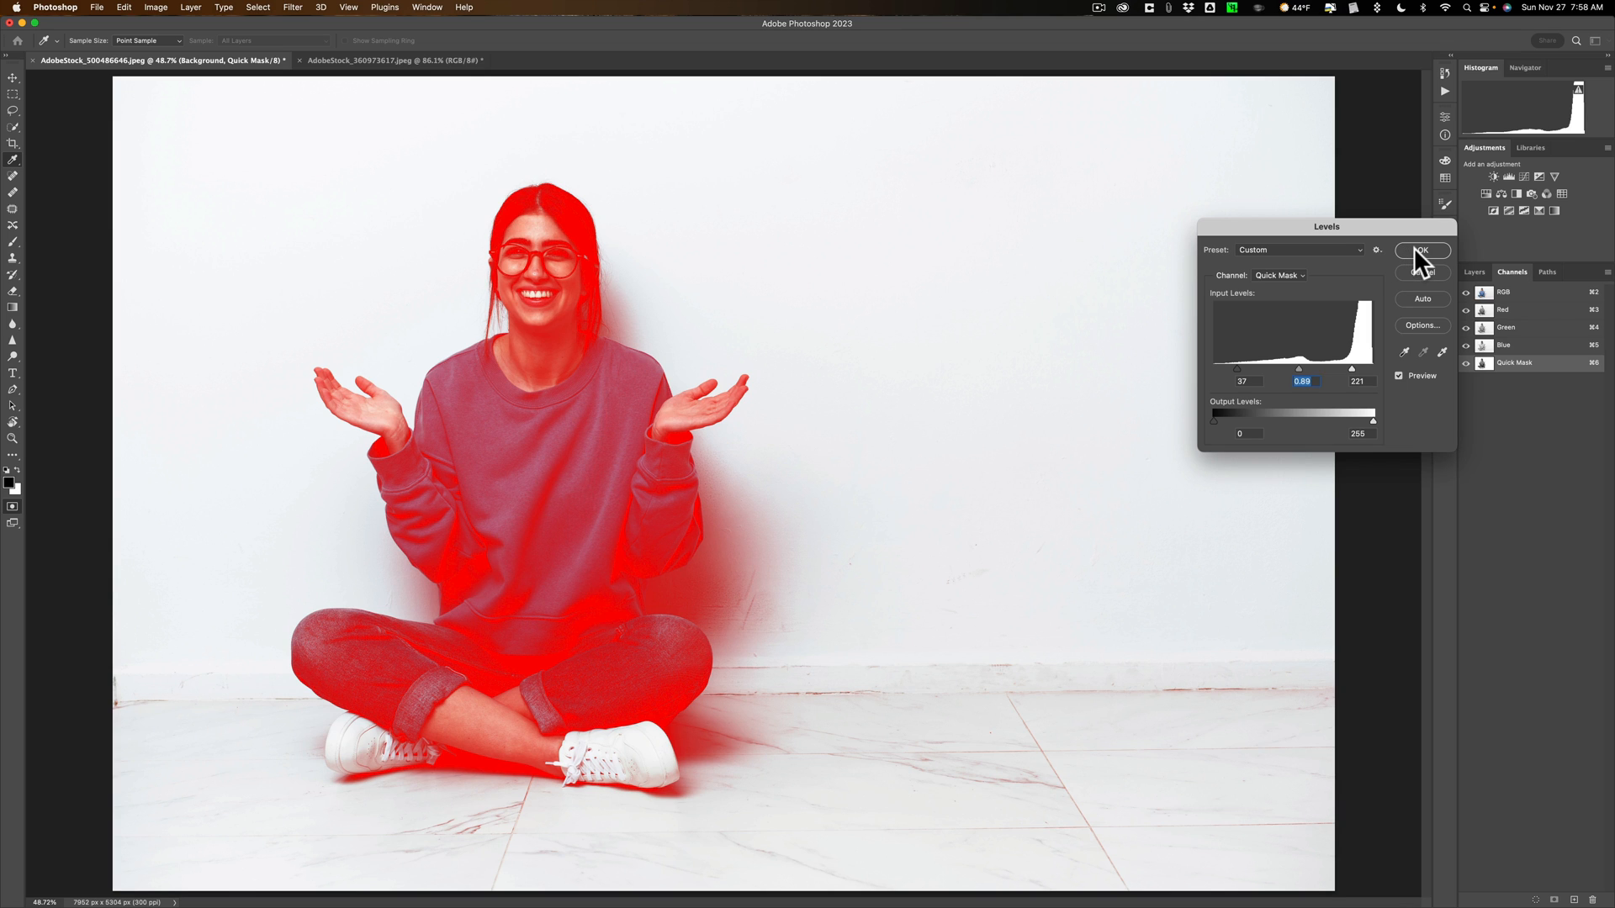
click(1422, 250)
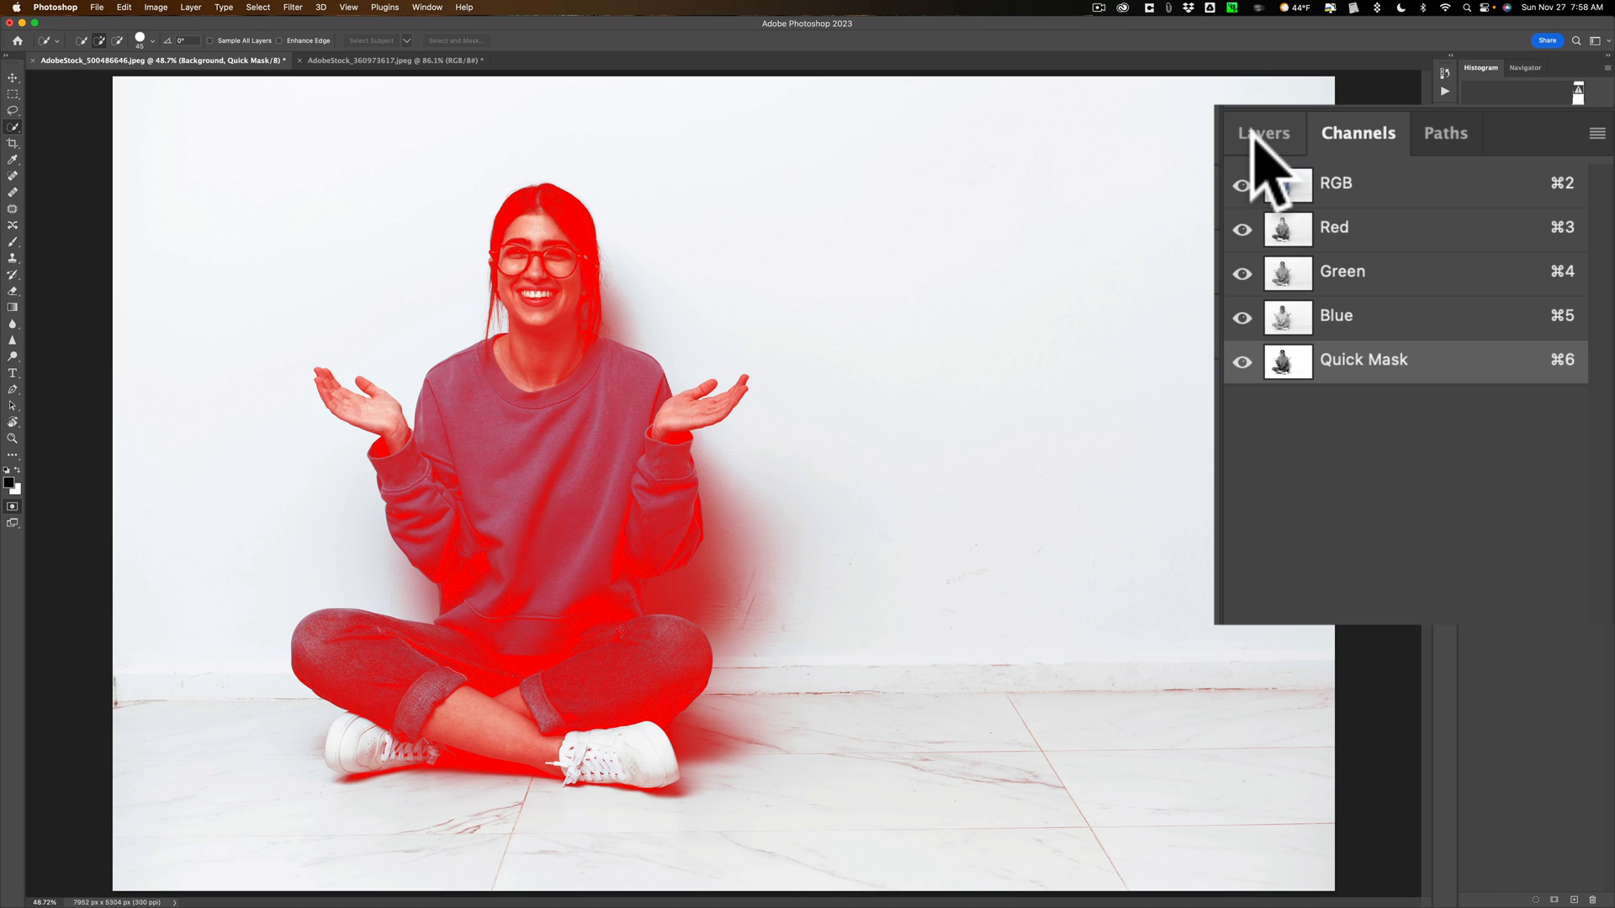
Return to the Layers panel and make the Background copy cutout visible over Layer 1.
click(1263, 133)
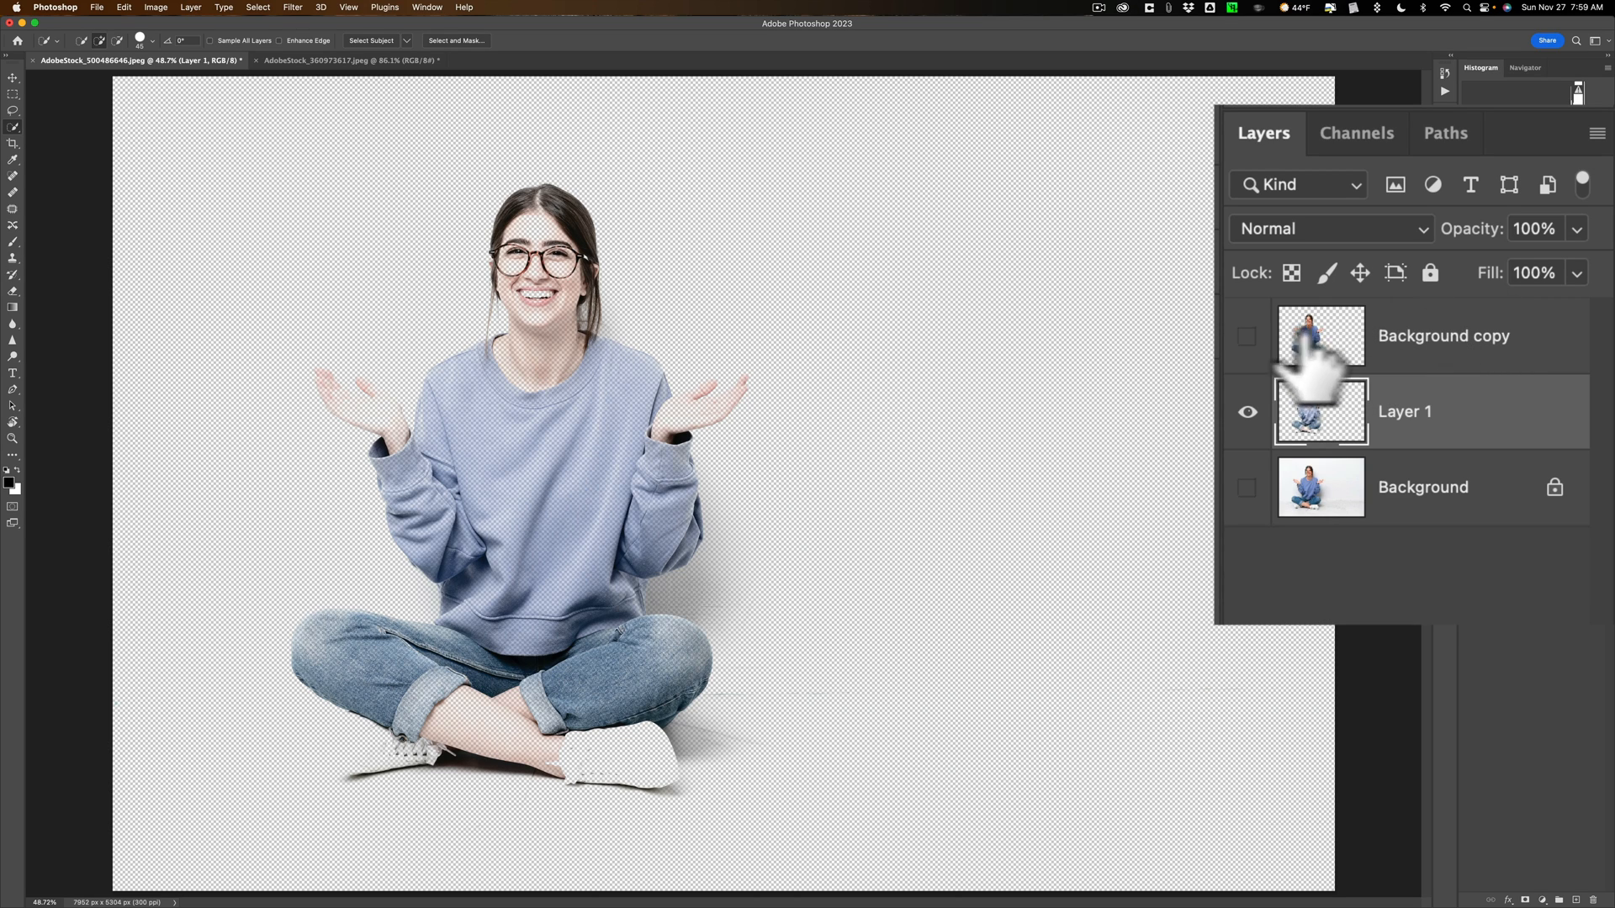
click(1247, 336)
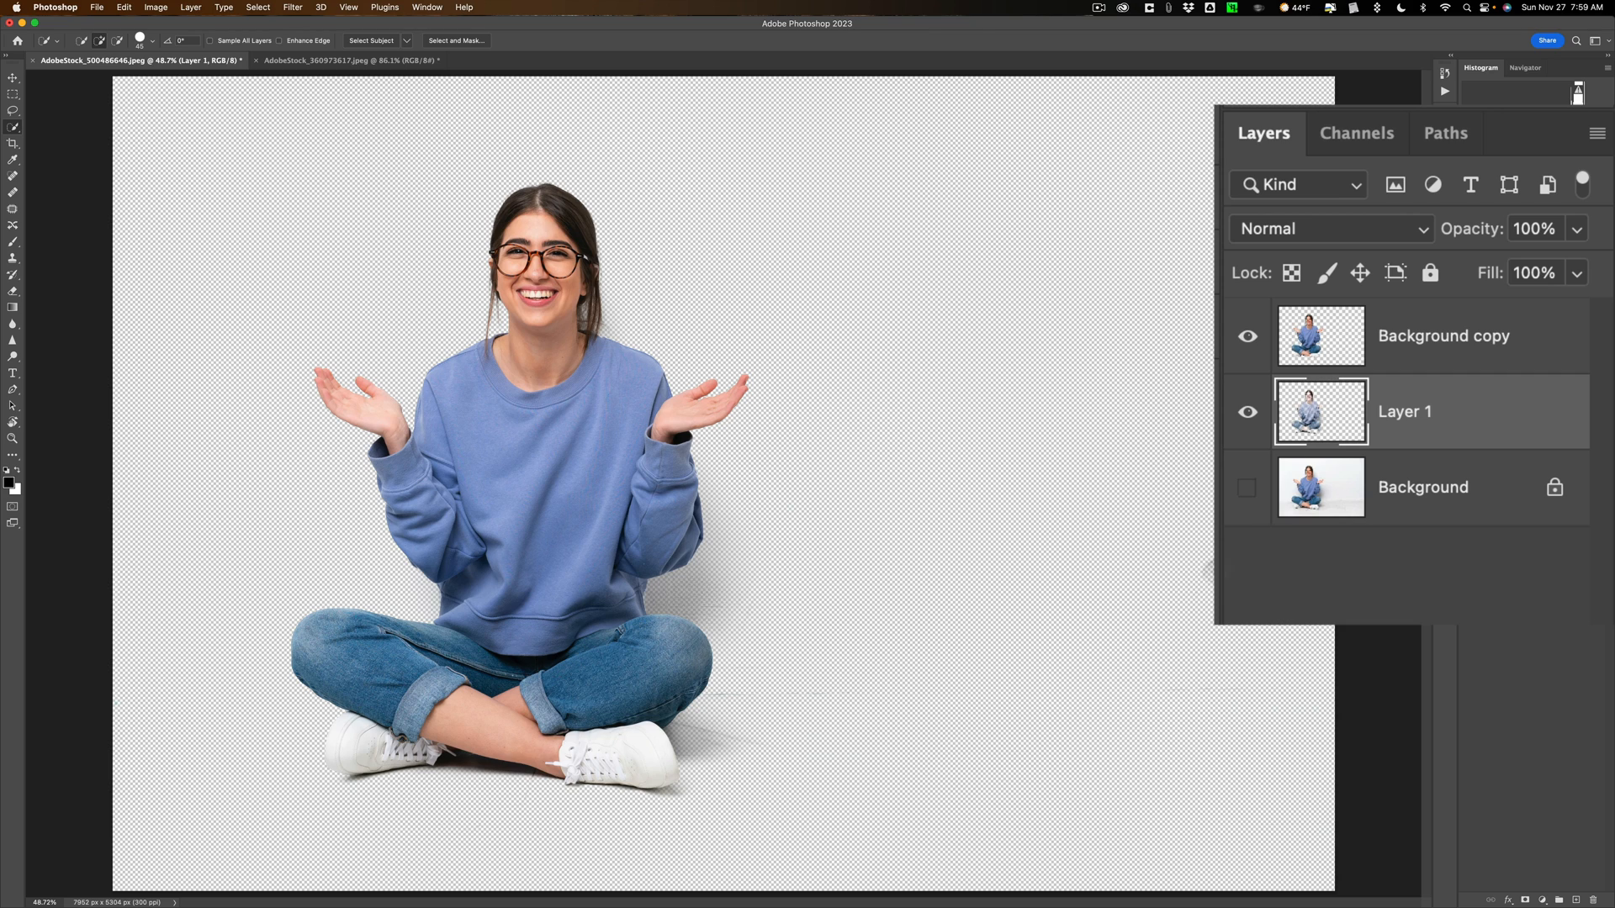
mouse_move(1168, 472)
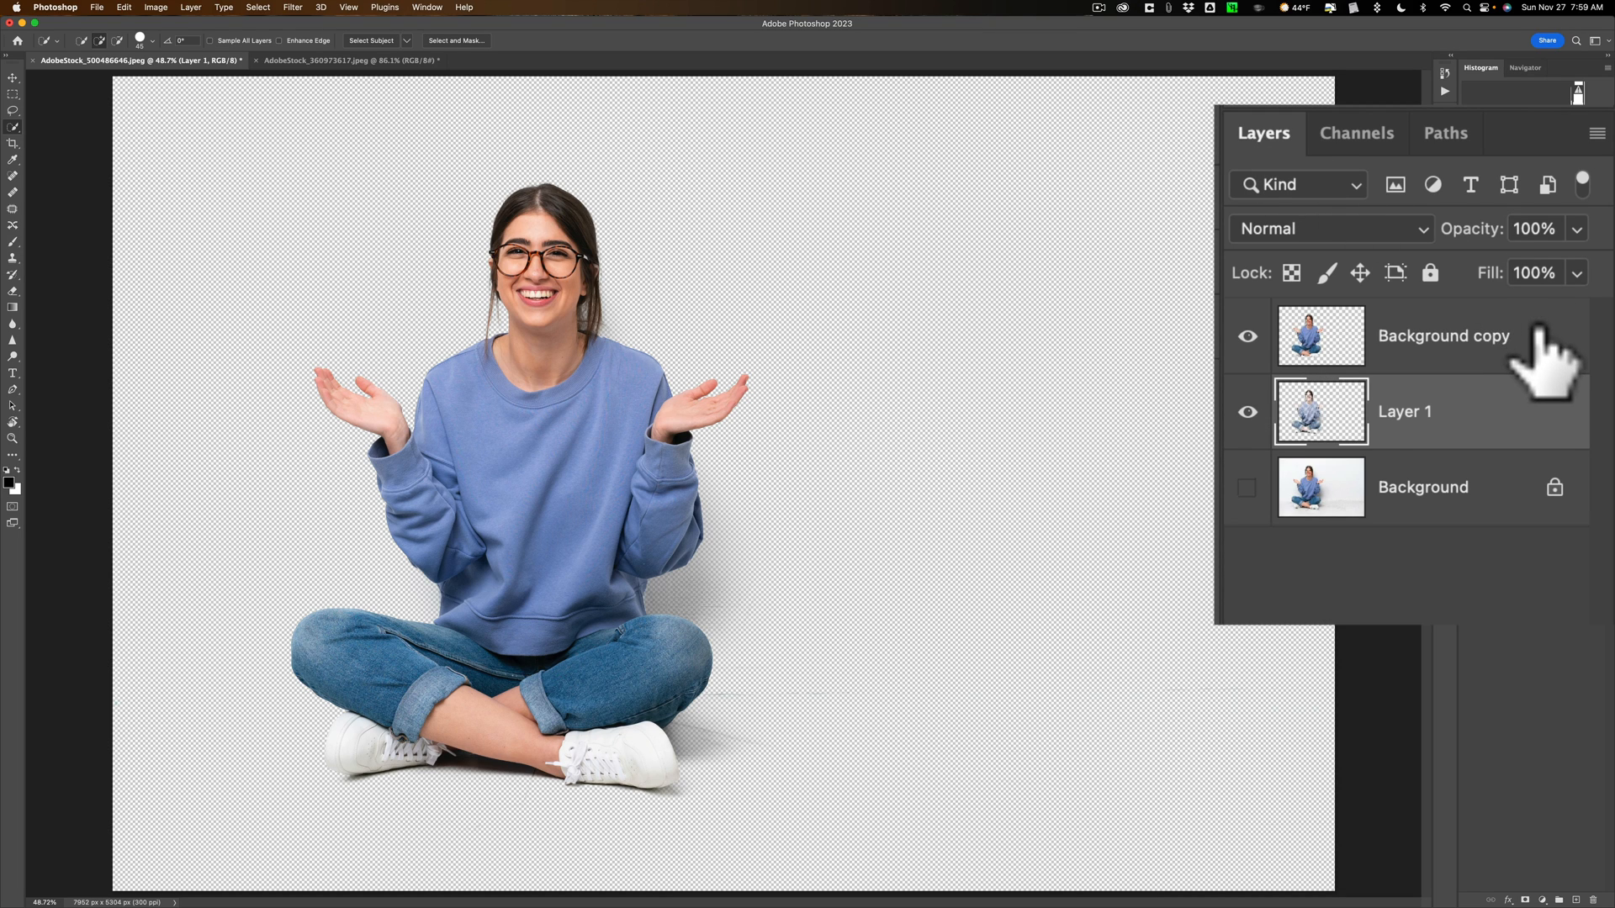
Merge Background copy down into Layer 1 with Cmd+E and grab the cut-out woman.
click(1441, 334)
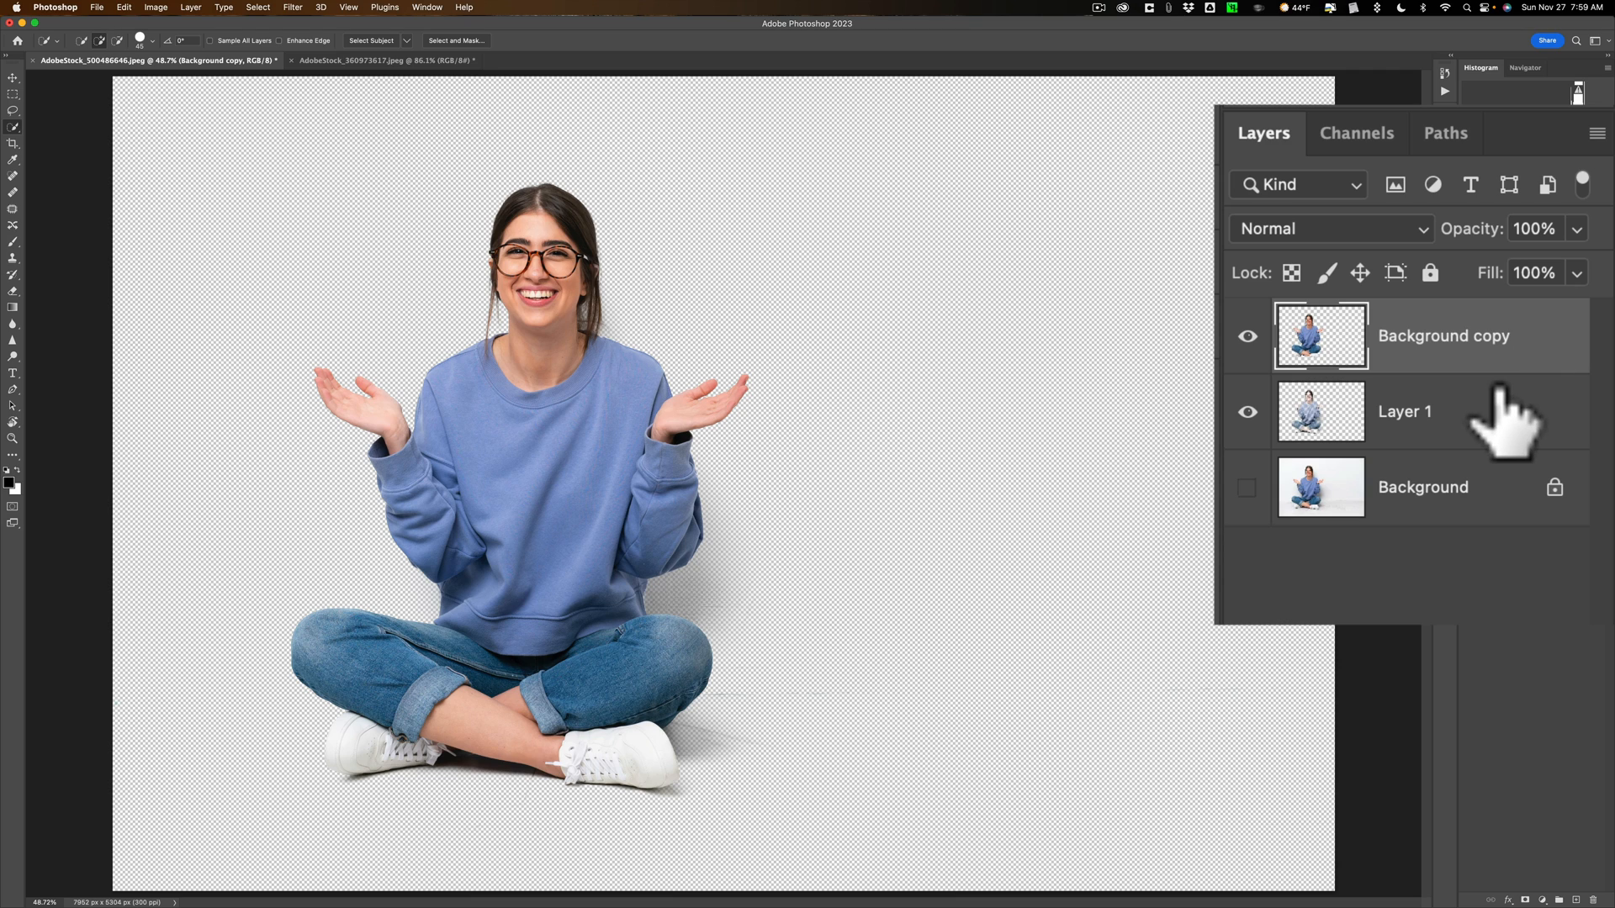
click(1404, 411)
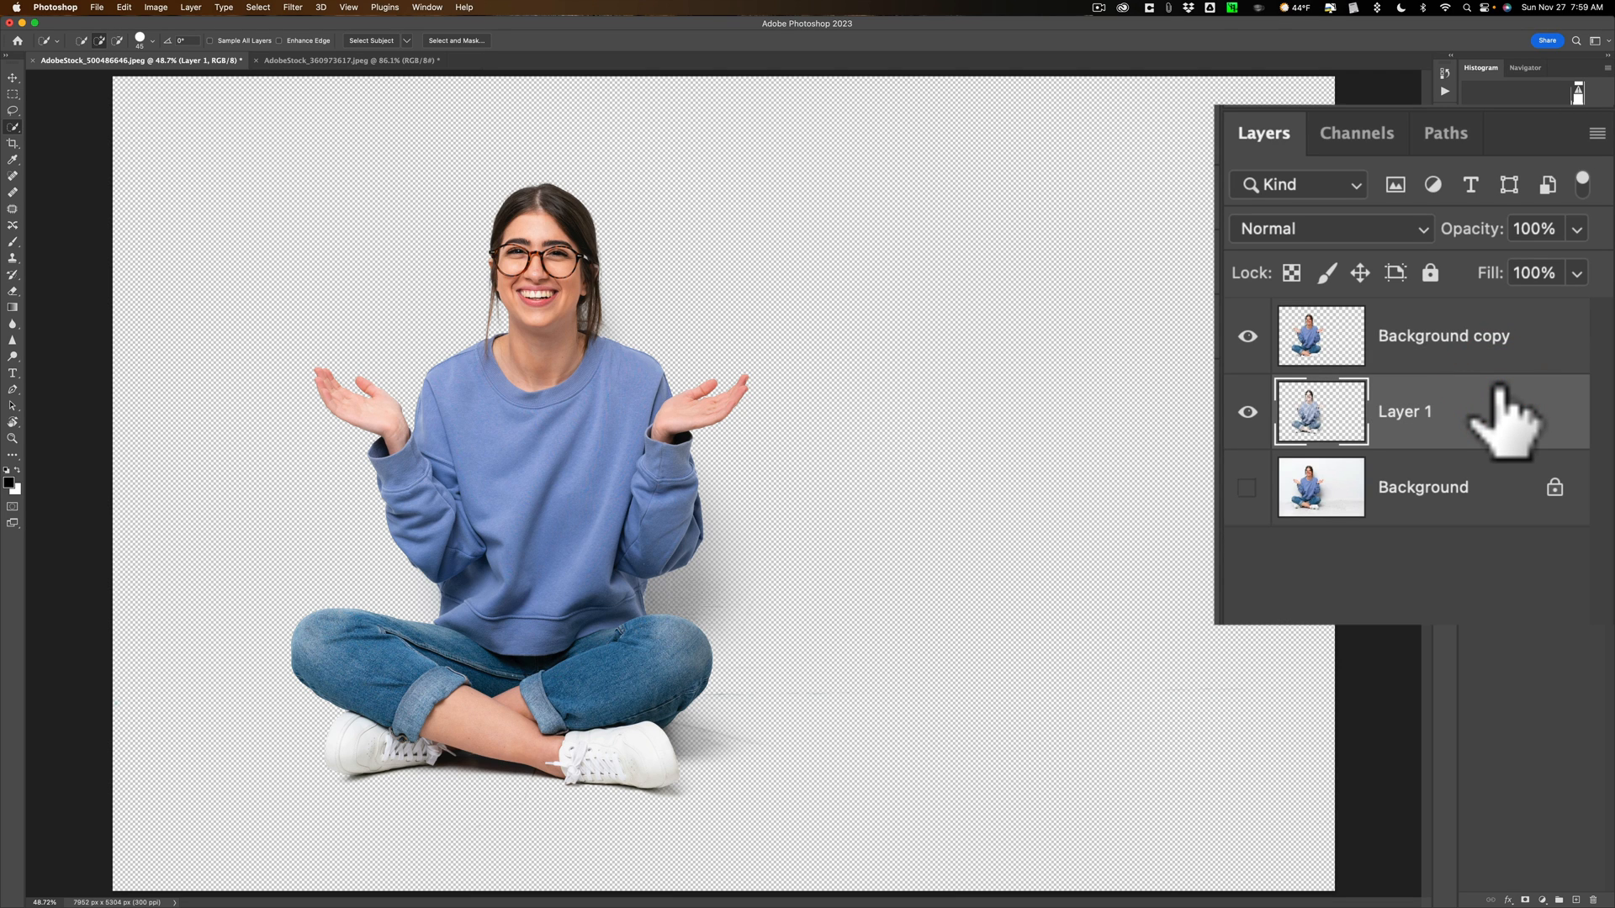
mouse_move(1541, 338)
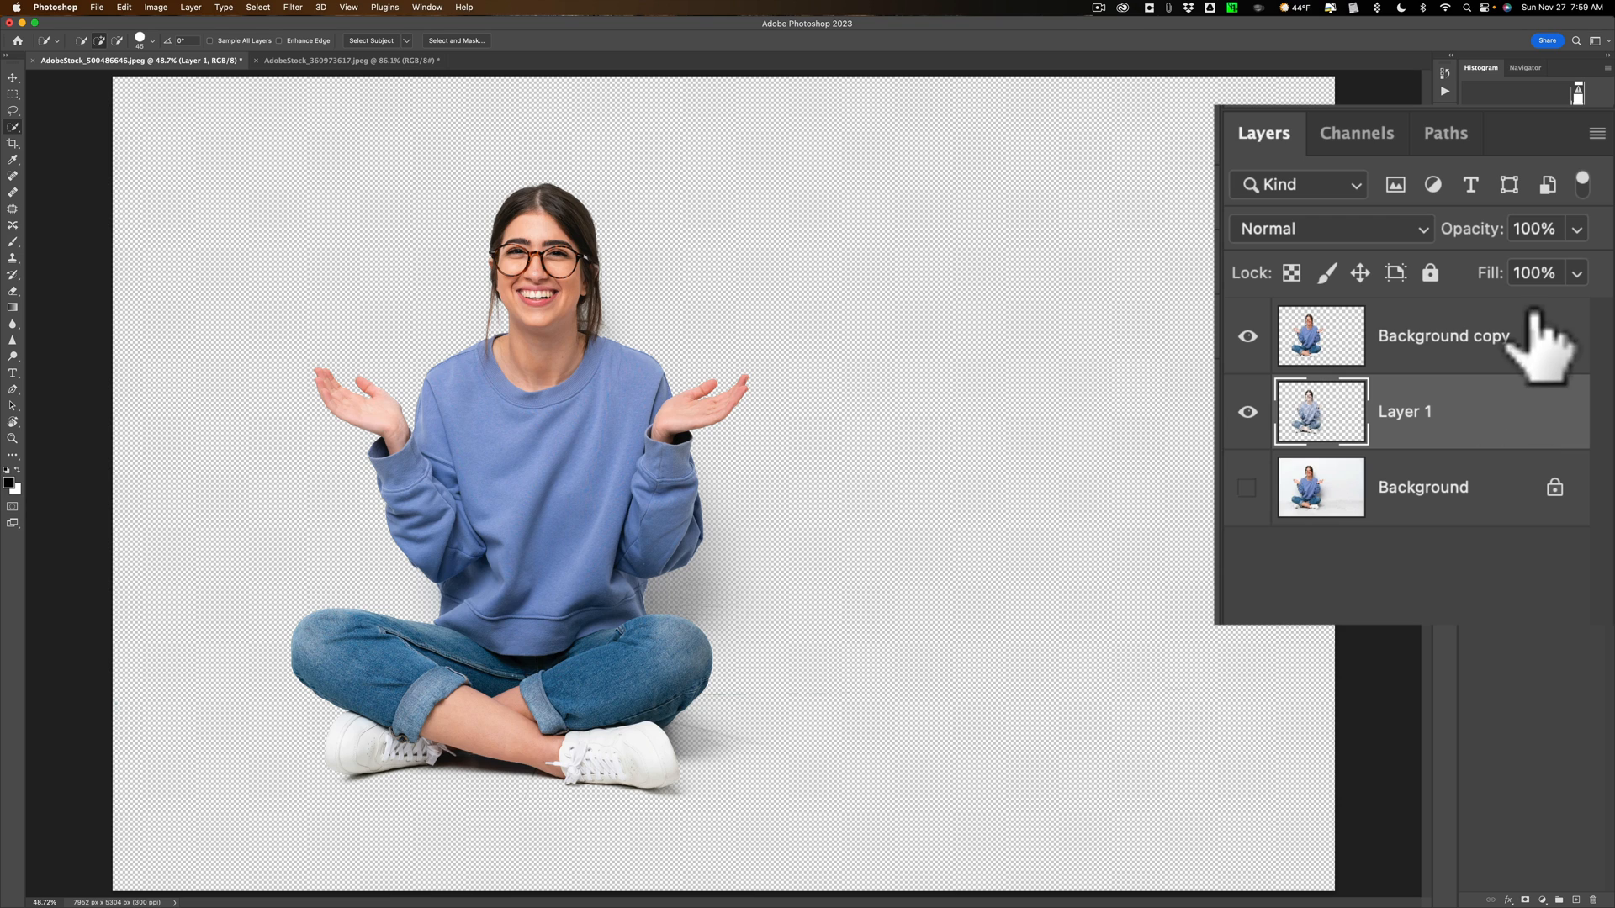
click(1442, 335)
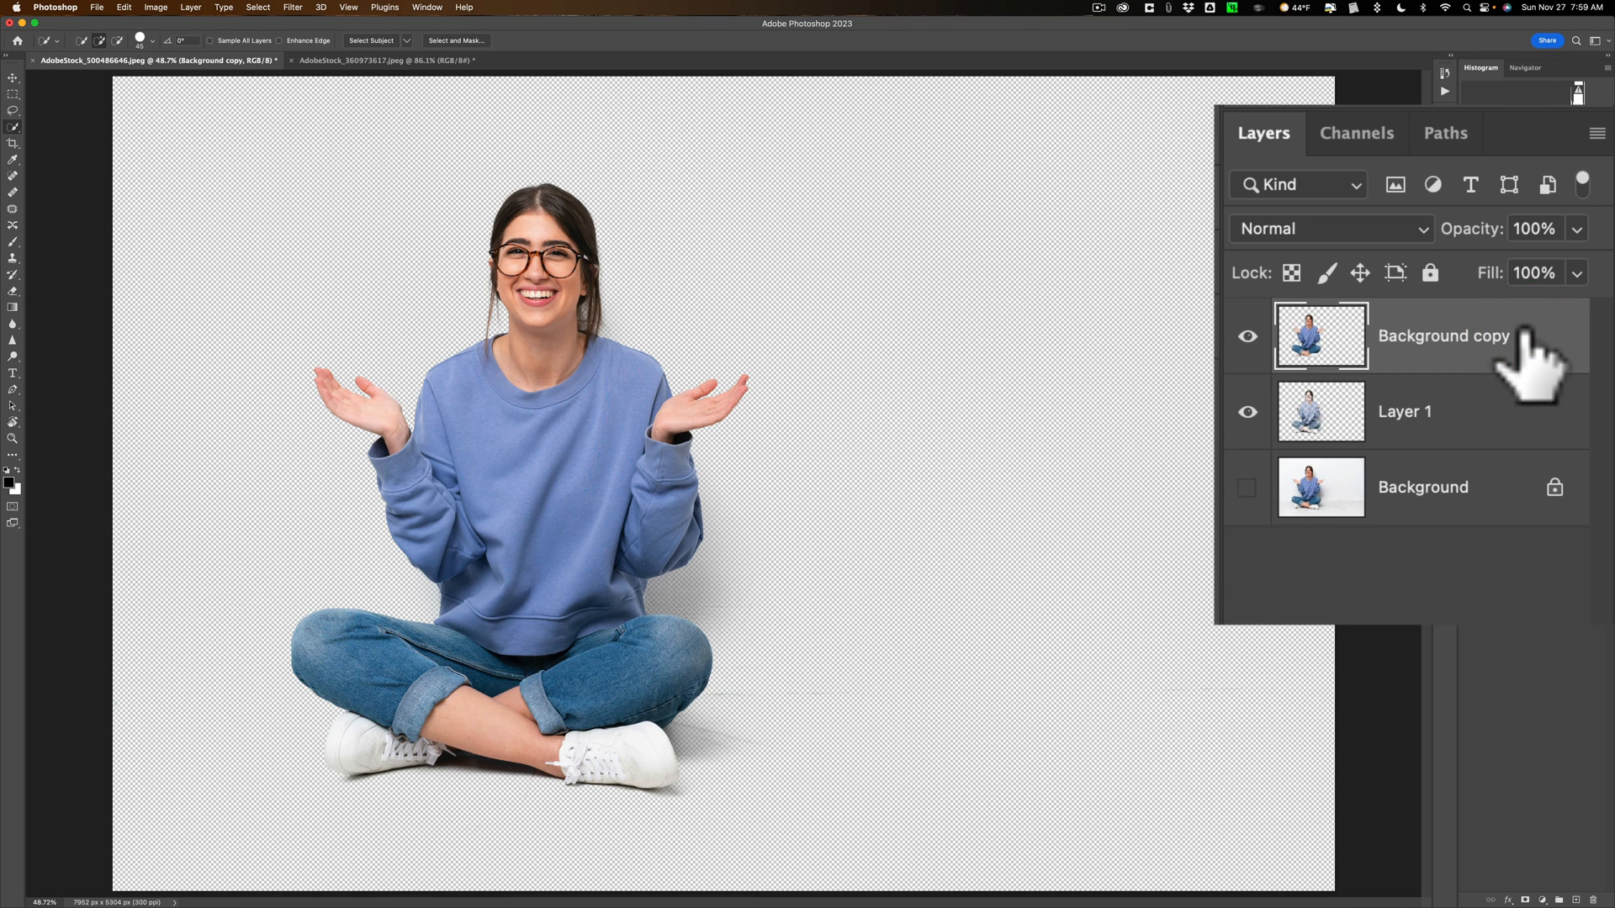
mouse_move(1481, 402)
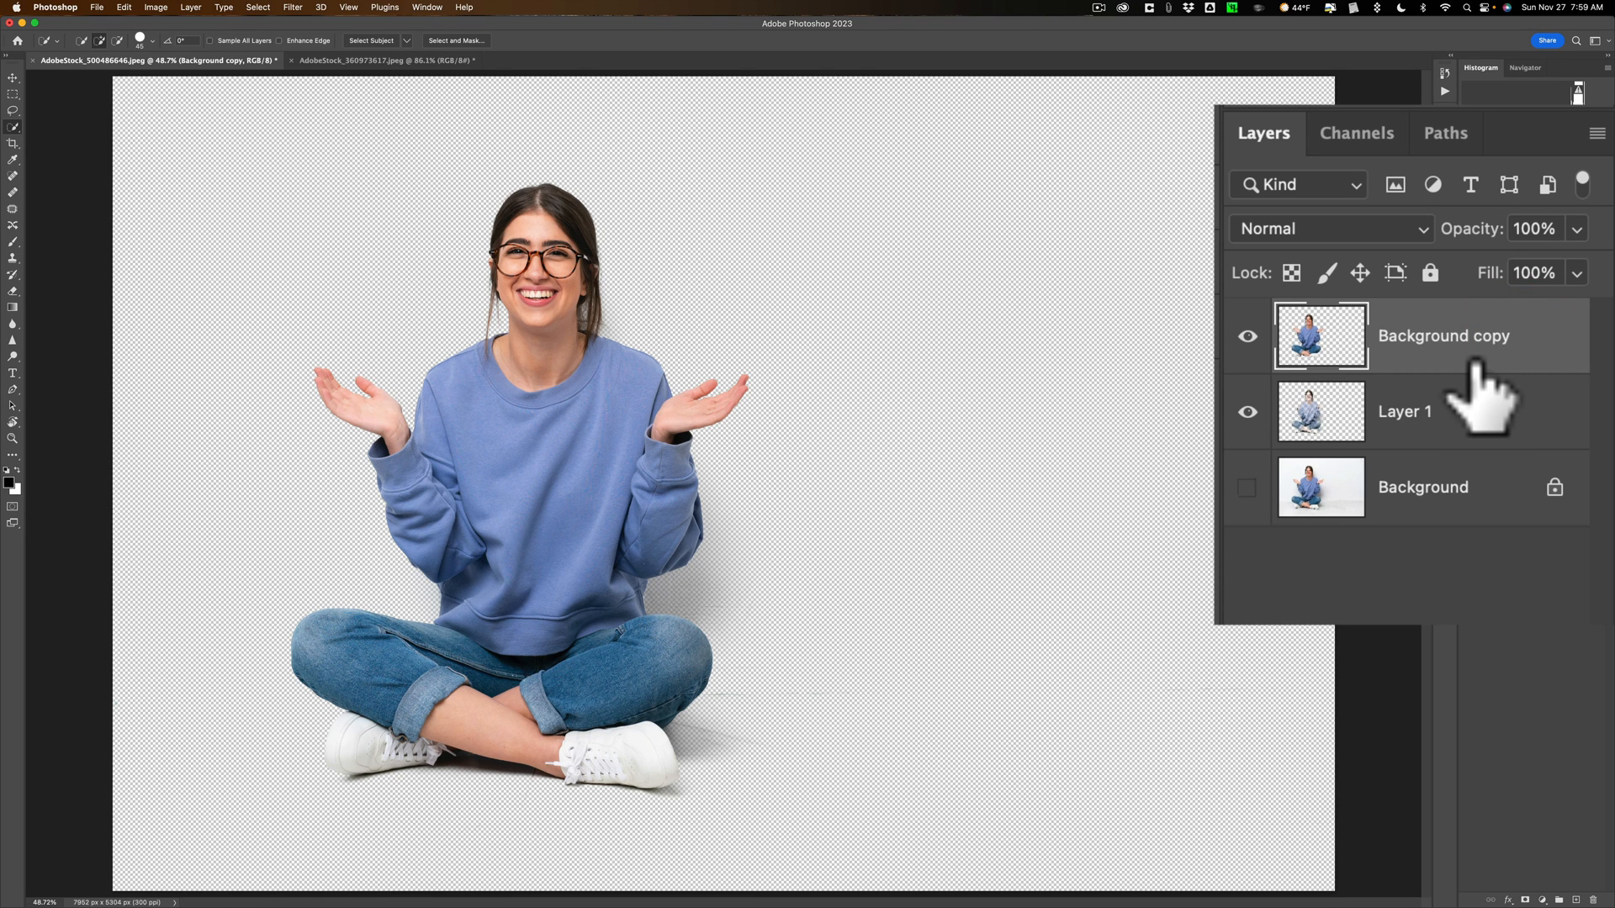
key(cmd)
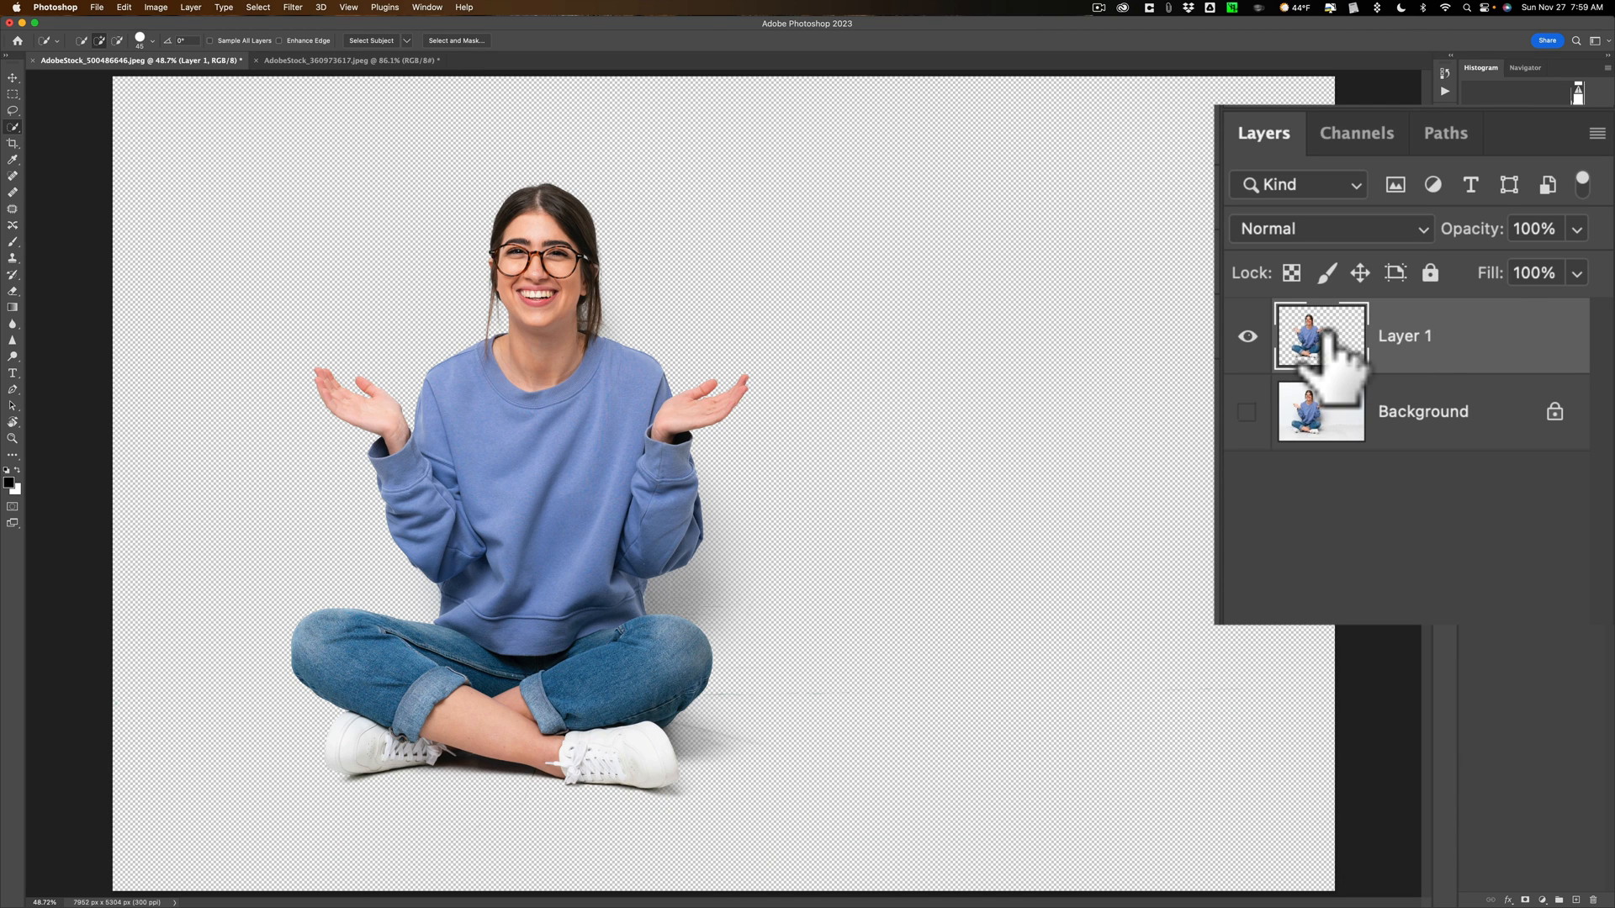
mouse_move(1322, 335)
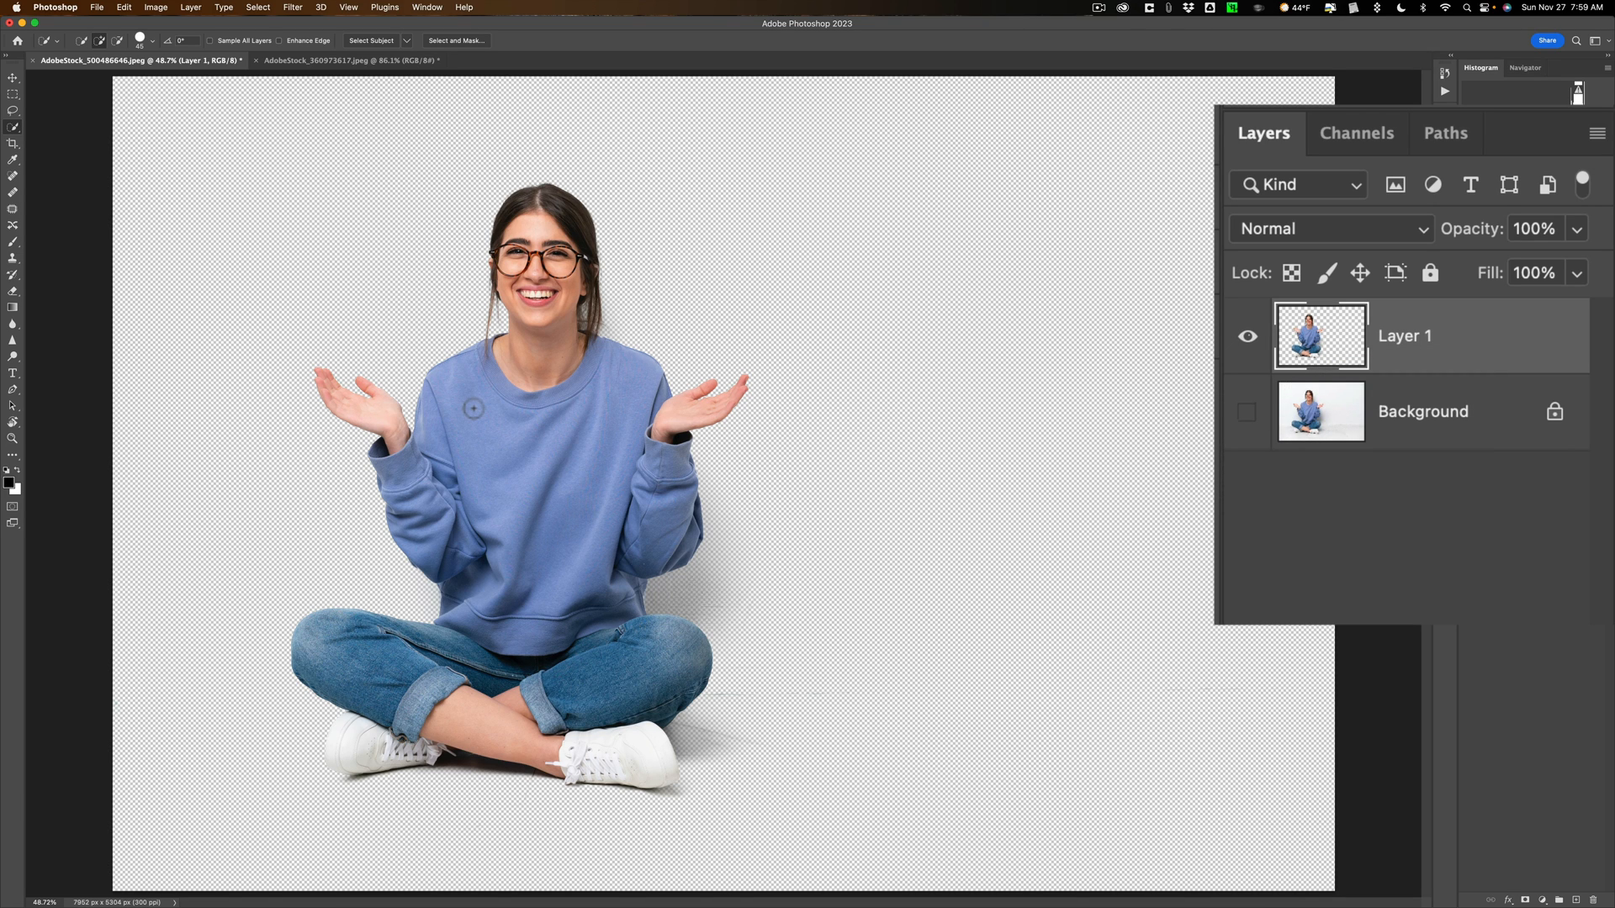
click(13, 94)
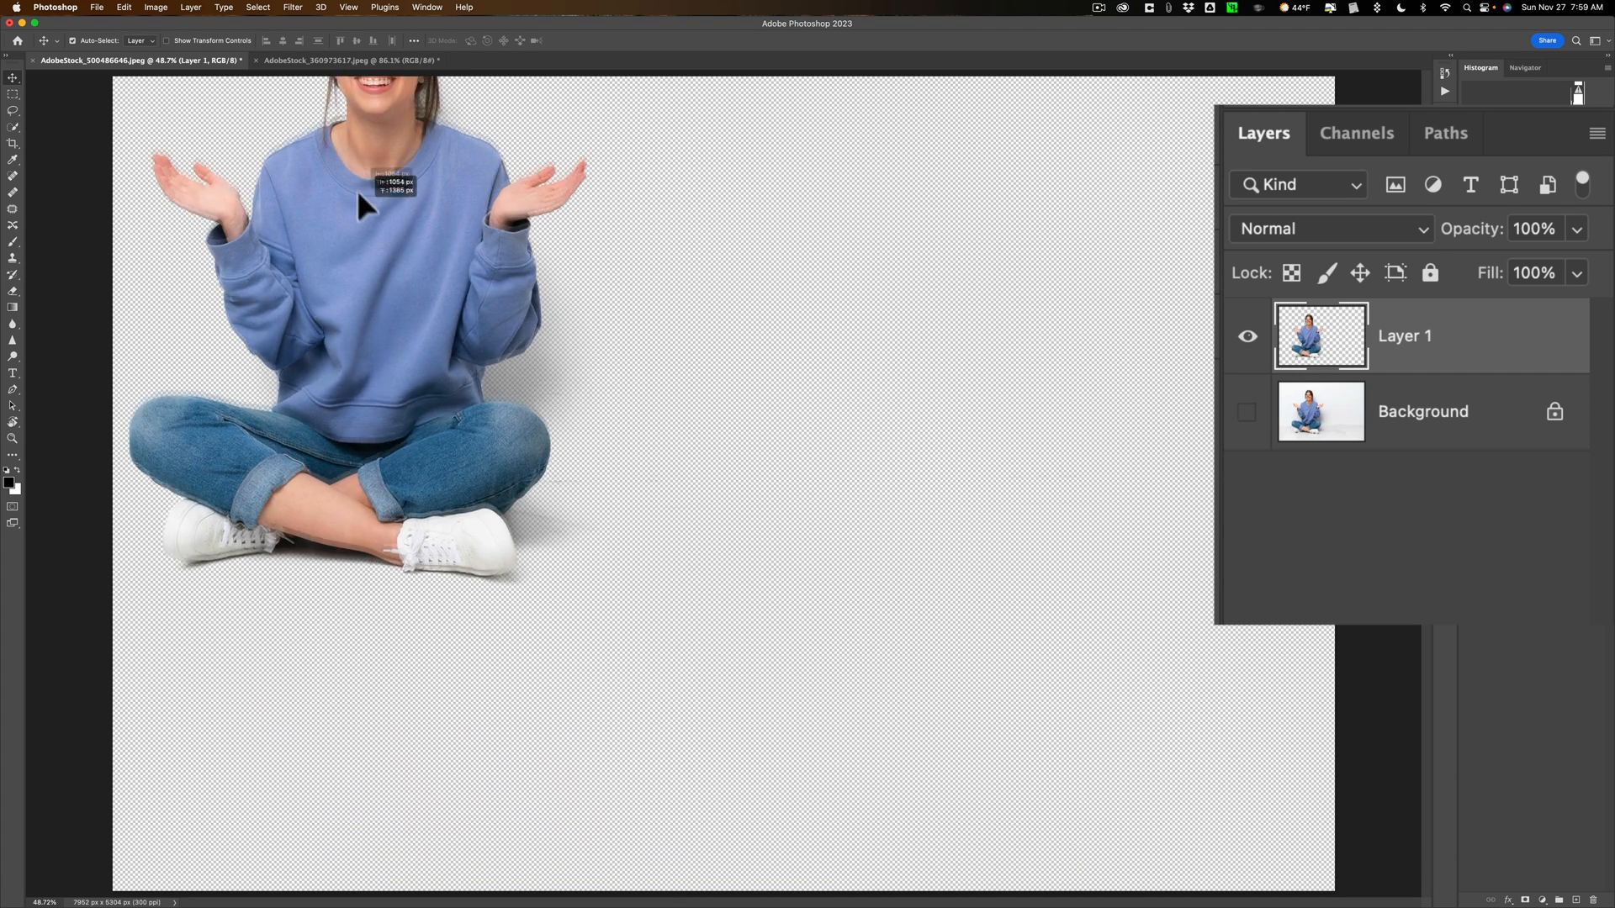
Drop Layer 1 into the living room document and fit the scene on screen.
click(350, 60)
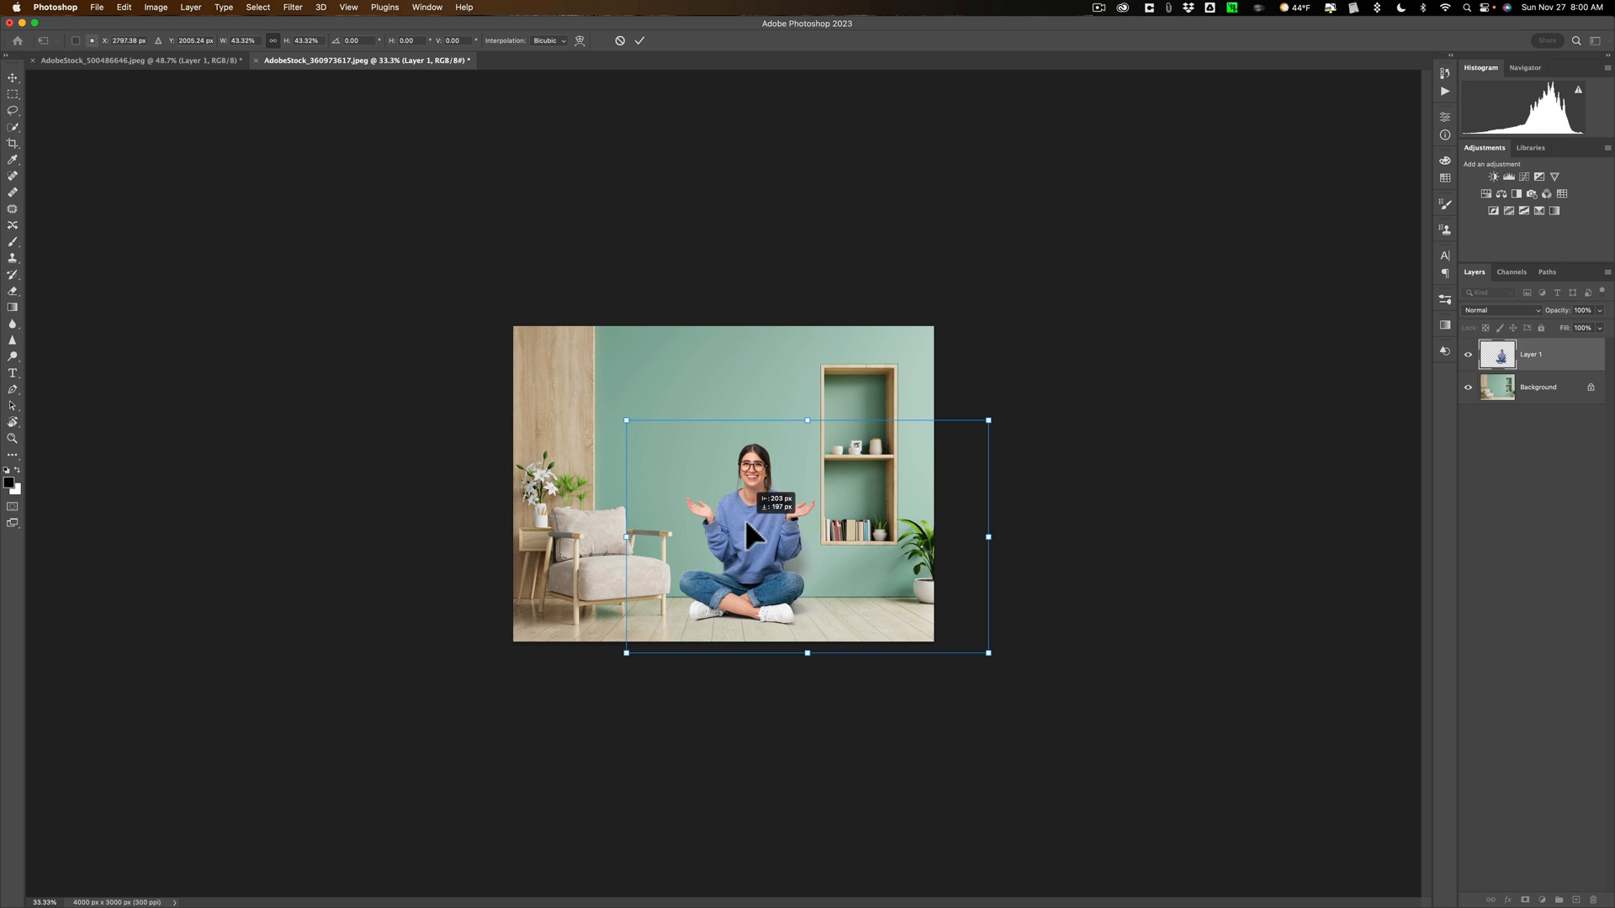
key(cmd+0)
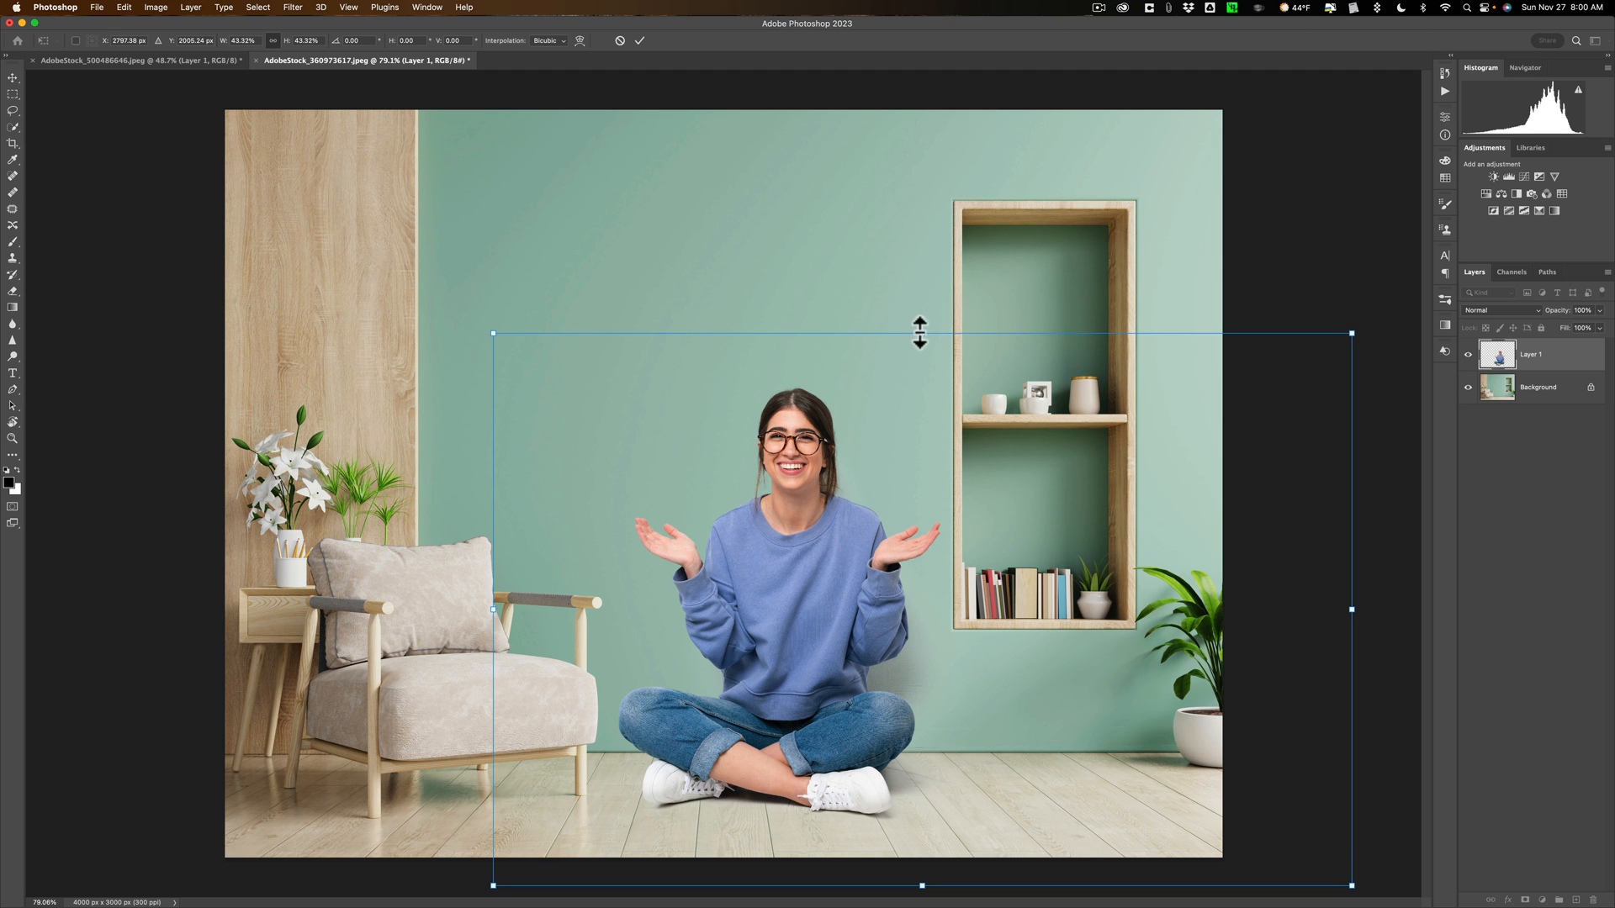
Shrink the woman with a Free Transform handle to fit the room.
drag(919, 333, 910, 394)
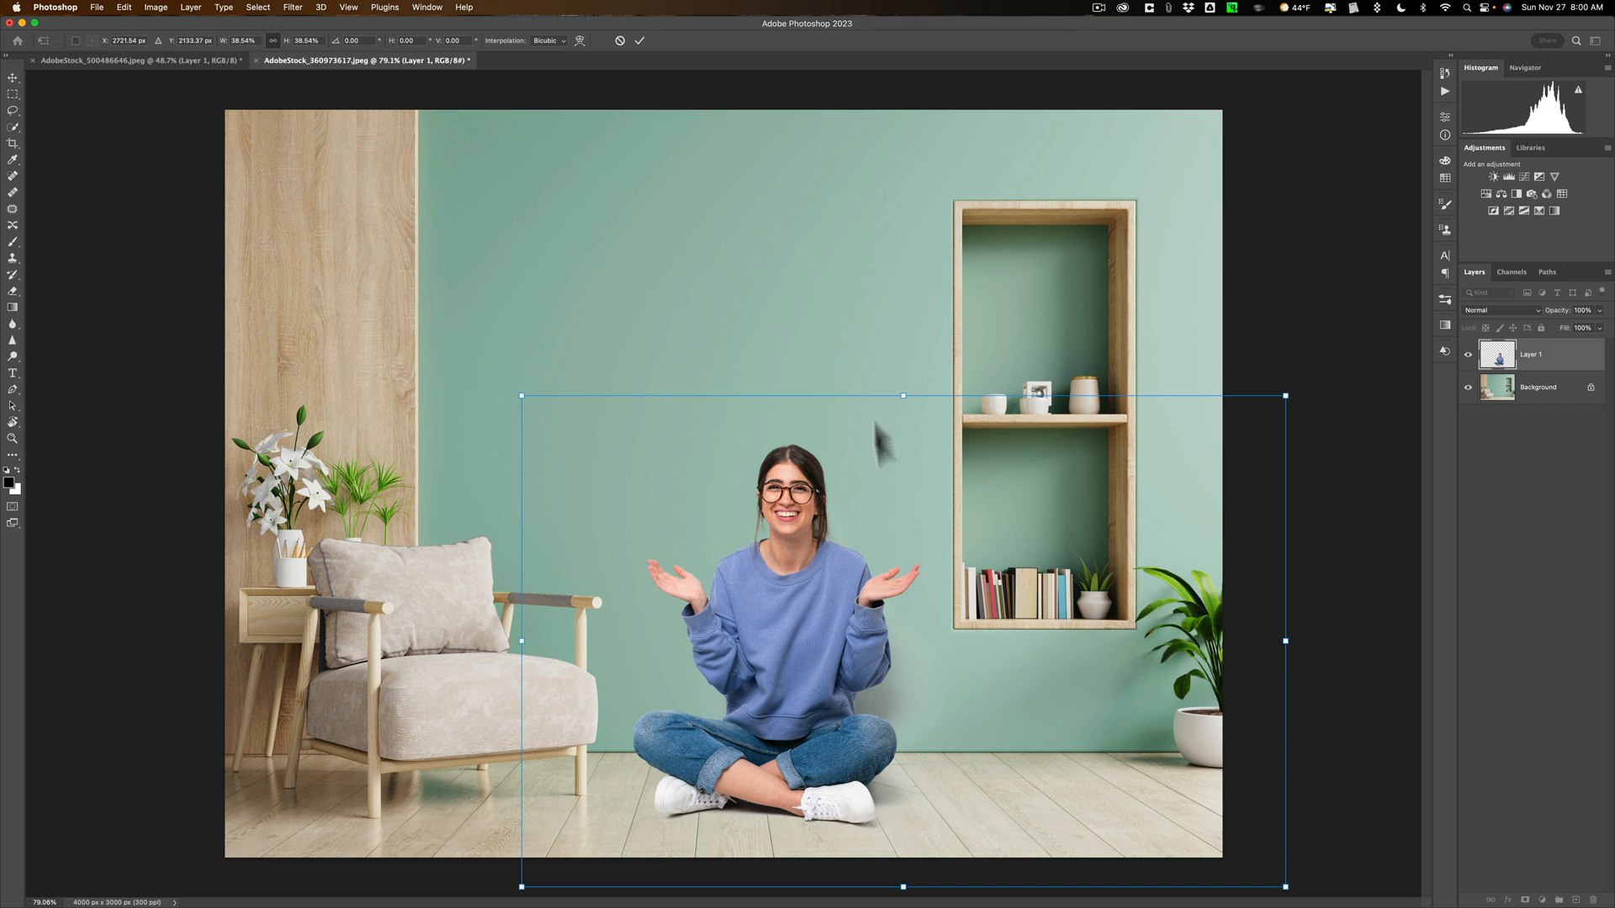
mouse_move(905, 446)
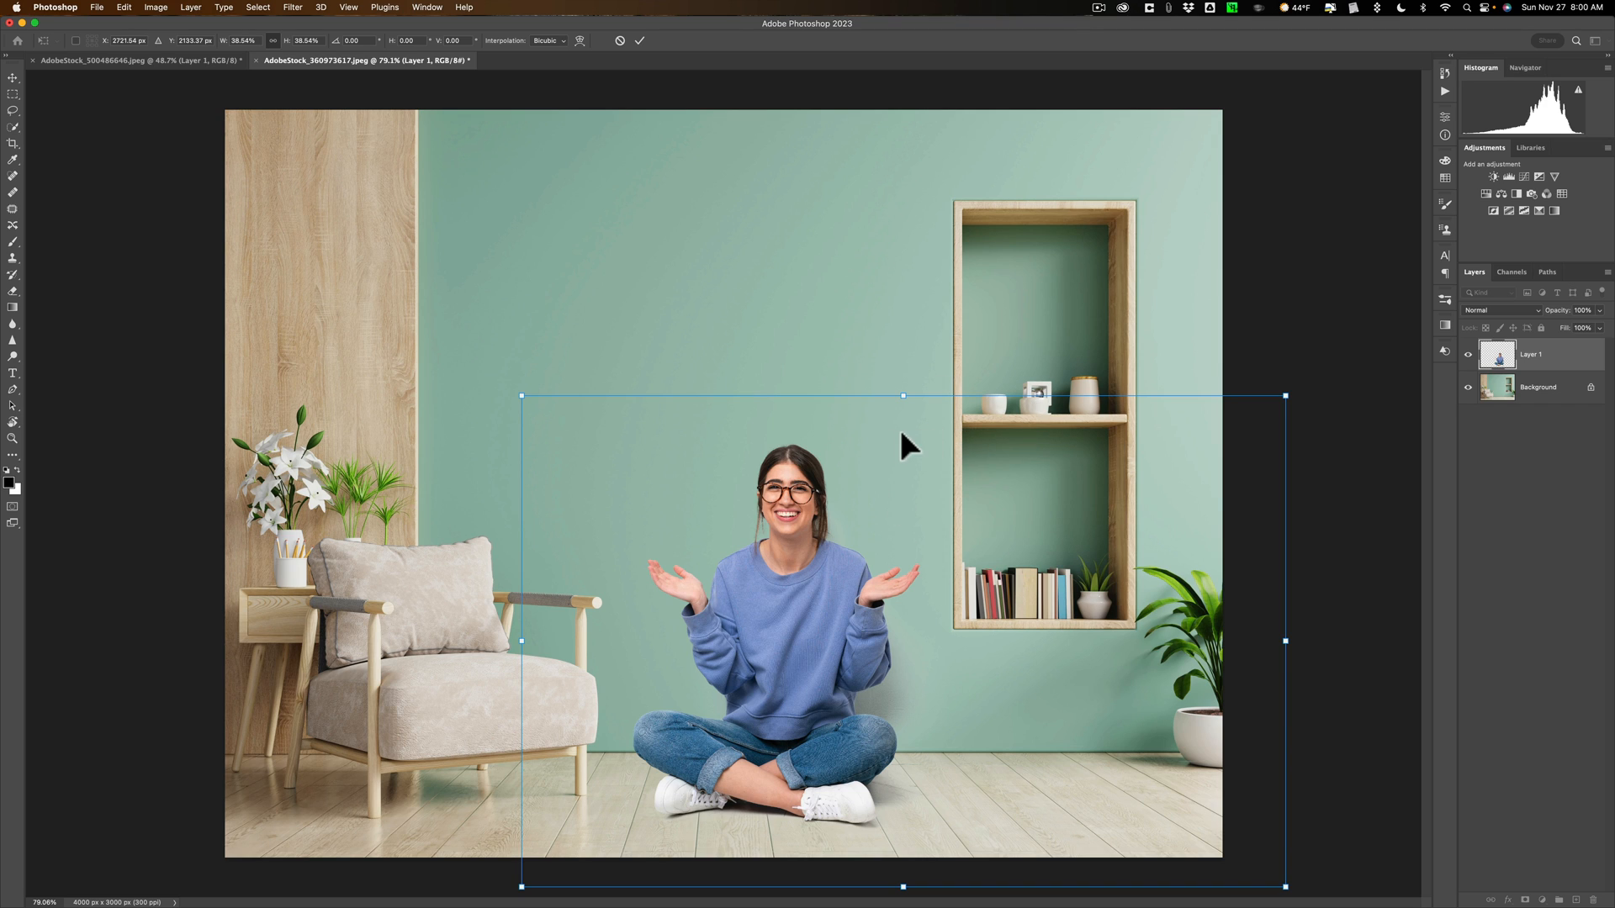
Flip the woman horizontally and scale her down slightly more from the top handle.
right_click(903, 446)
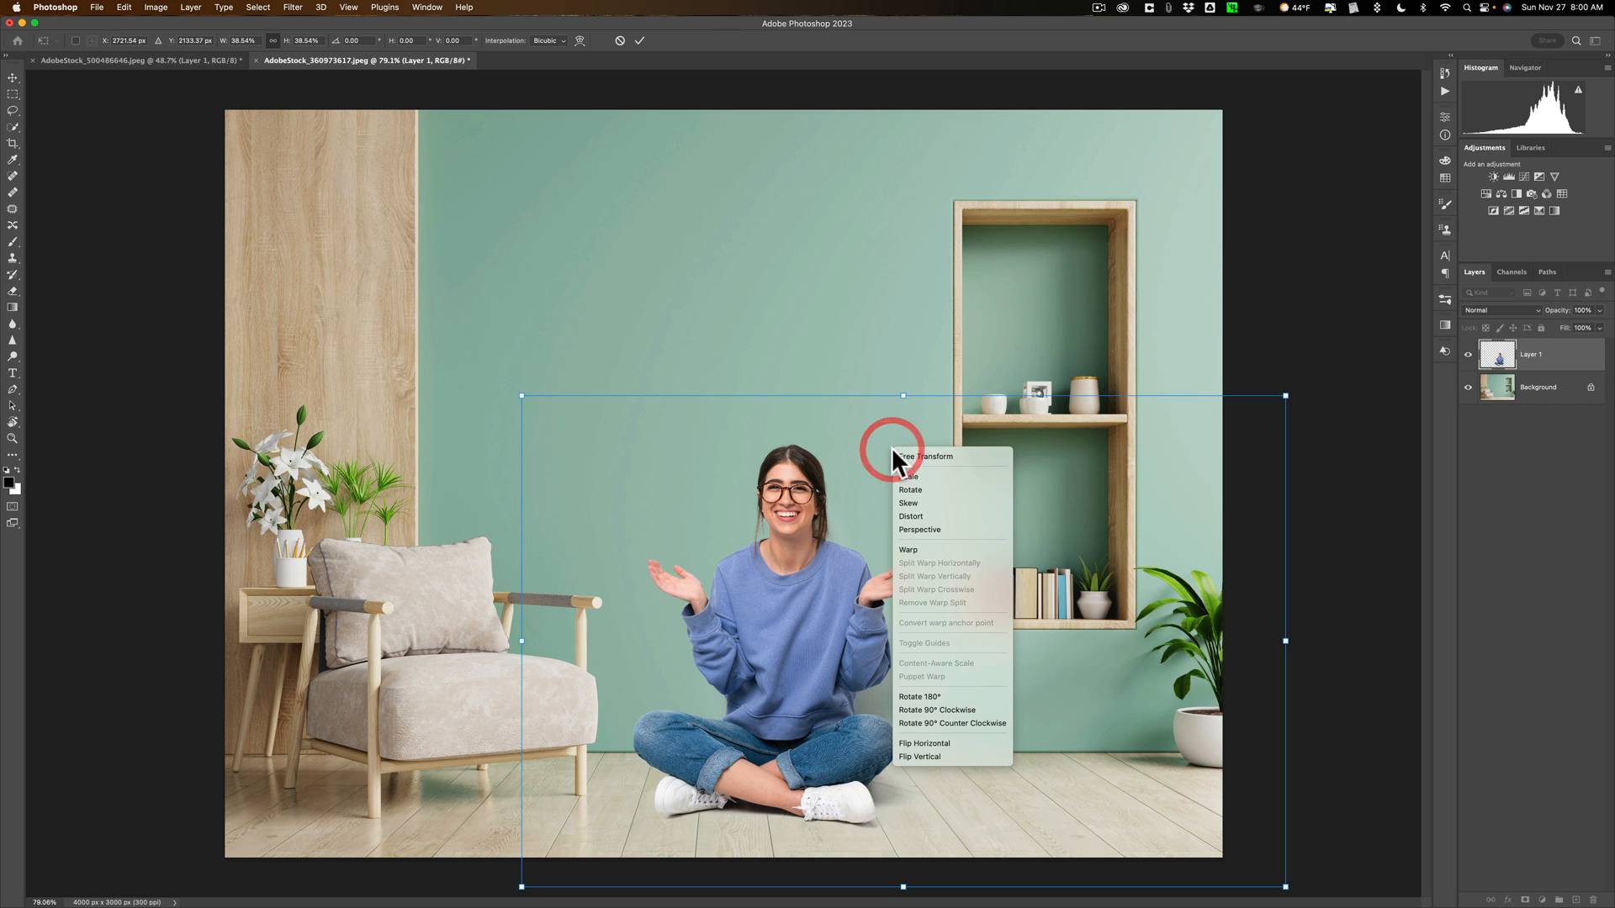
mouse_move(924, 744)
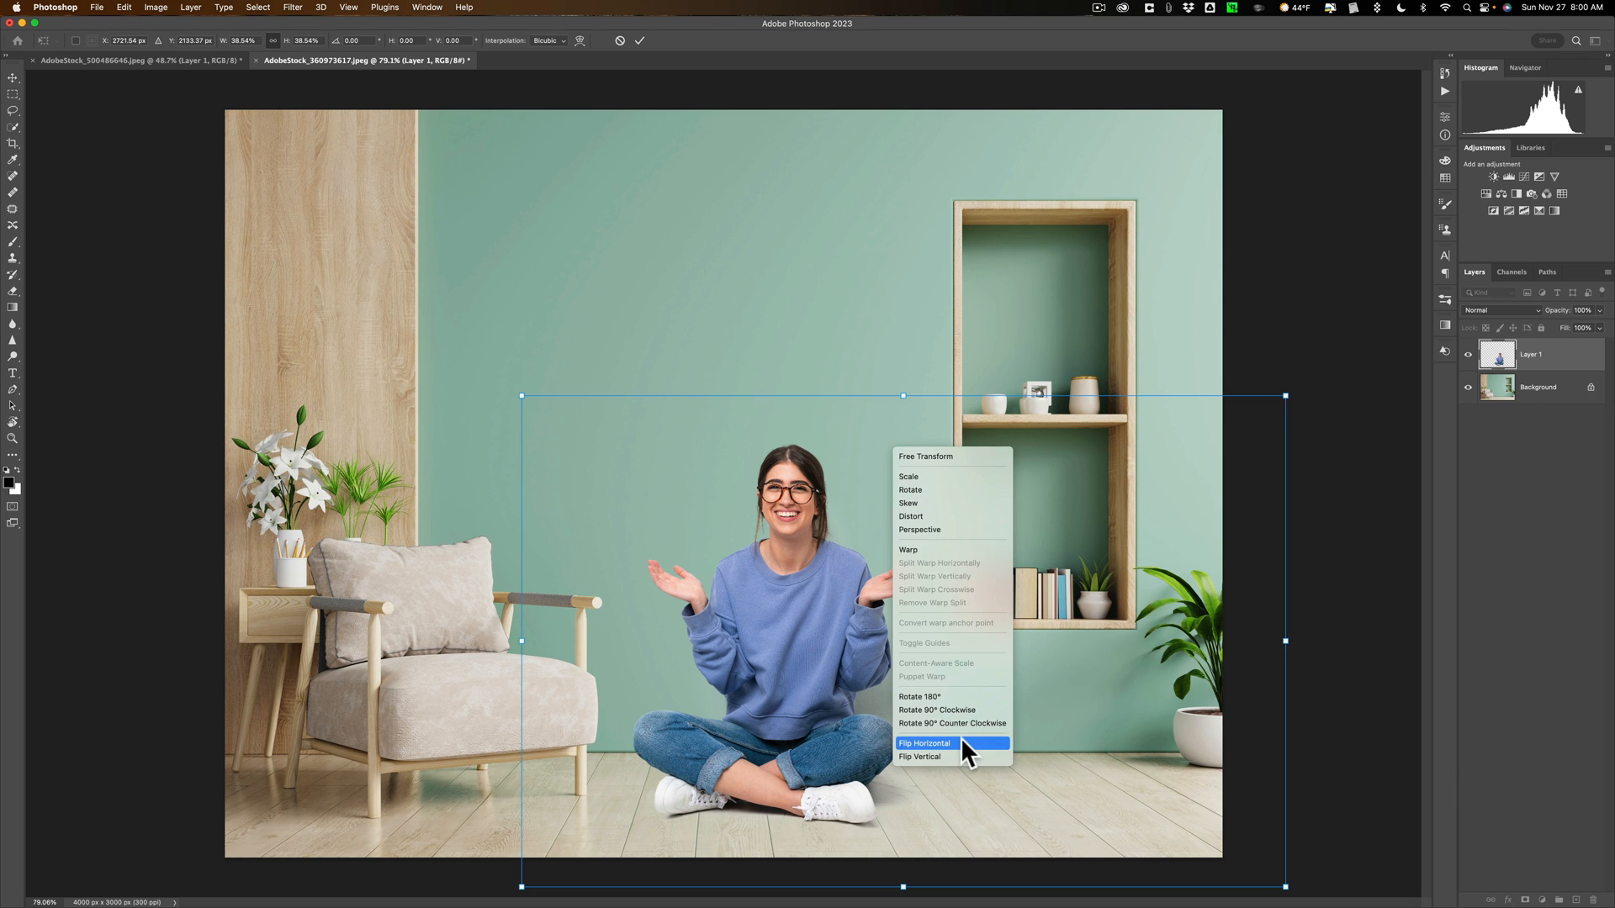
click(923, 747)
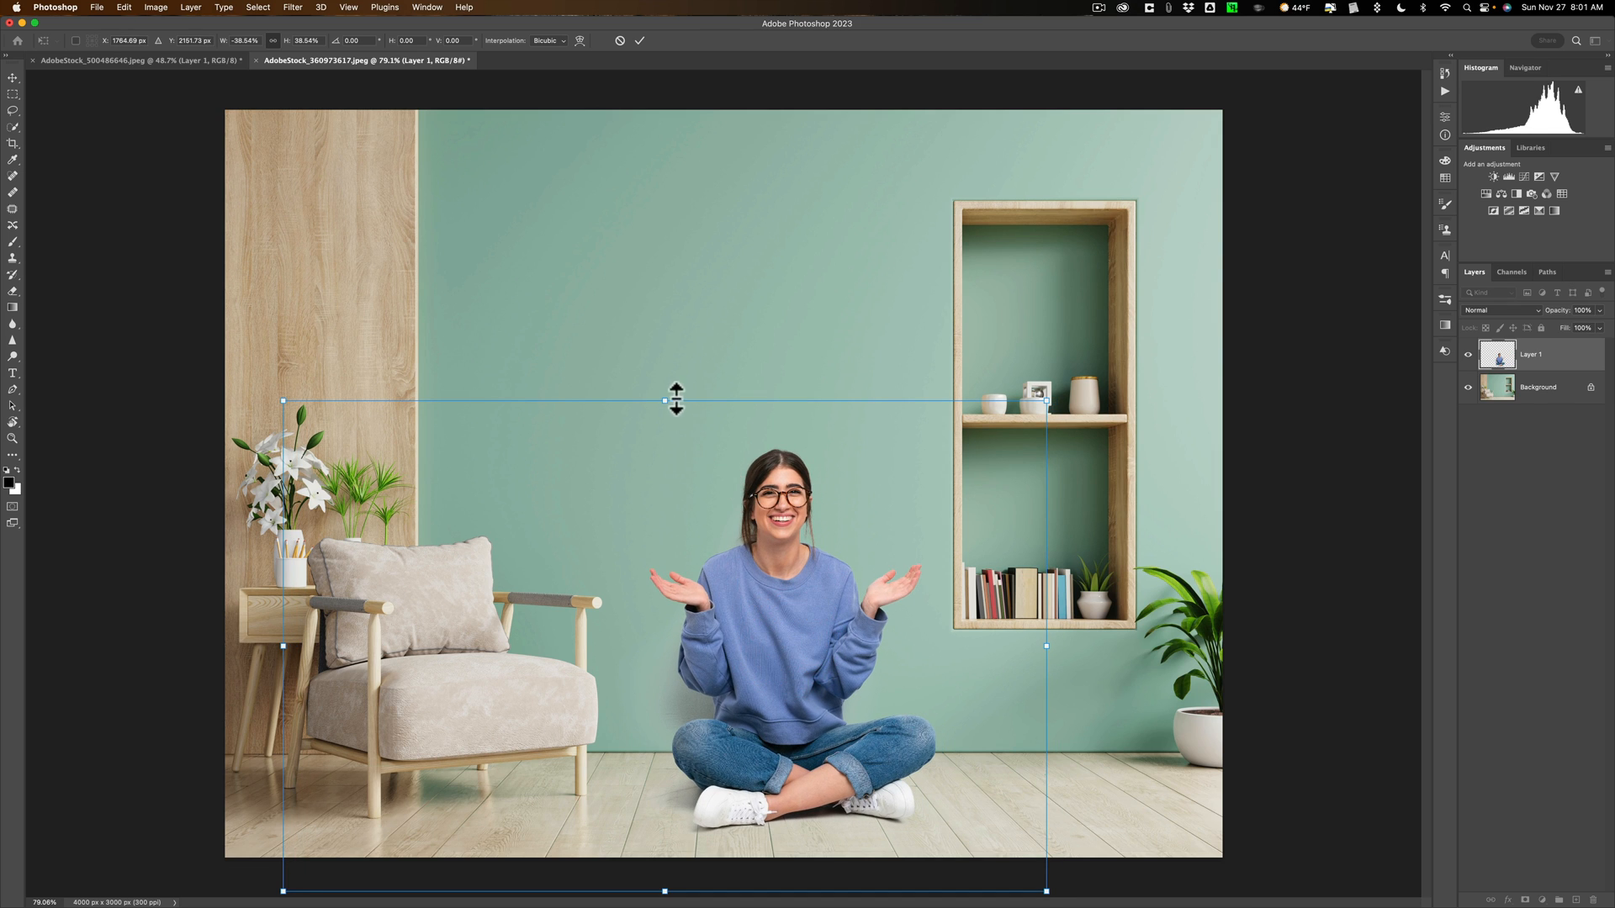
drag(664, 402, 665, 414)
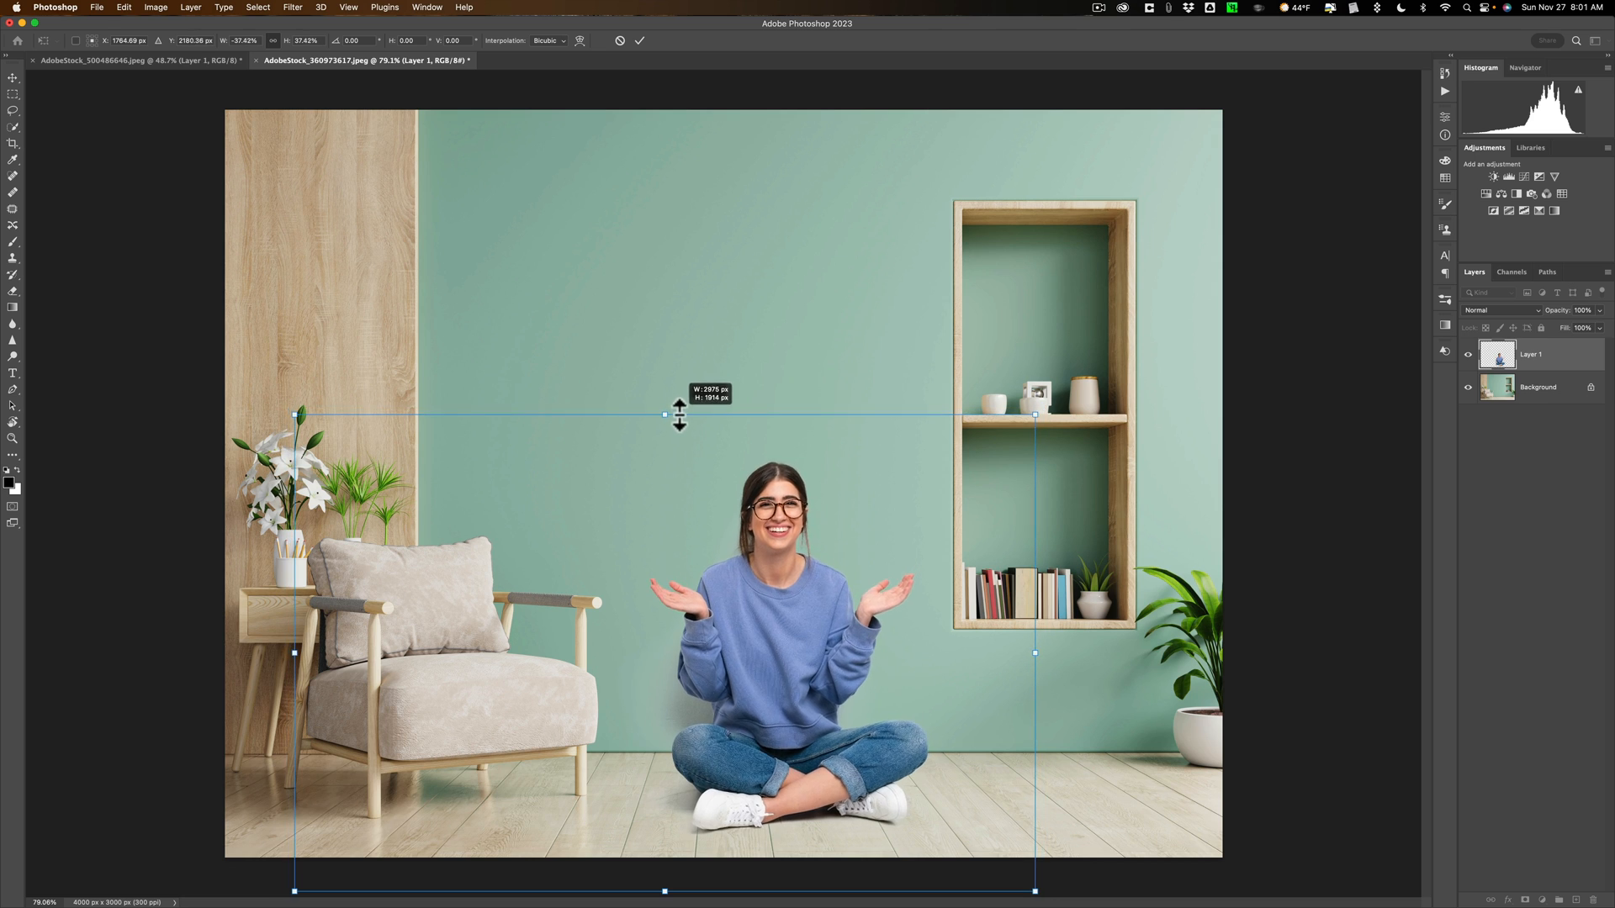
drag(665, 414, 665, 426)
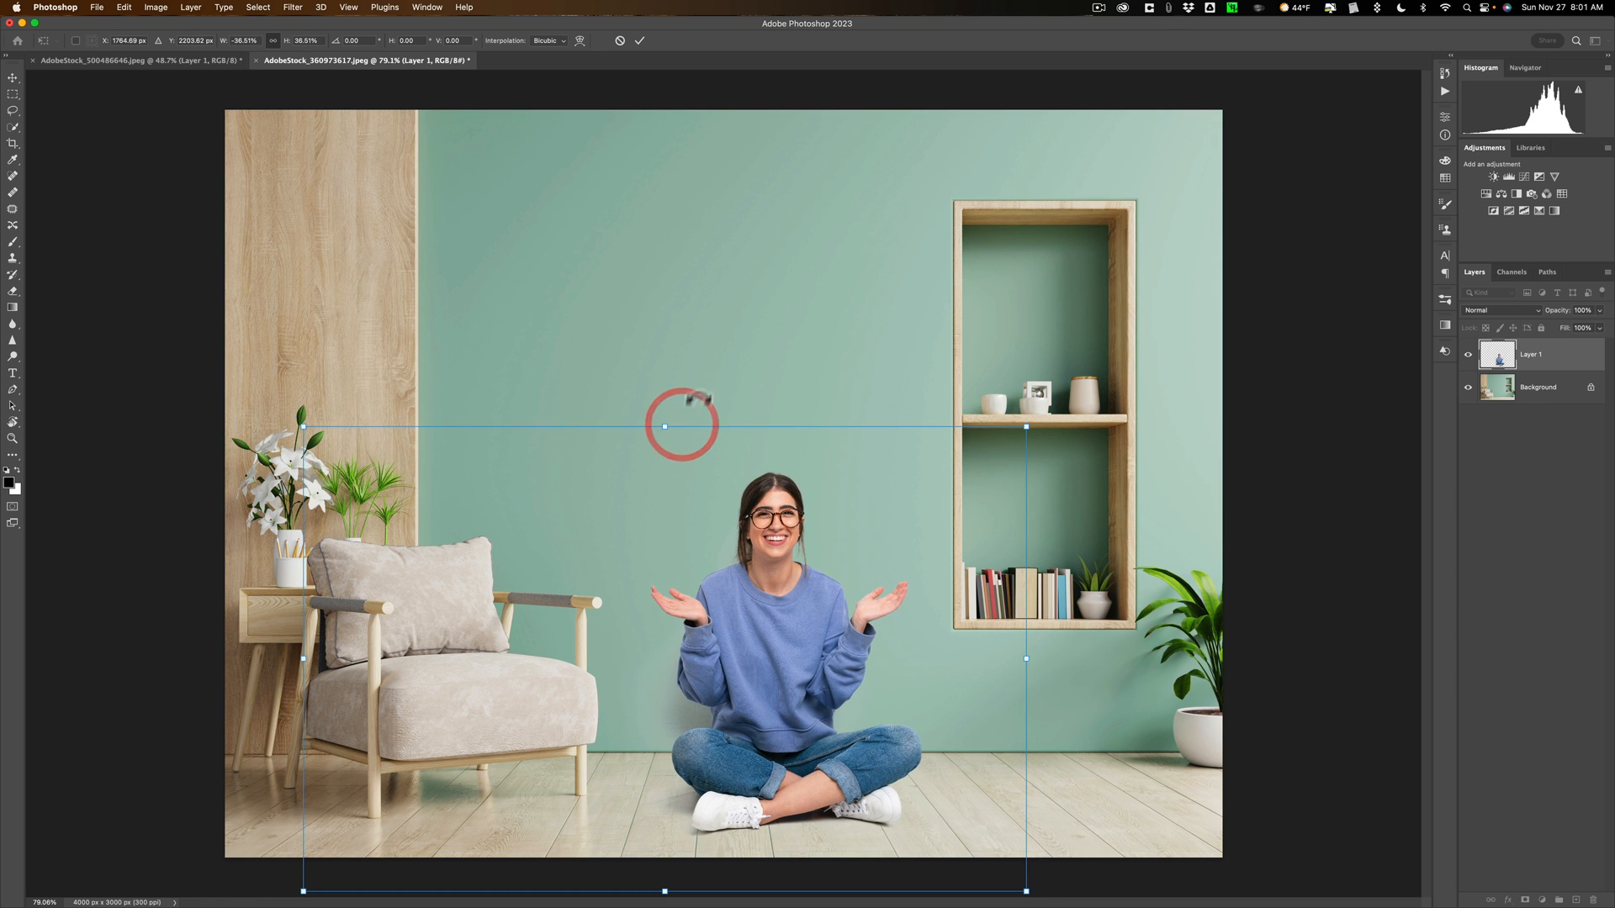